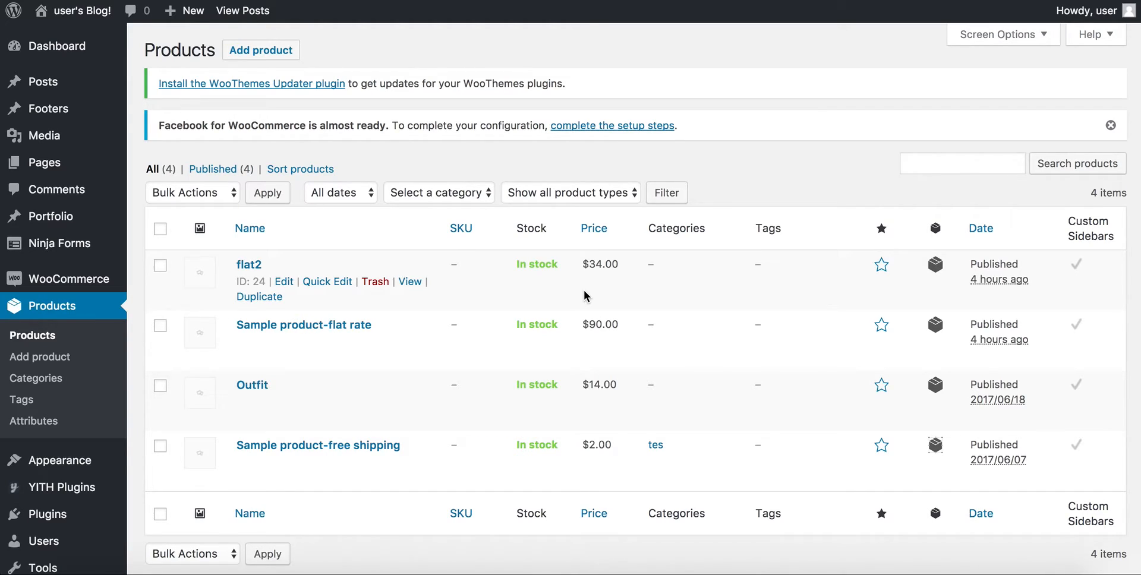
pyautogui.moveTo(70, 437)
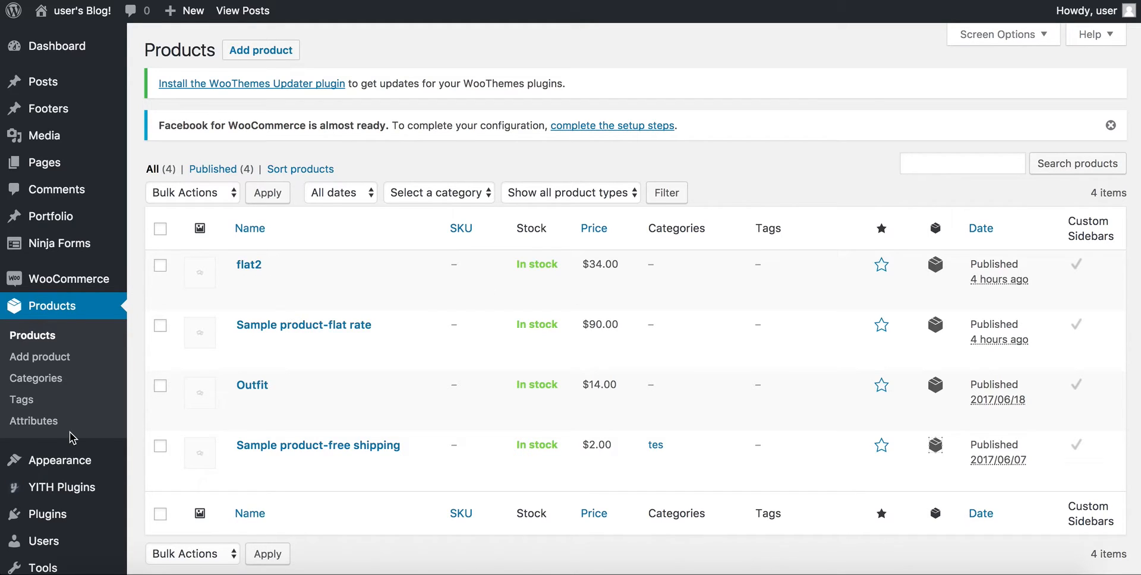
pyautogui.moveTo(47, 382)
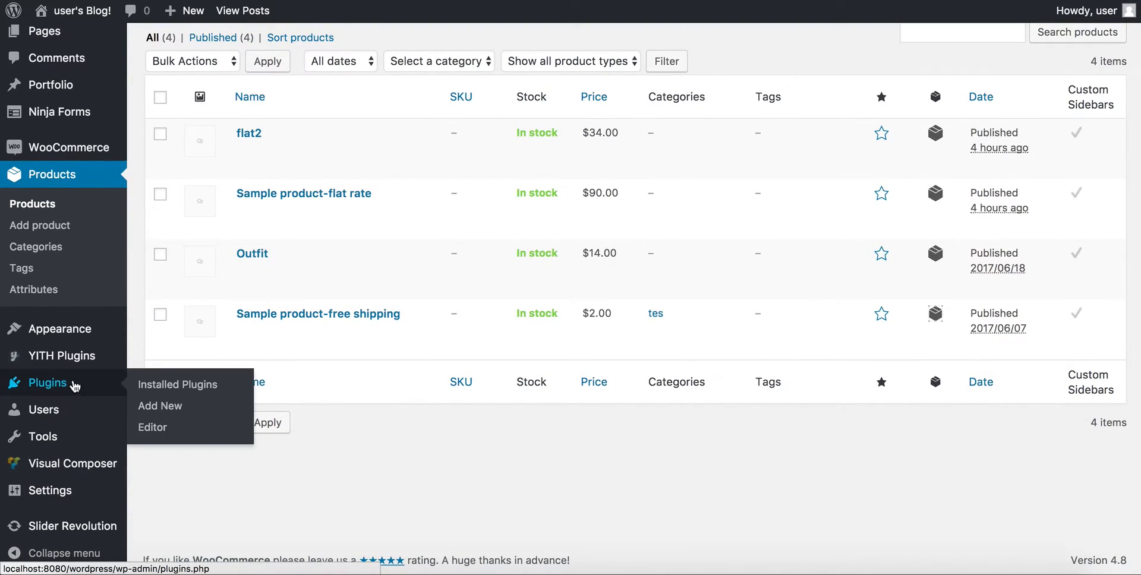
# Scroll the Installed Plugins list to confirm WooCommerce Composite Products is active.
pyautogui.click(176, 384)
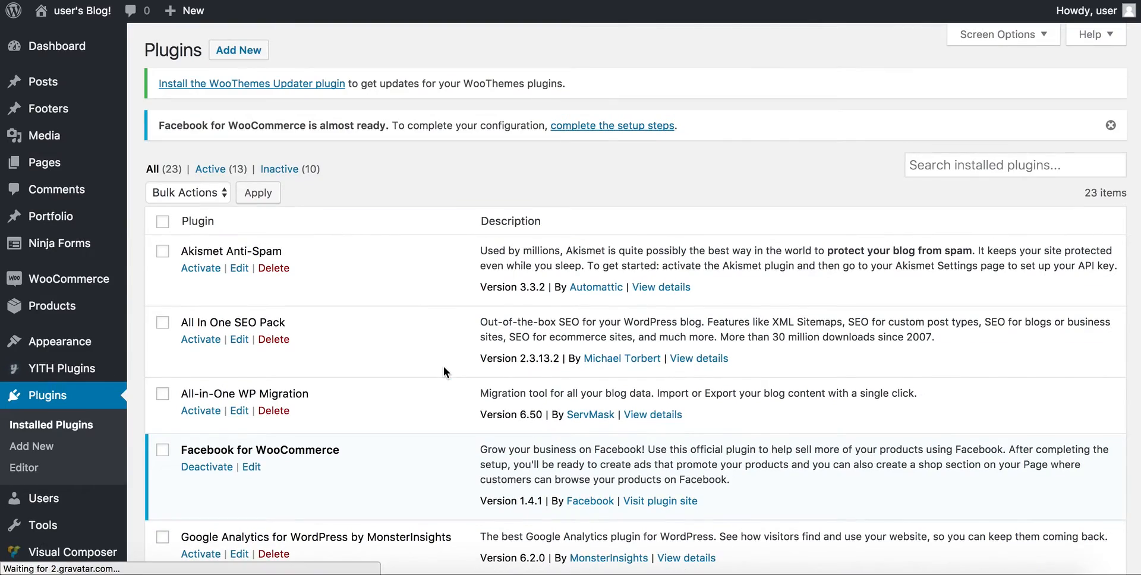
pyautogui.scroll(-3)
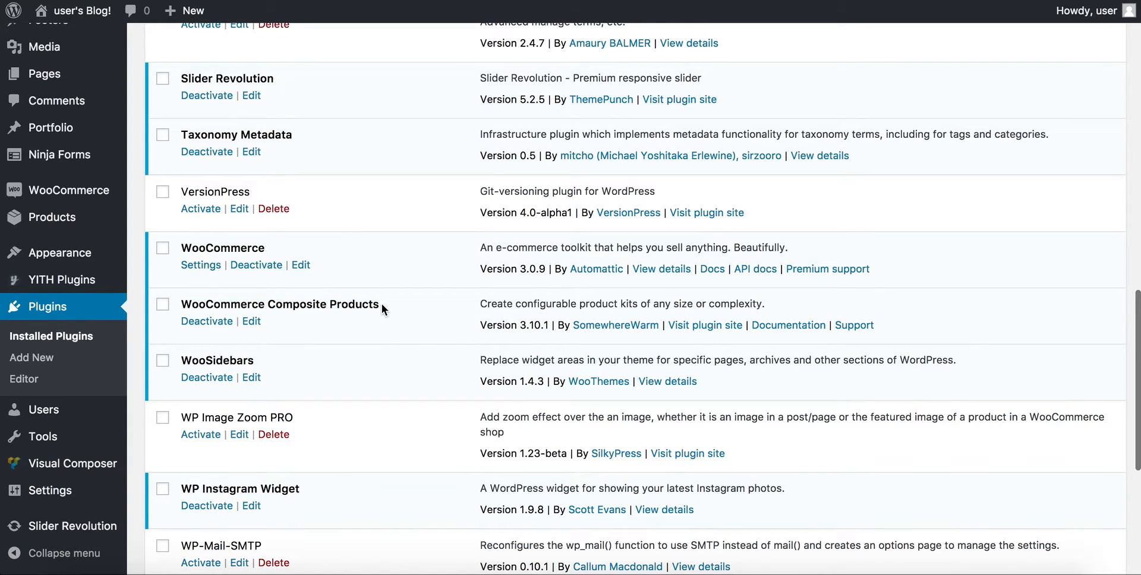
pyautogui.doubleClick(280, 304)
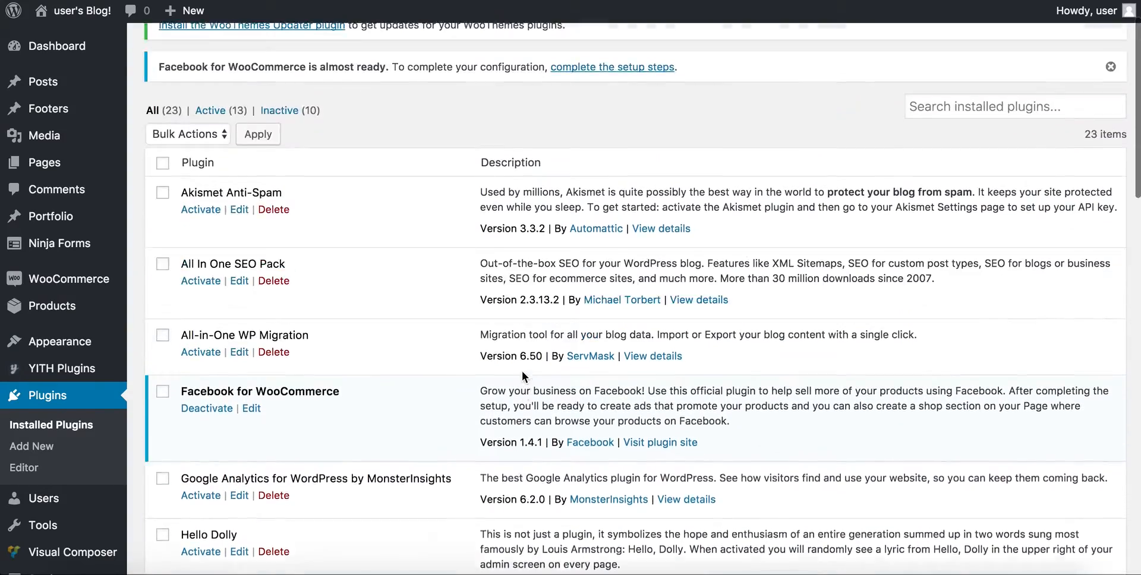
pyautogui.scroll(-3)
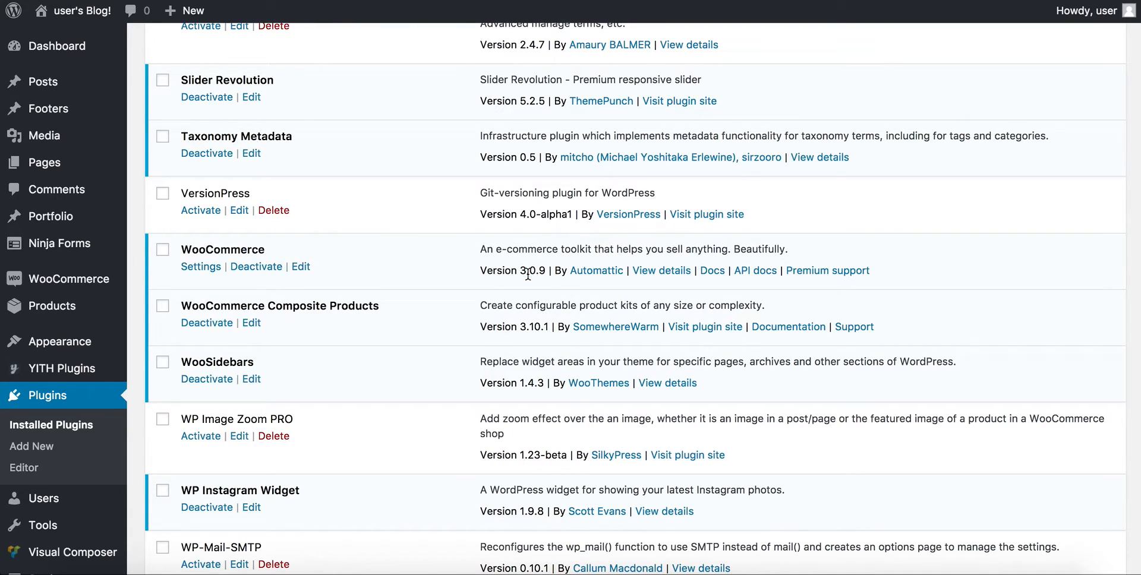
pyautogui.scroll(-3)
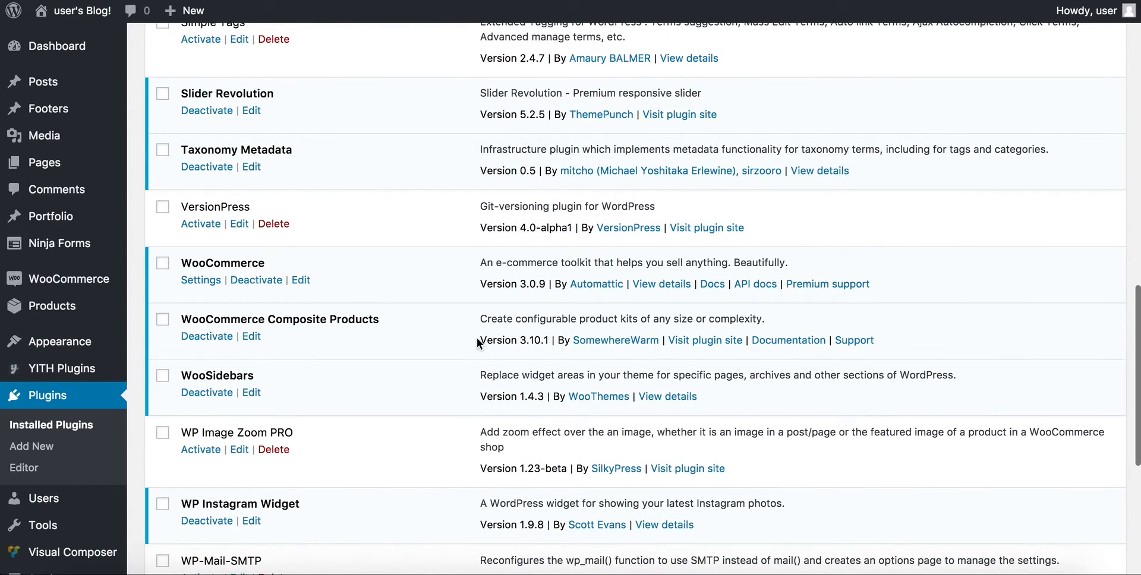
pyautogui.moveTo(76, 306)
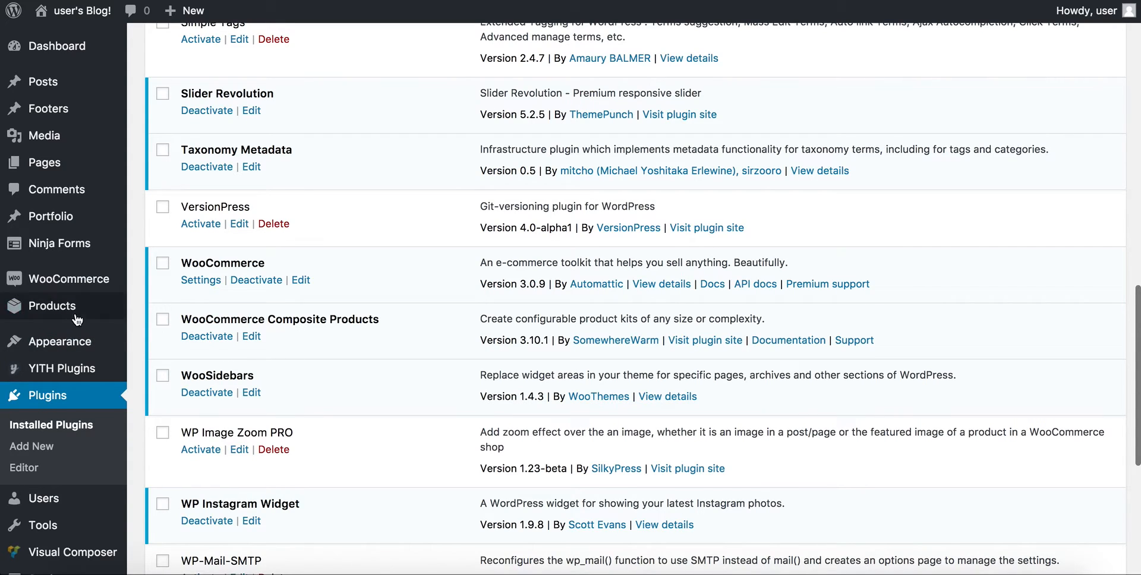
pyautogui.moveTo(56, 243)
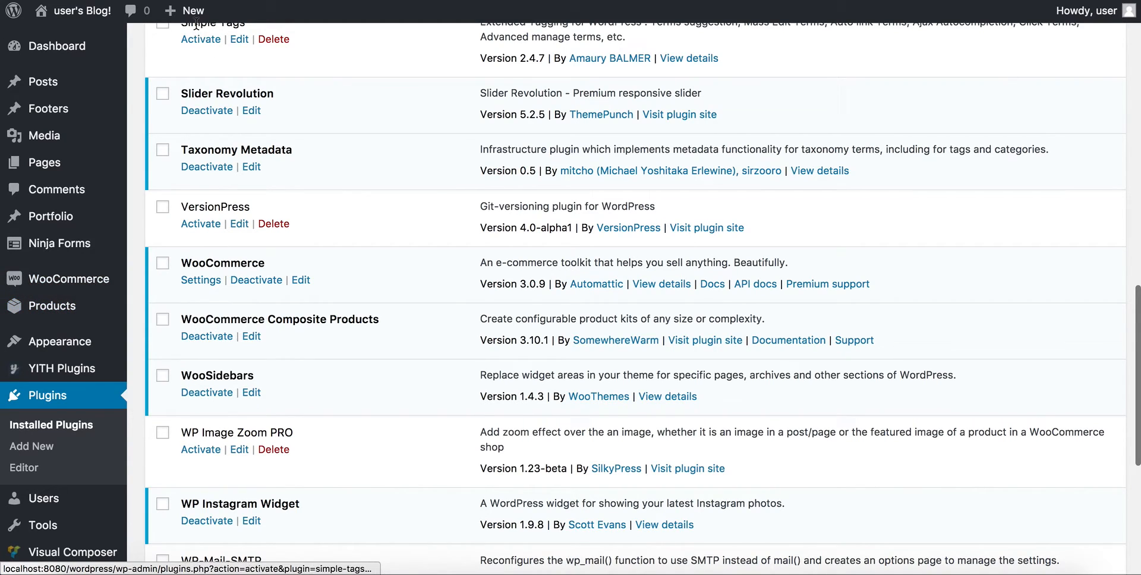
# Create a new product and draft its name, first as 'Grouped product' then 'A package'.
pyautogui.click(192, 10)
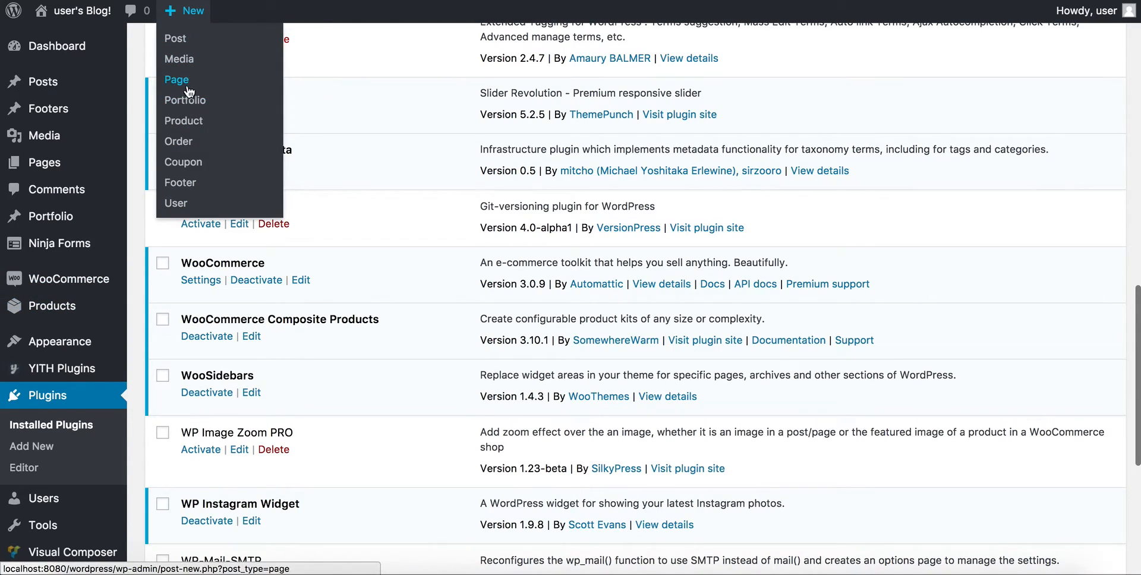
pyautogui.moveTo(184, 121)
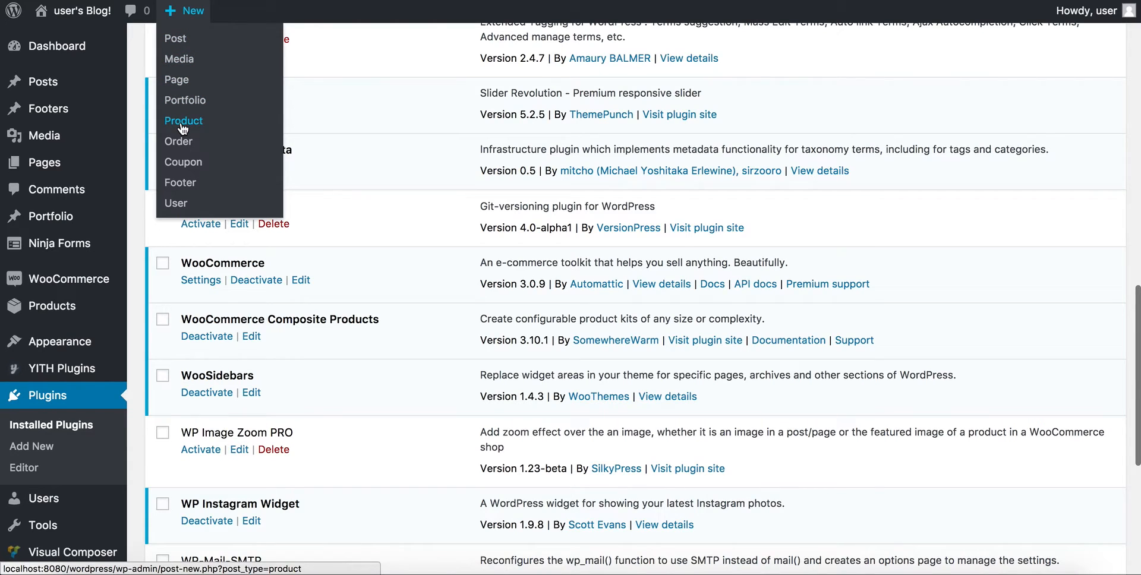
pyautogui.click(183, 121)
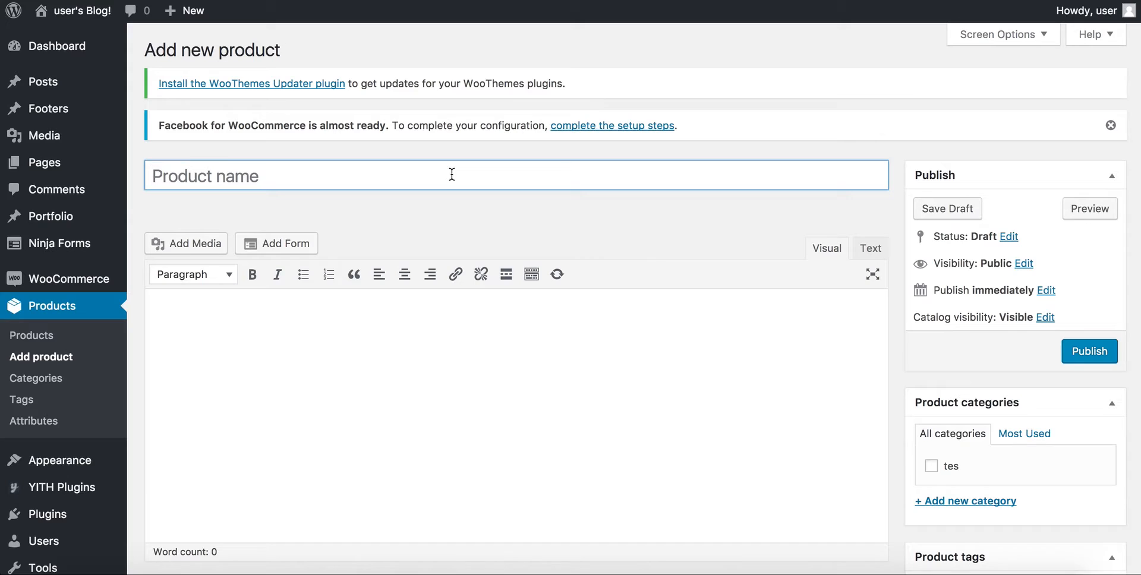
pyautogui.click(452, 174)
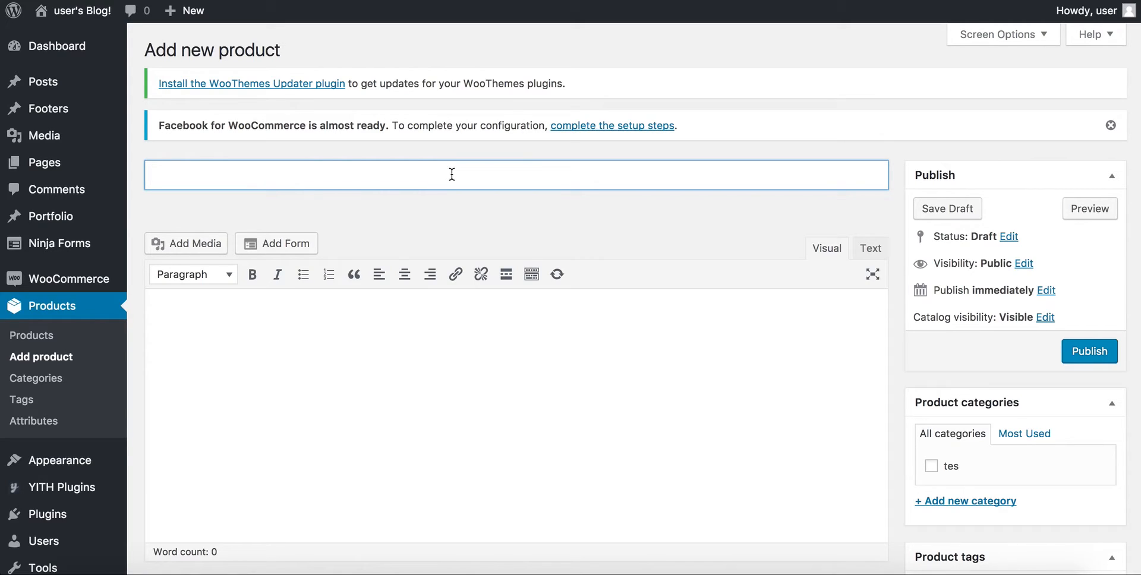
pyautogui.write('Grouped')
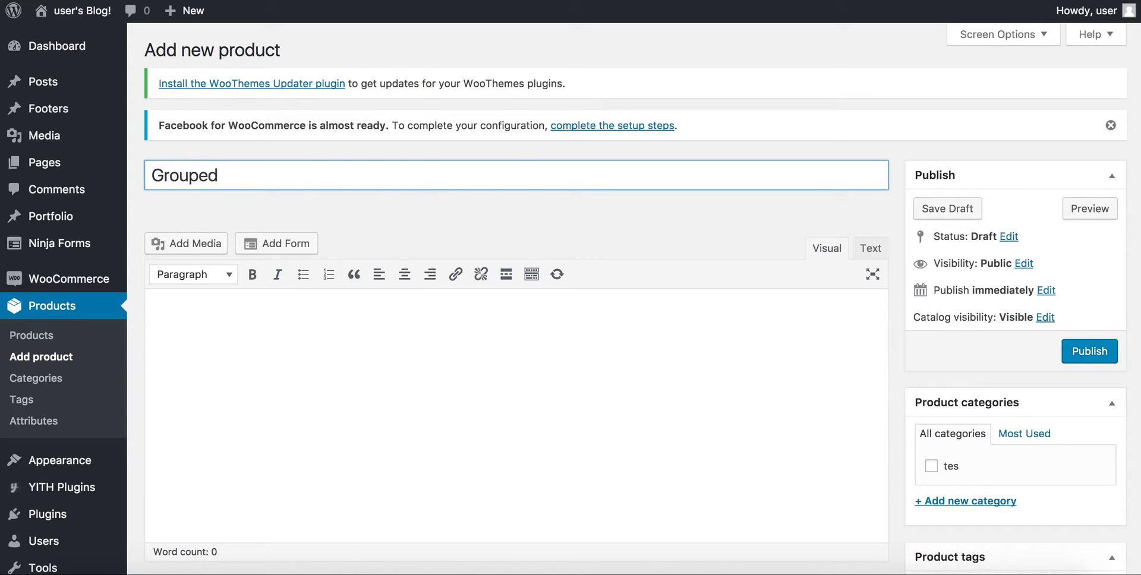
pyautogui.write('product')
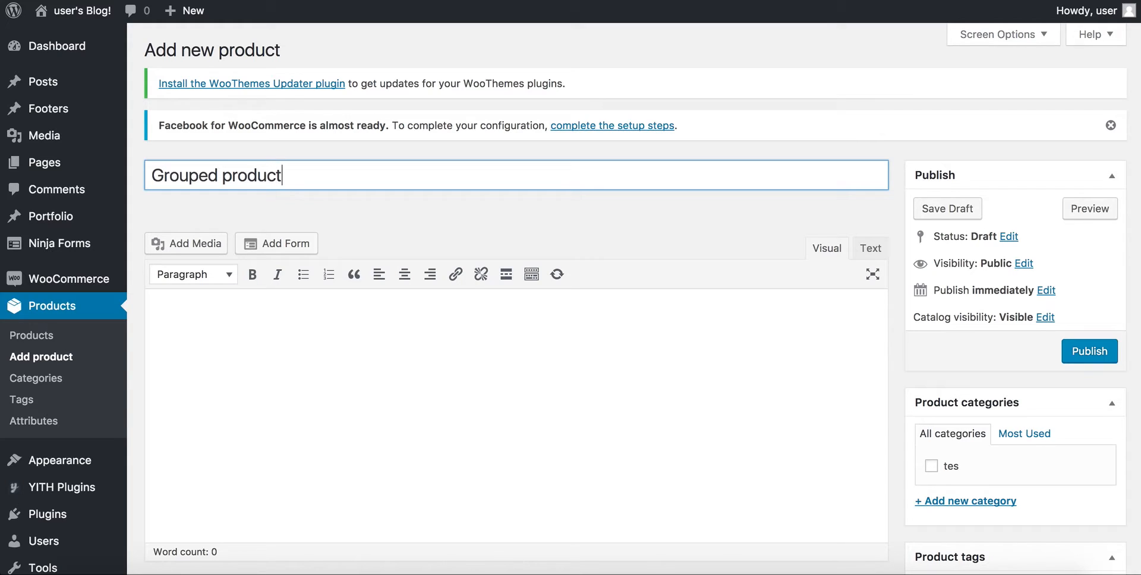
pyautogui.moveTo(515, 189)
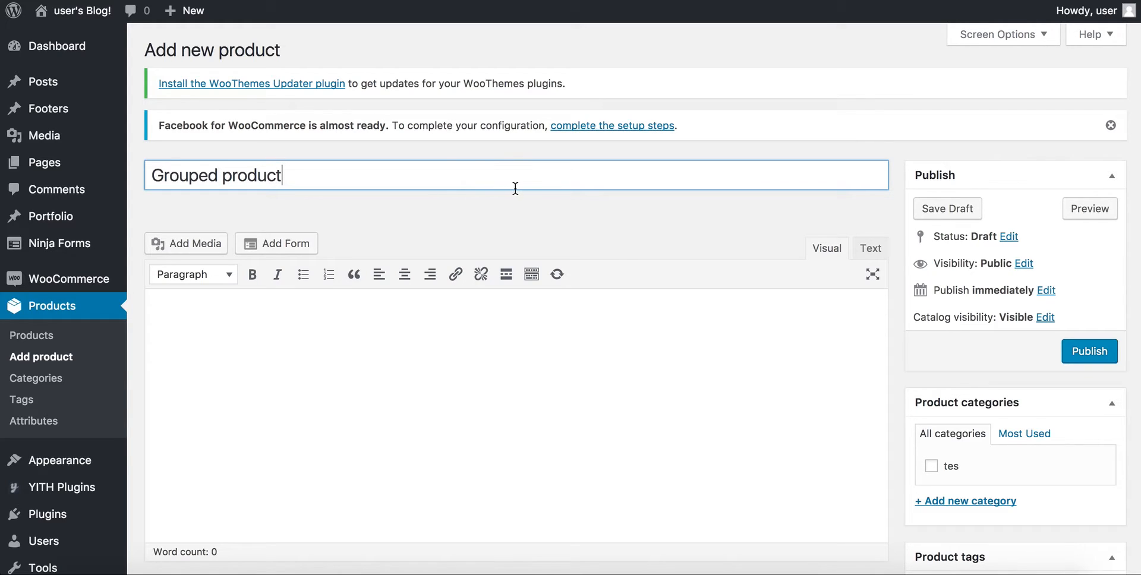
pyautogui.doubleClick(259, 175)
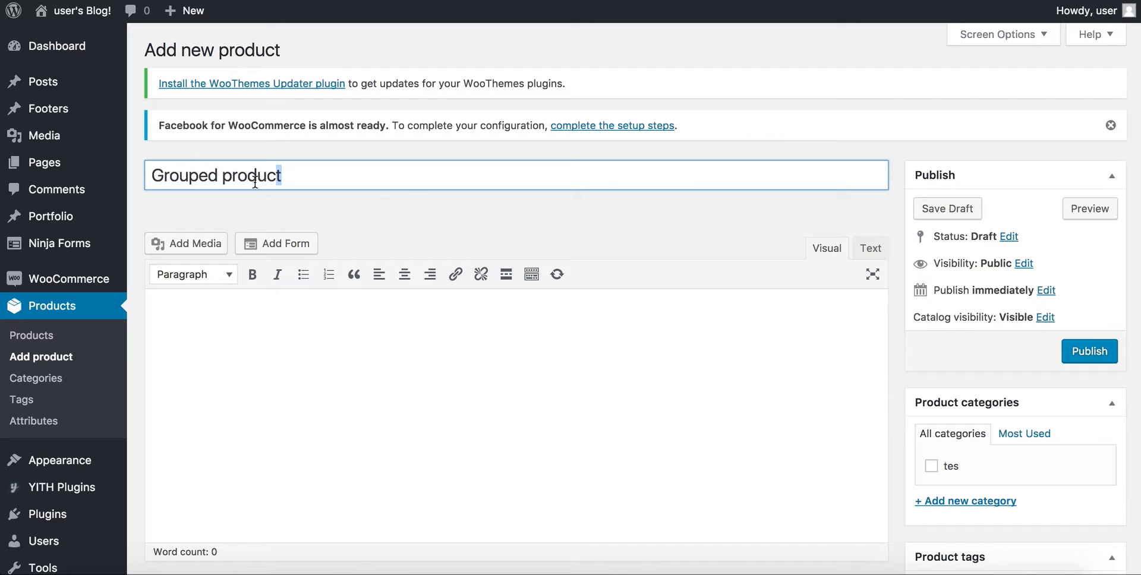
pyautogui.write('A p')
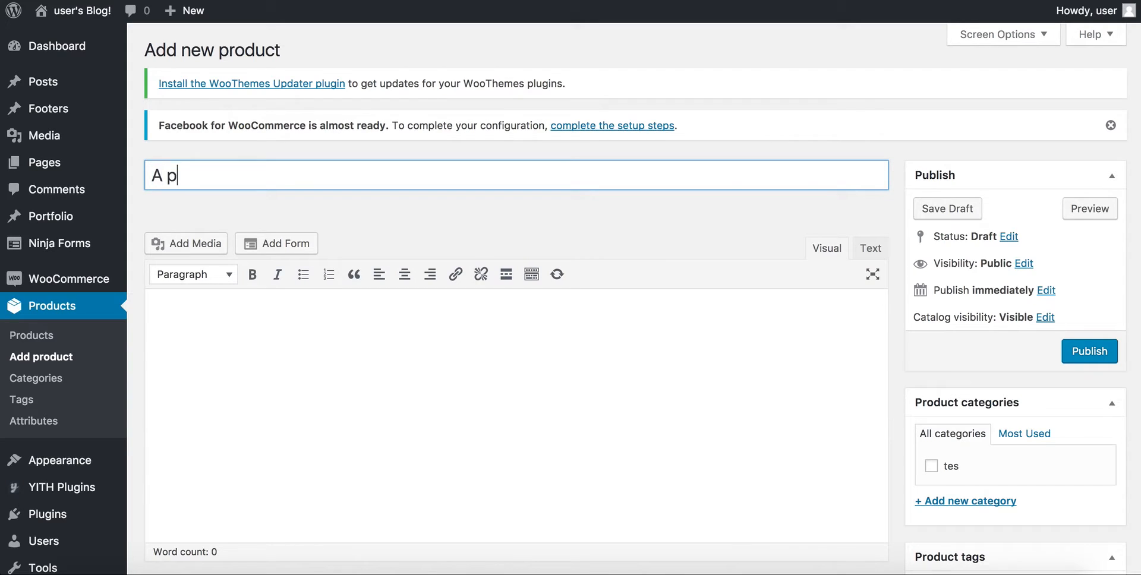
pyautogui.write('ackage')
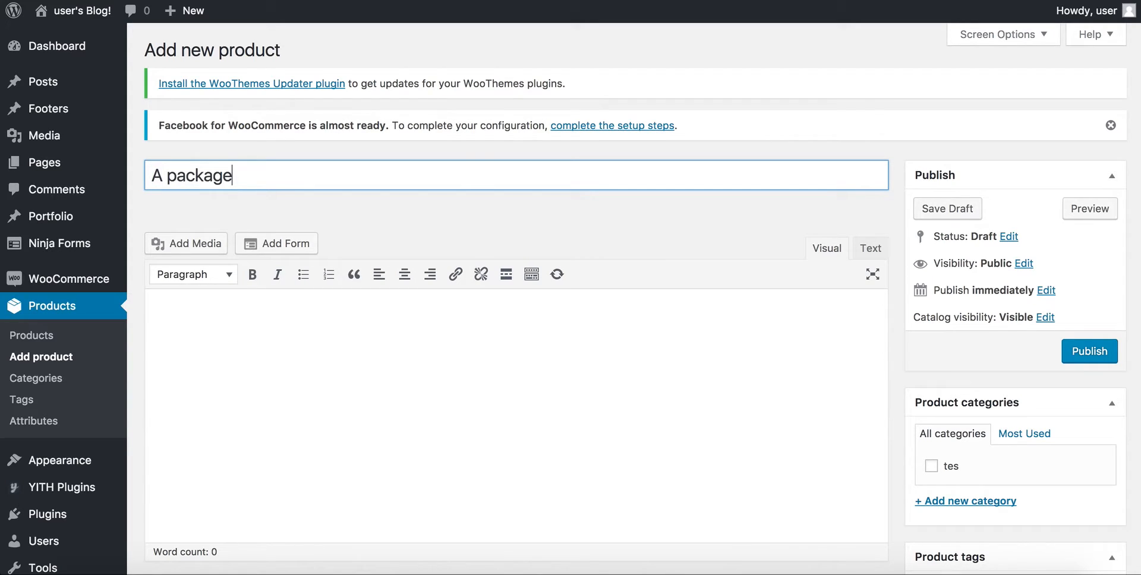
# Replace the whole product name with 'Outfit'.
pyautogui.tripleClick(190, 175)
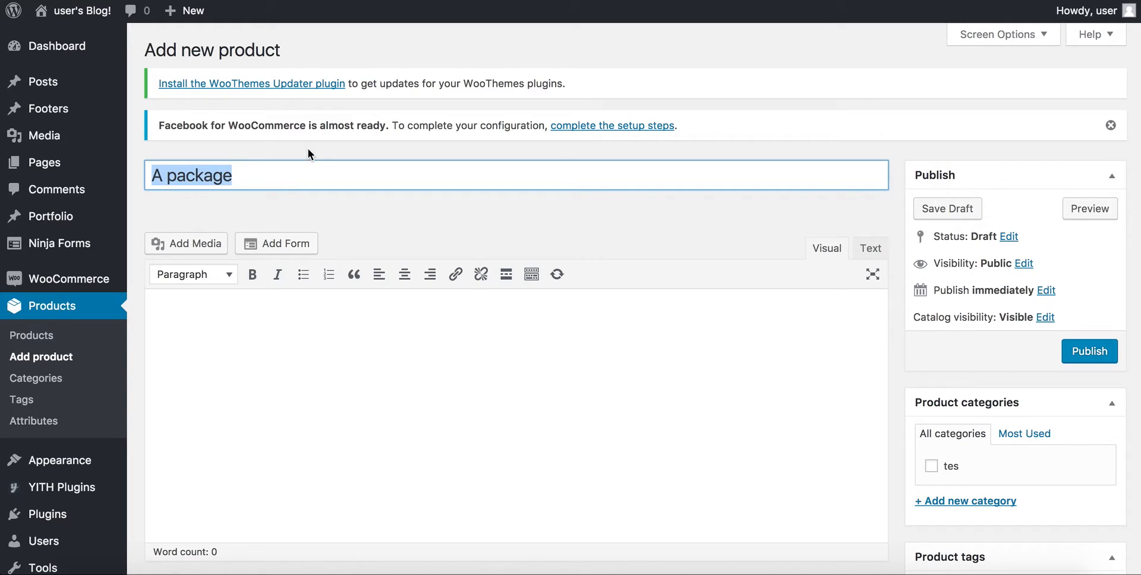
pyautogui.write('Outfit')
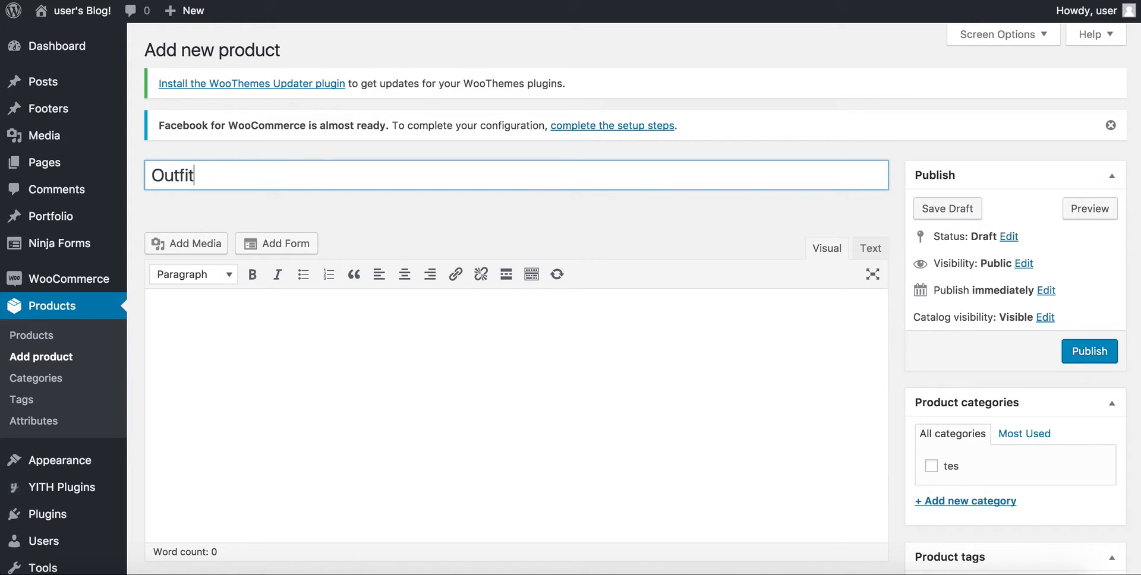
pyautogui.write('(')
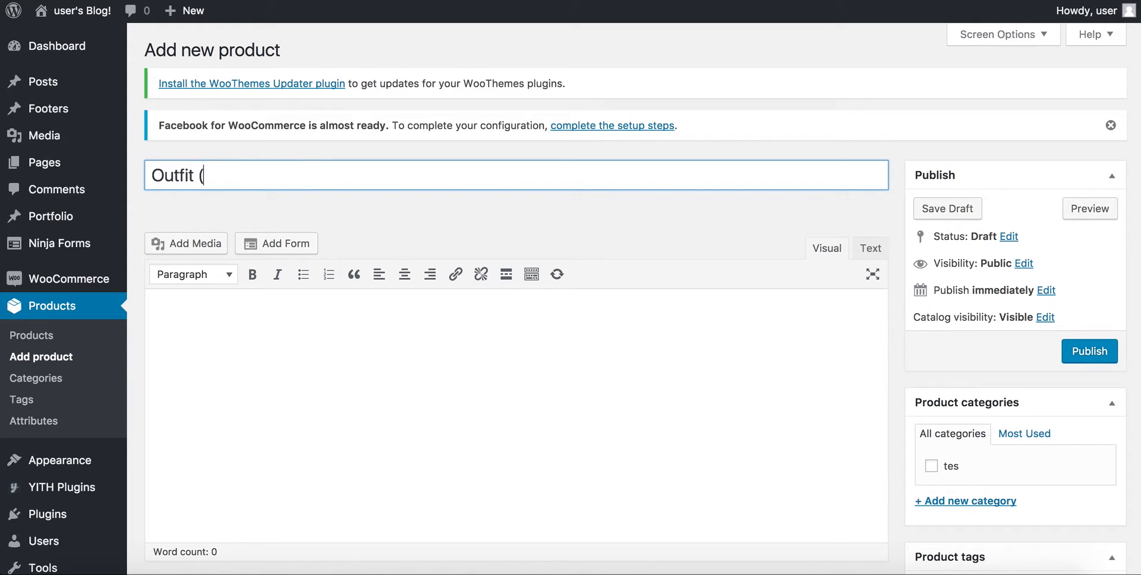
pyautogui.press('BackSpace')
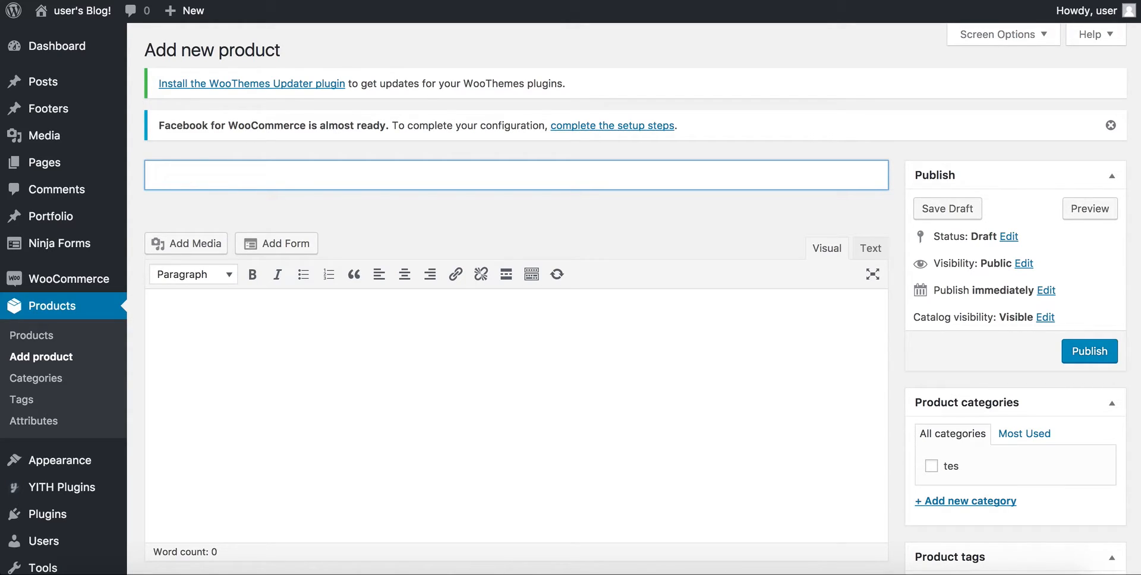
pyautogui.write('Outfit')
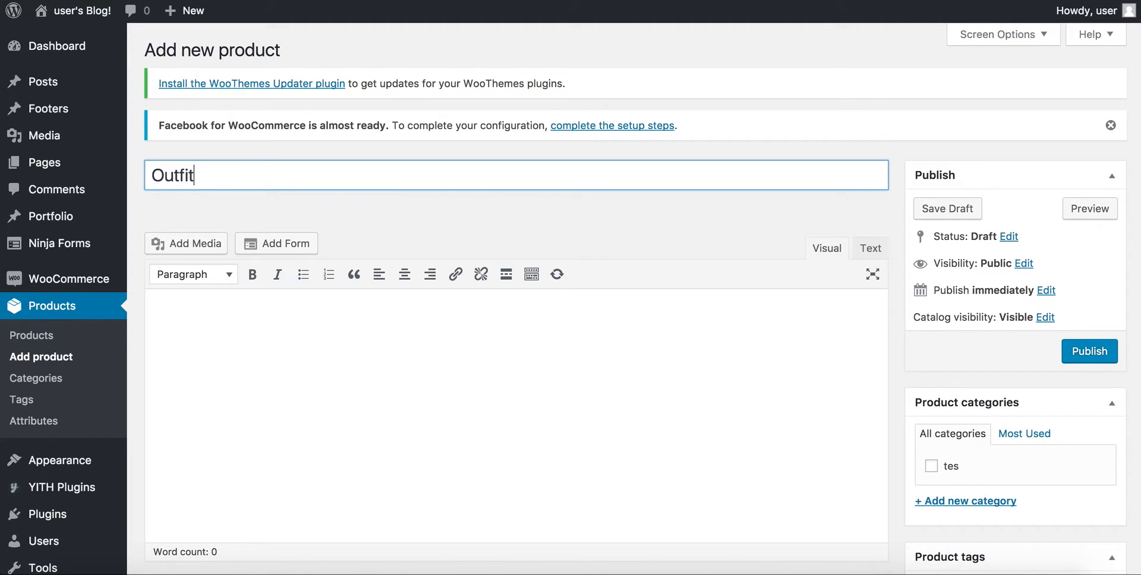
pyautogui.moveTo(291, 352)
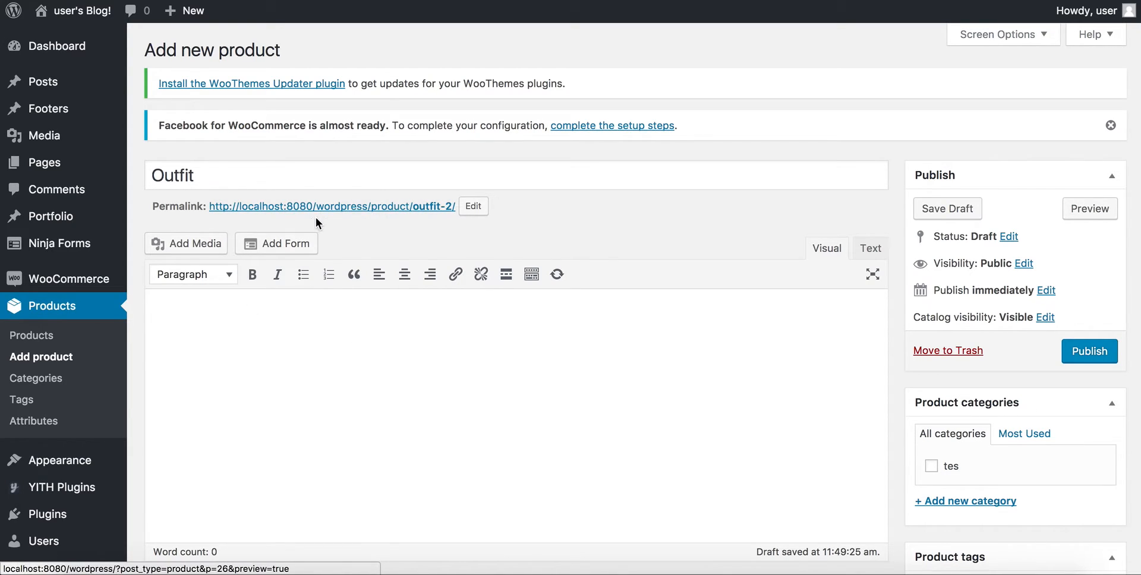
# Edit the product permalink slug to 'new-outfit' and confirm it.
pyautogui.click(472, 205)
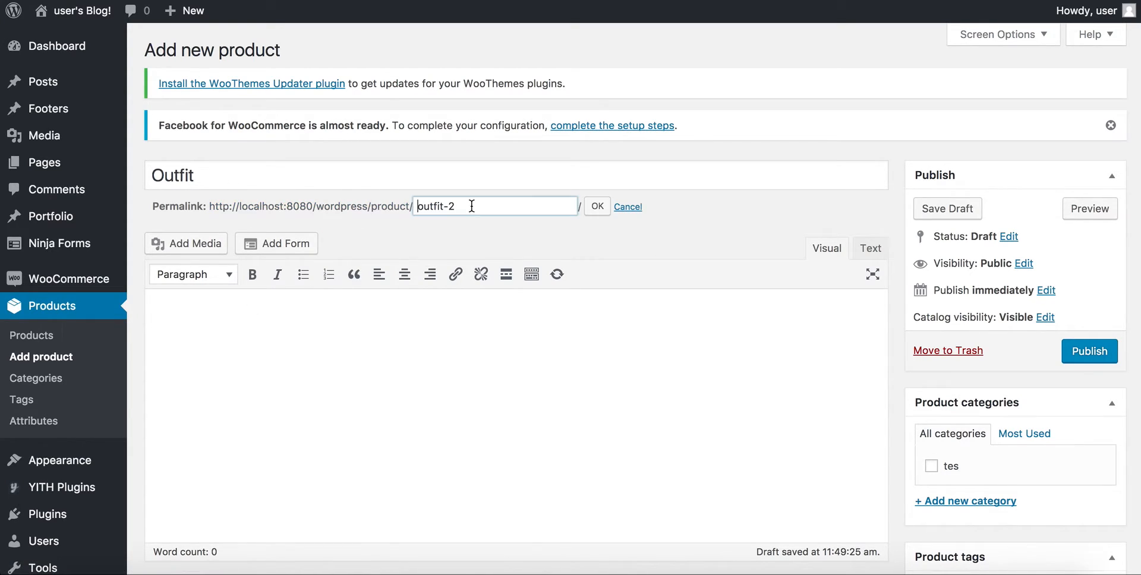
pyautogui.write('outfi')
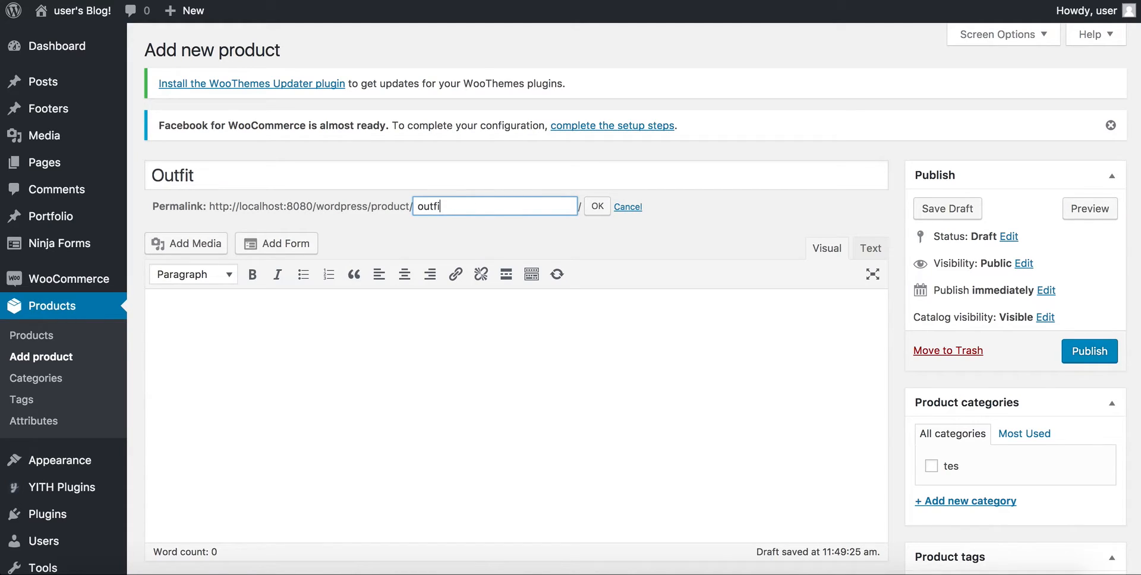
pyautogui.write('new-')
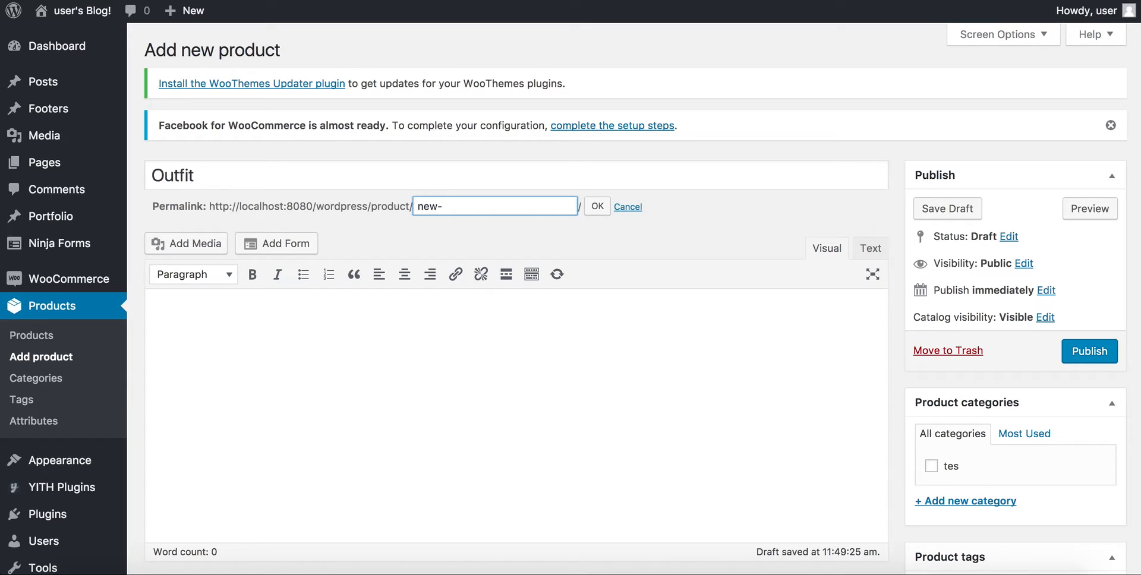
pyautogui.write('outfit')
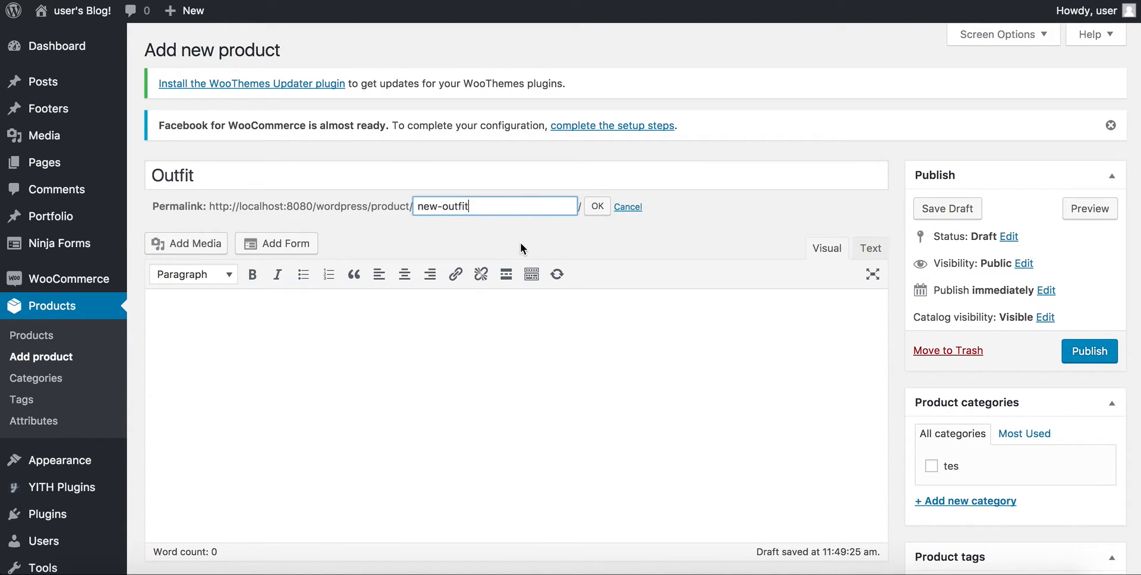
pyautogui.click(596, 206)
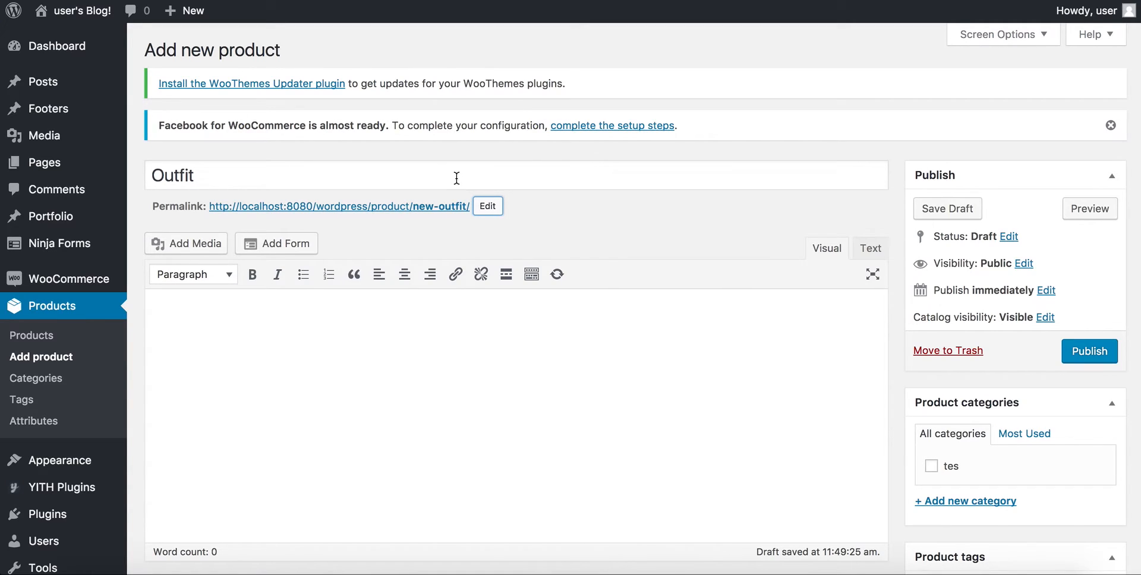
pyautogui.moveTo(452, 209)
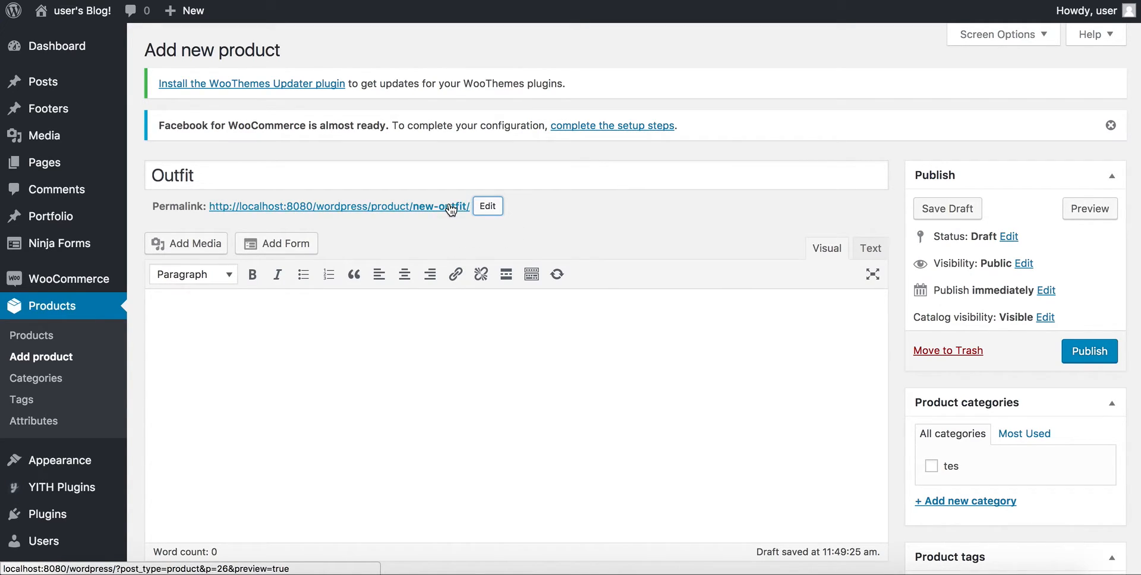
pyautogui.moveTo(515, 301)
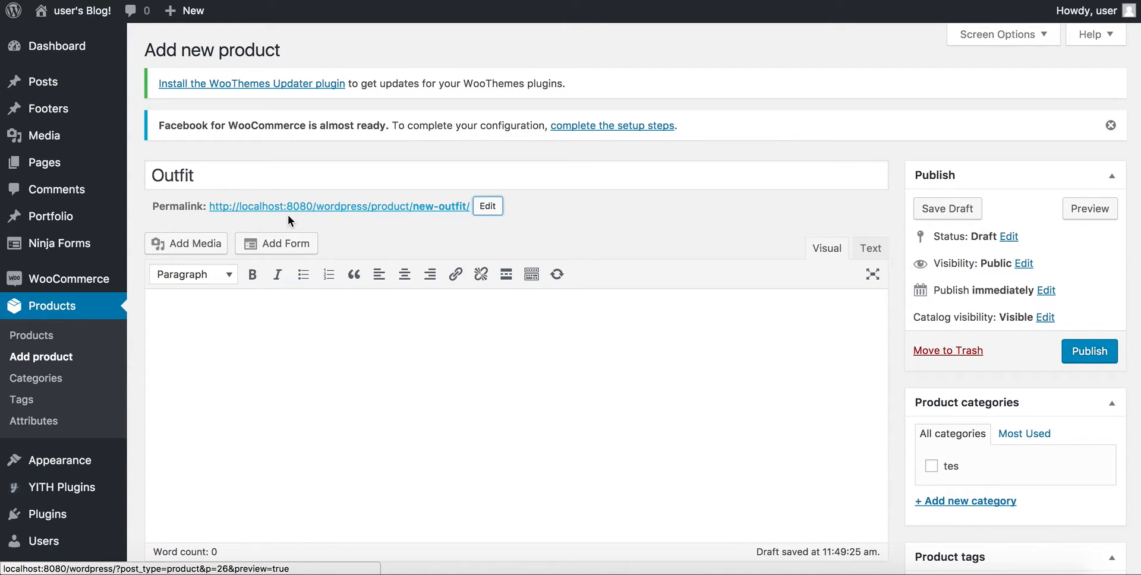
pyautogui.moveTo(309, 216)
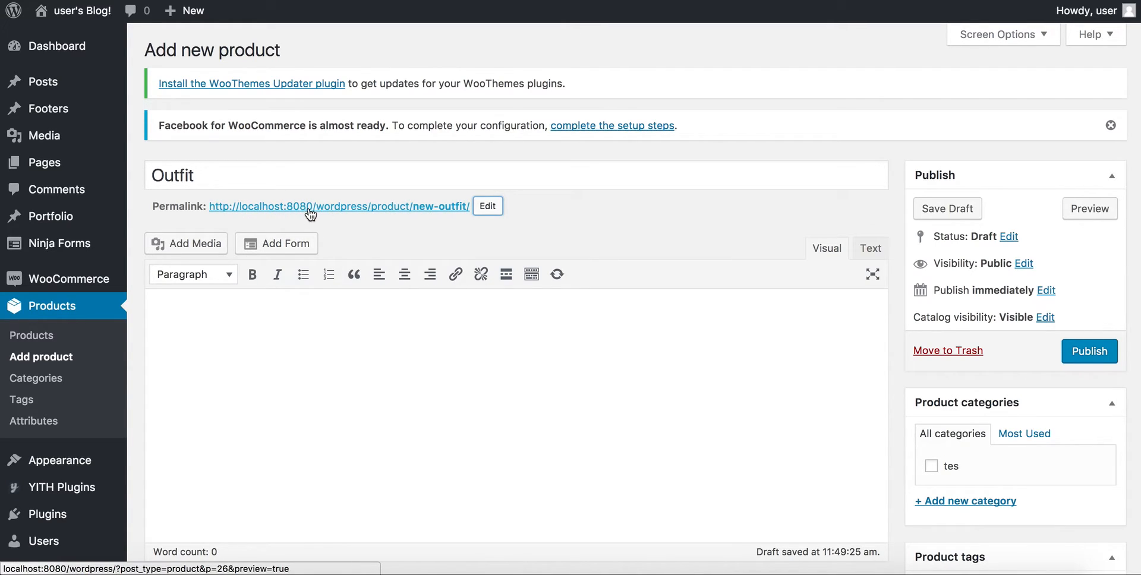
pyautogui.moveTo(745, 225)
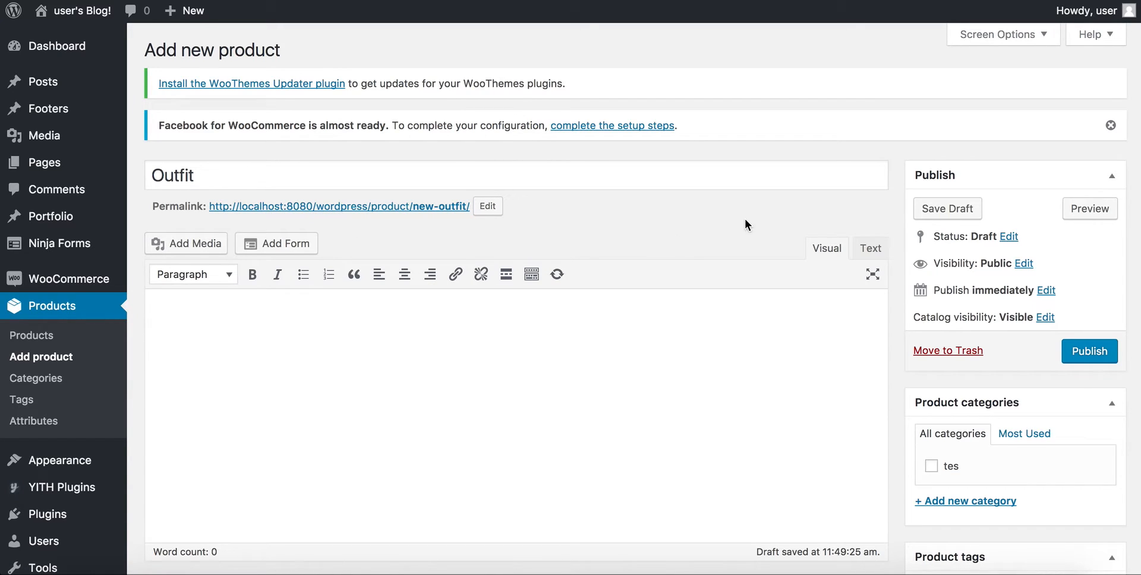
pyautogui.moveTo(900, 231)
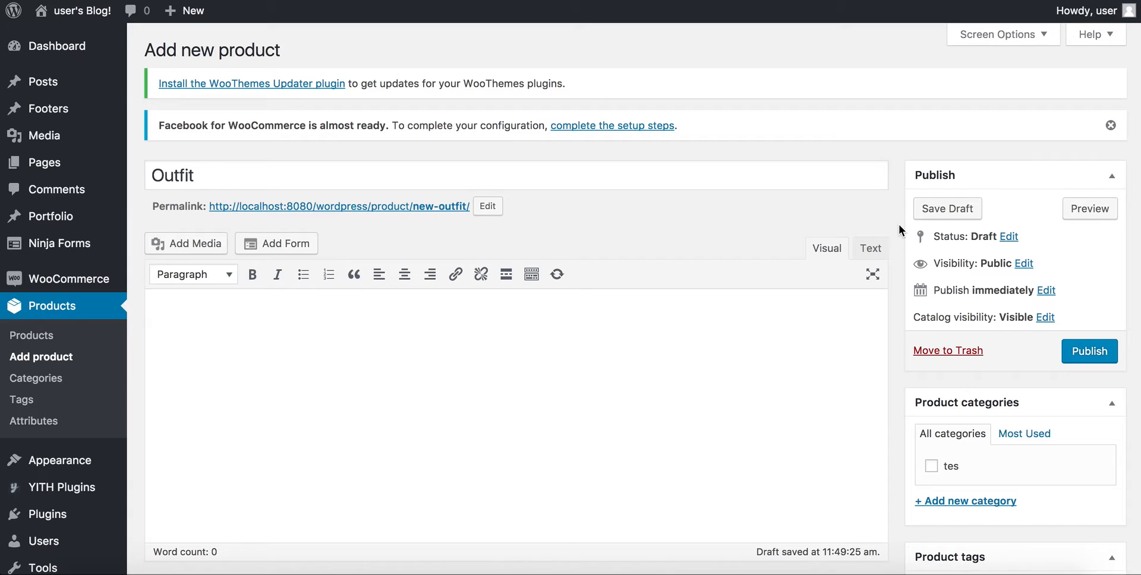
# Set the Outfit product's type to Composite product in the Product data panel.
pyautogui.scroll(-3)
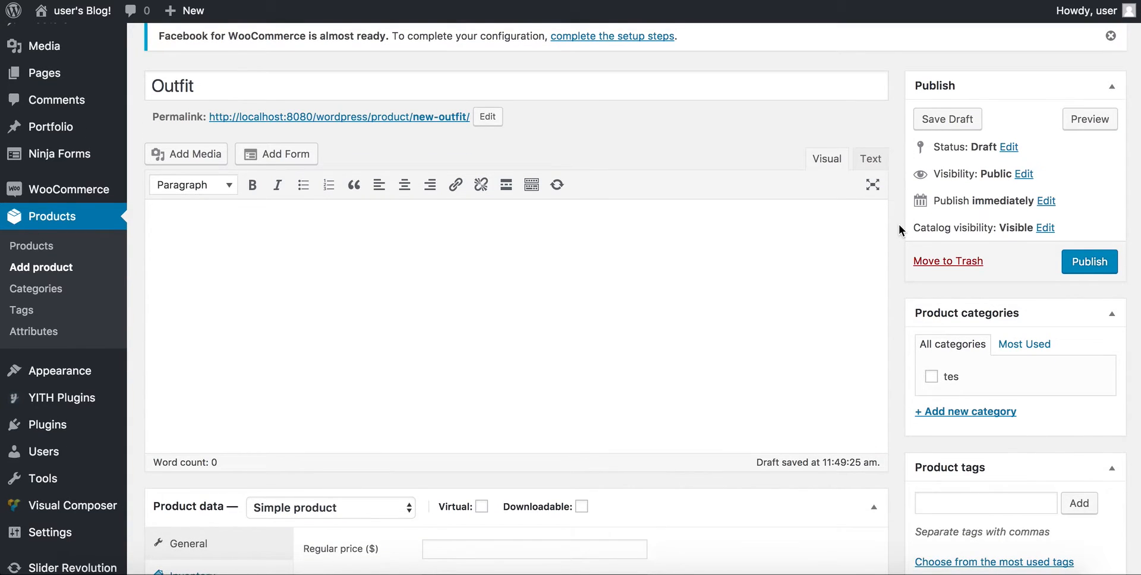
pyautogui.scroll(-3)
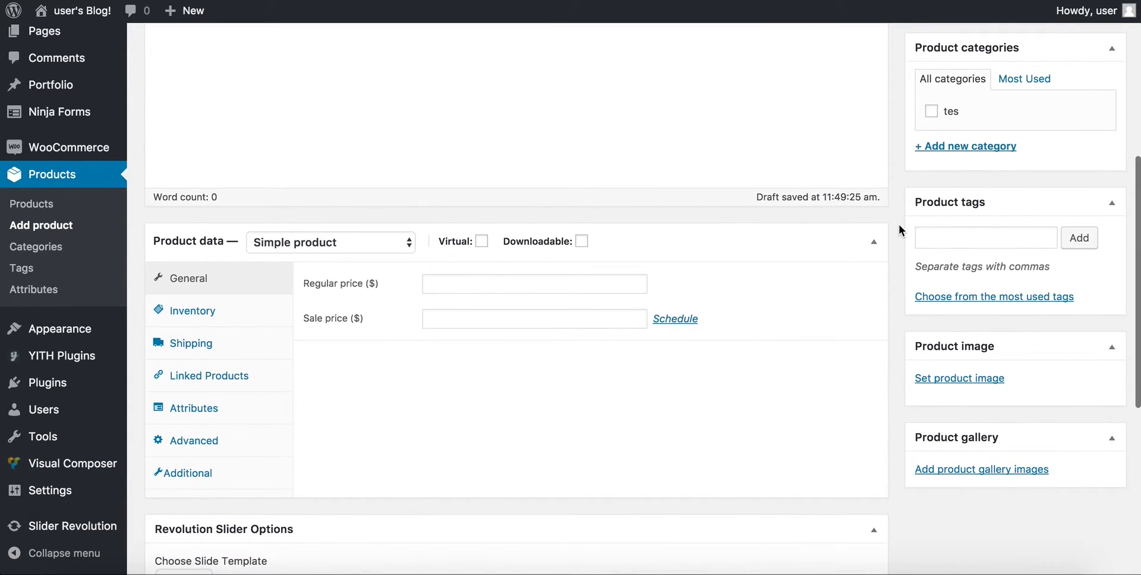
pyautogui.scroll(-3)
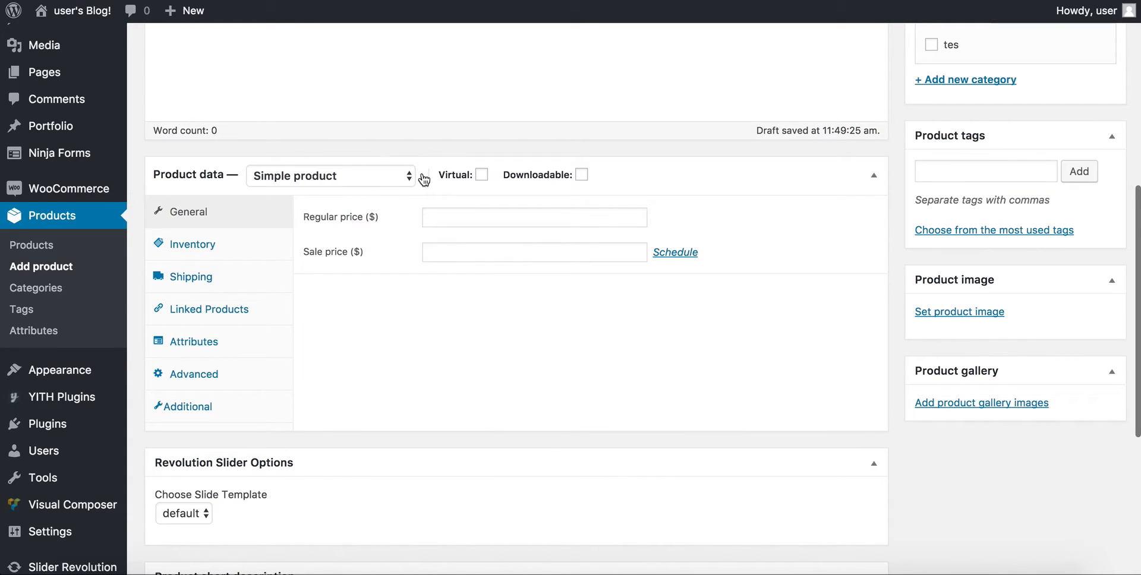
pyautogui.click(329, 175)
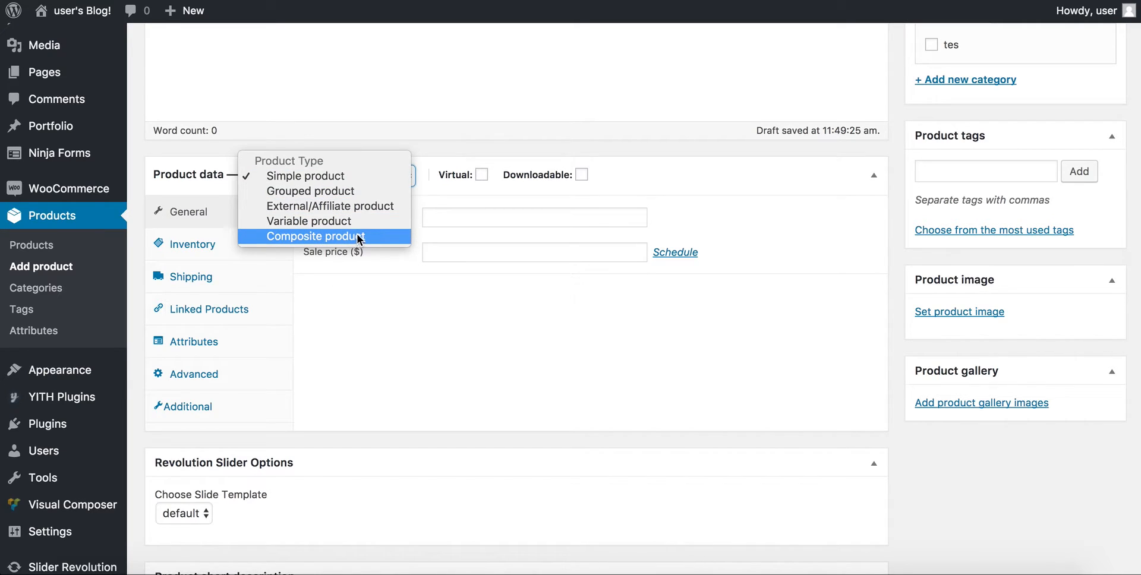
pyautogui.moveTo(371, 243)
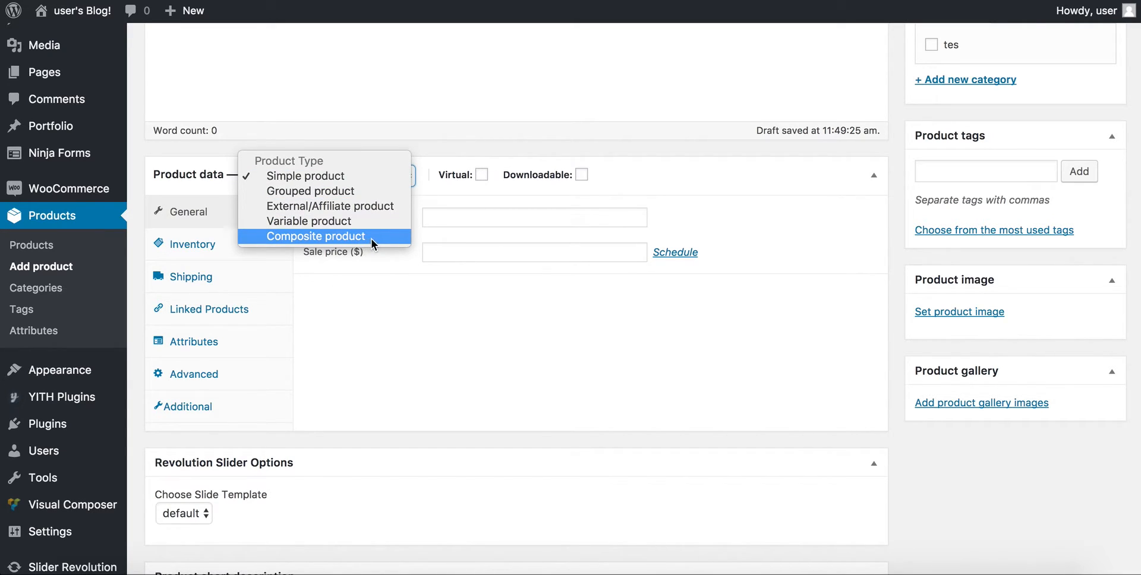
pyautogui.click(317, 235)
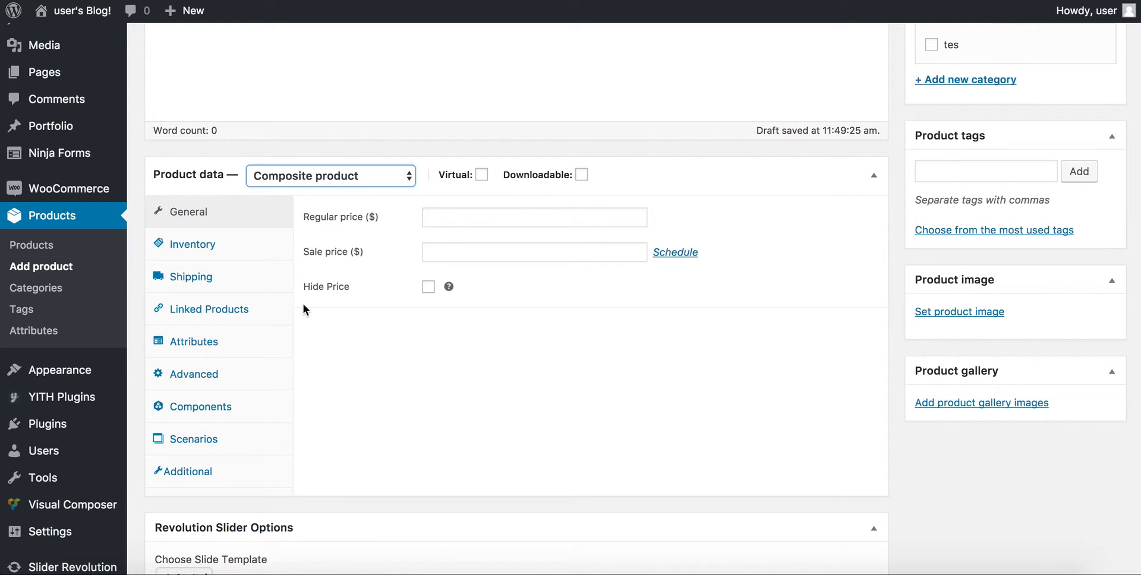
# Enter a regular price of 199 for the Outfit product.
pyautogui.scroll(-3)
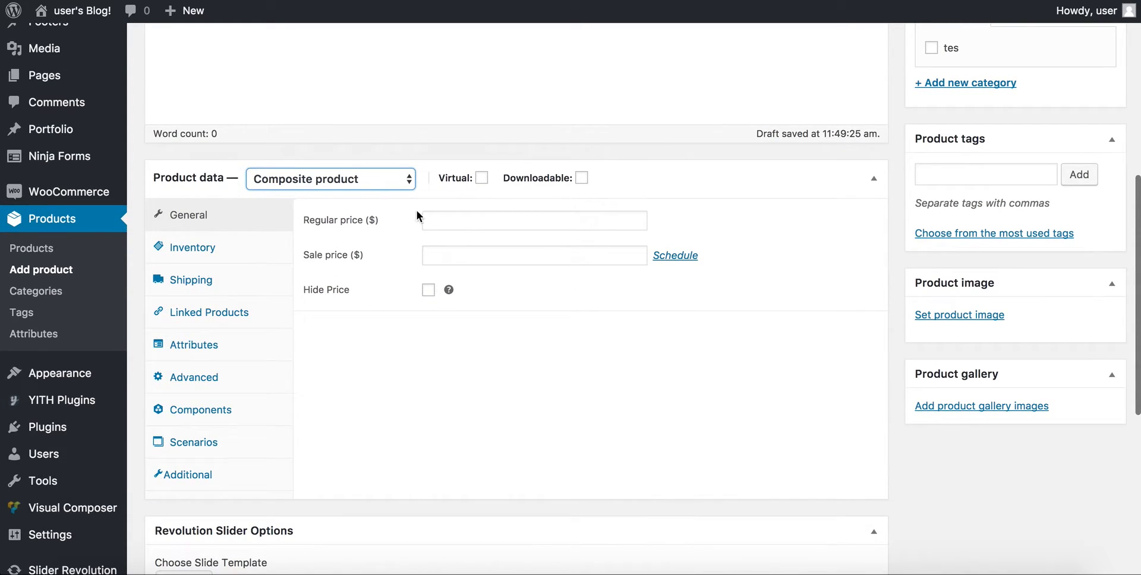
pyautogui.click(534, 220)
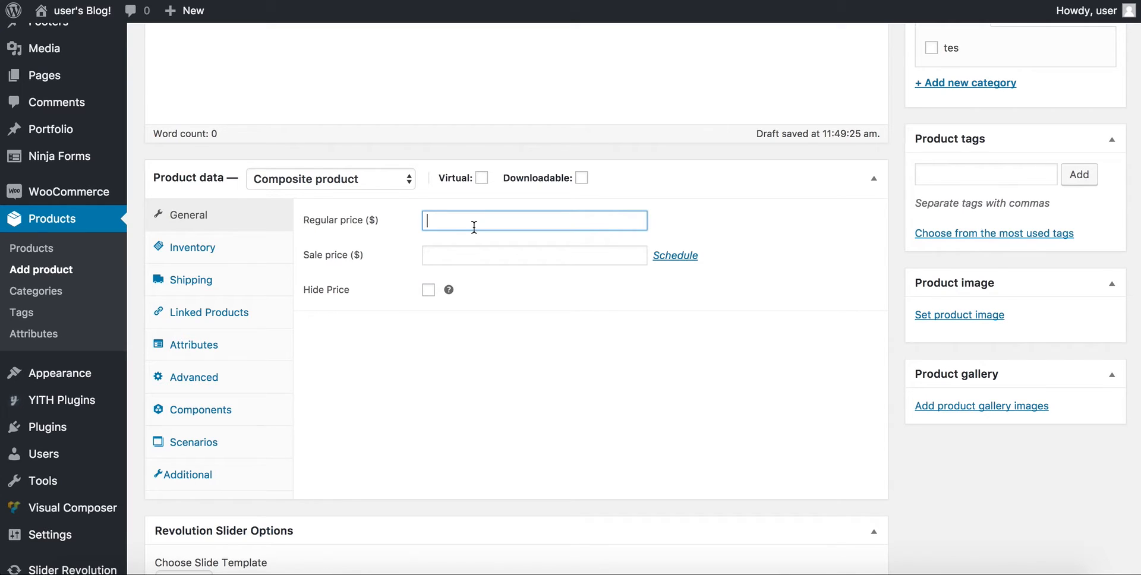
pyautogui.write('199')
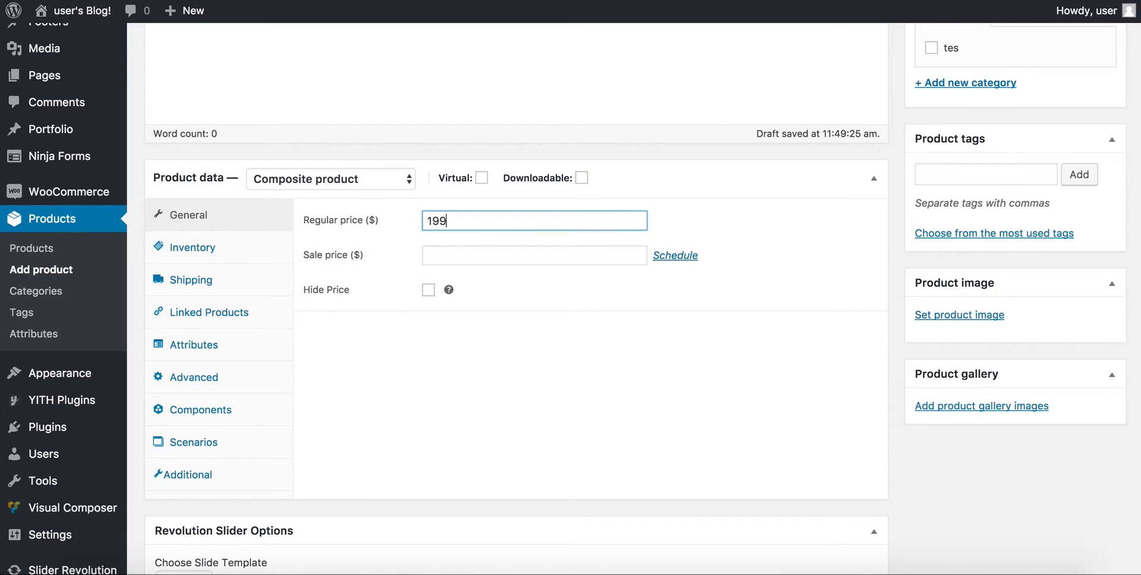
pyautogui.click(415, 346)
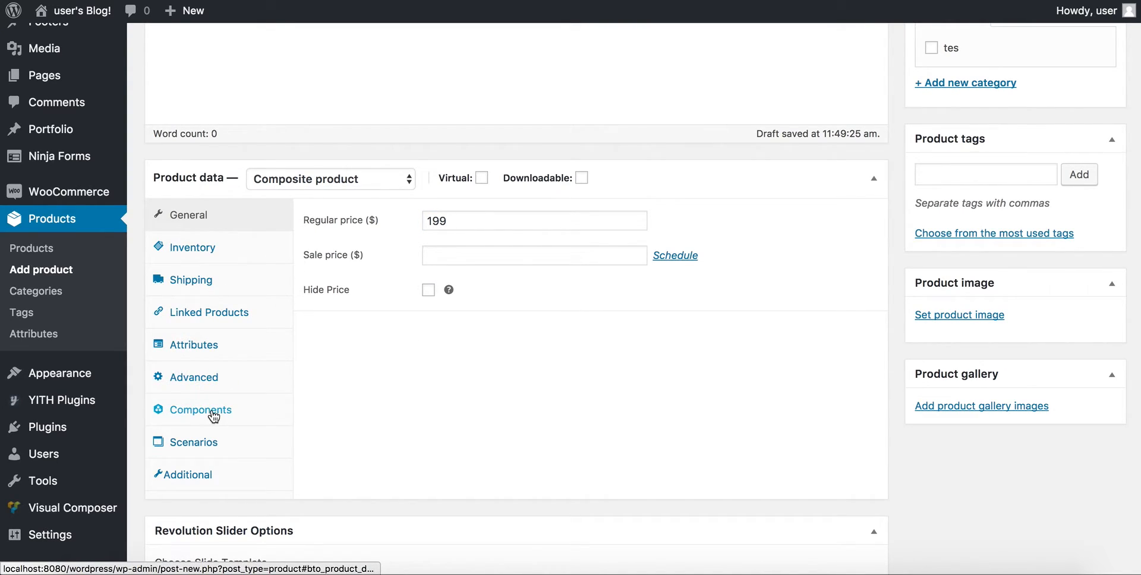
# Show the Components section with the Stacked layout selected and no components yet.
pyautogui.click(199, 409)
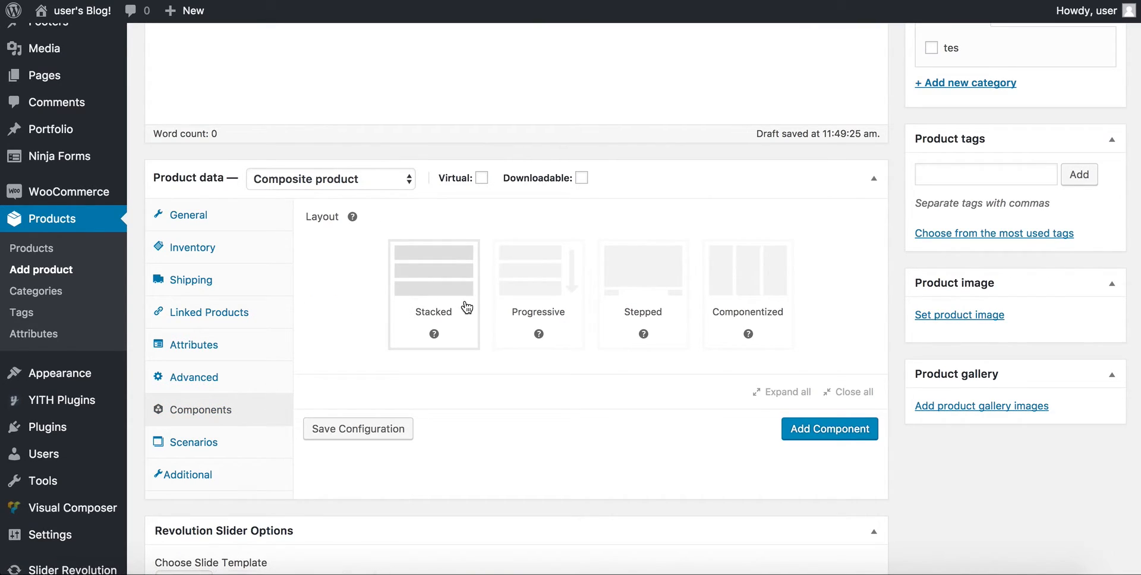
pyautogui.moveTo(357, 279)
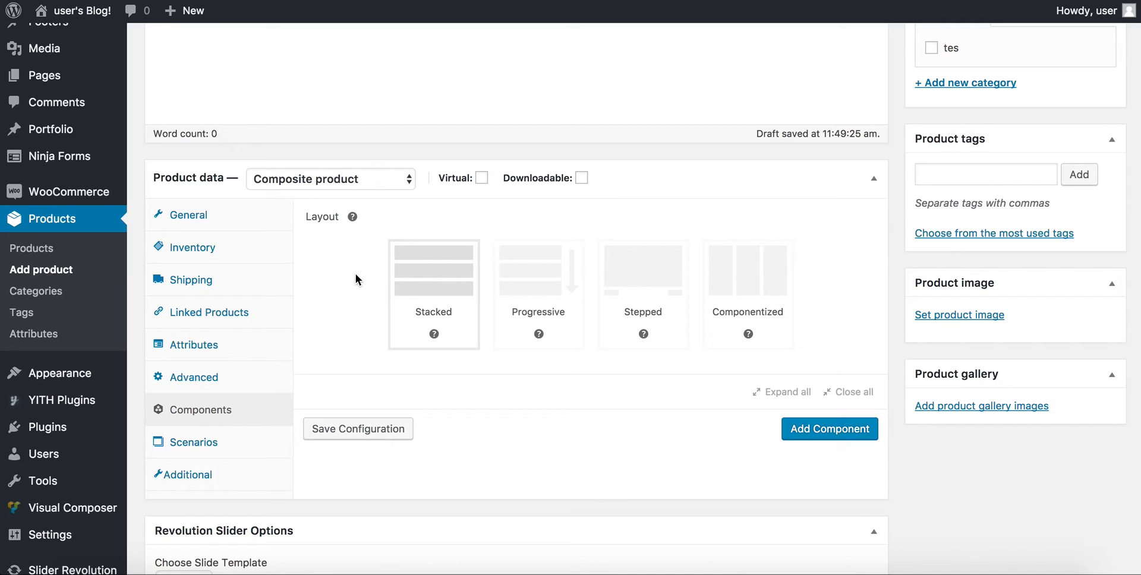
pyautogui.scroll(-3)
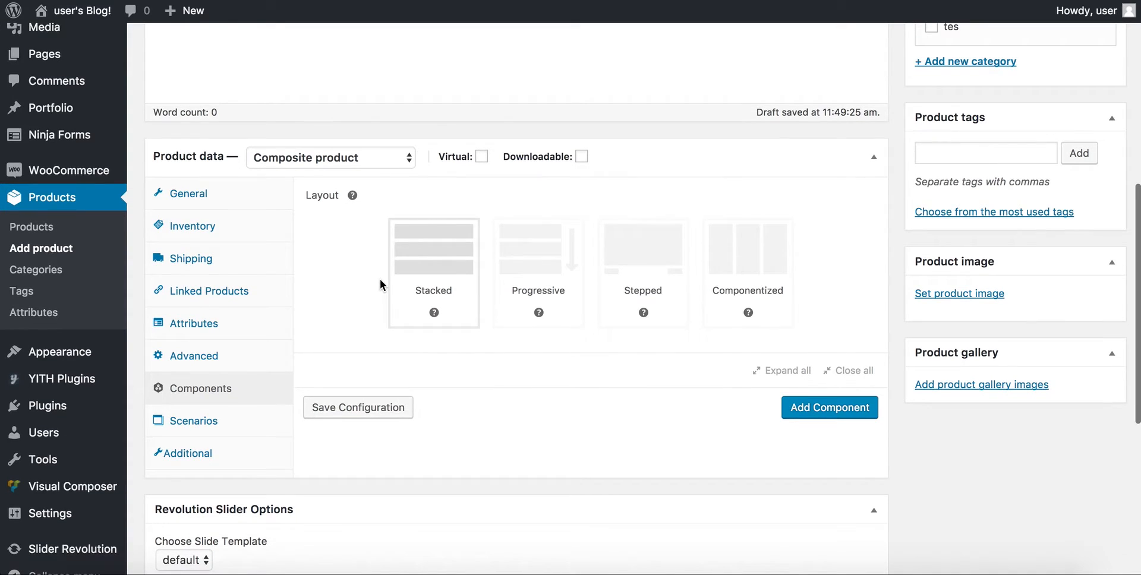
pyautogui.moveTo(465, 314)
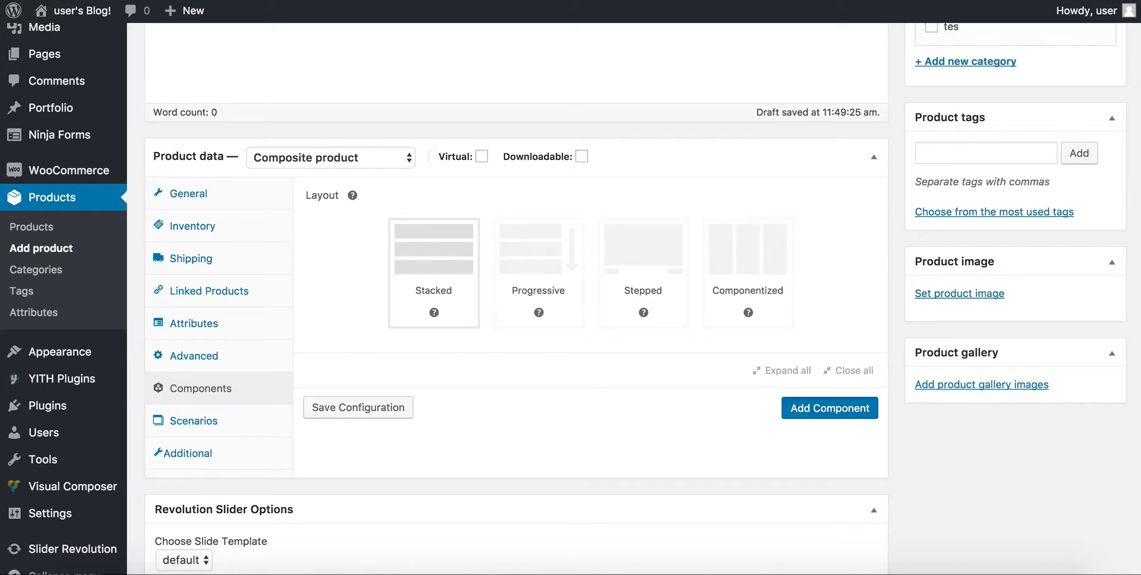
# Add a first component and name it 'Dress'.
pyautogui.click(828, 407)
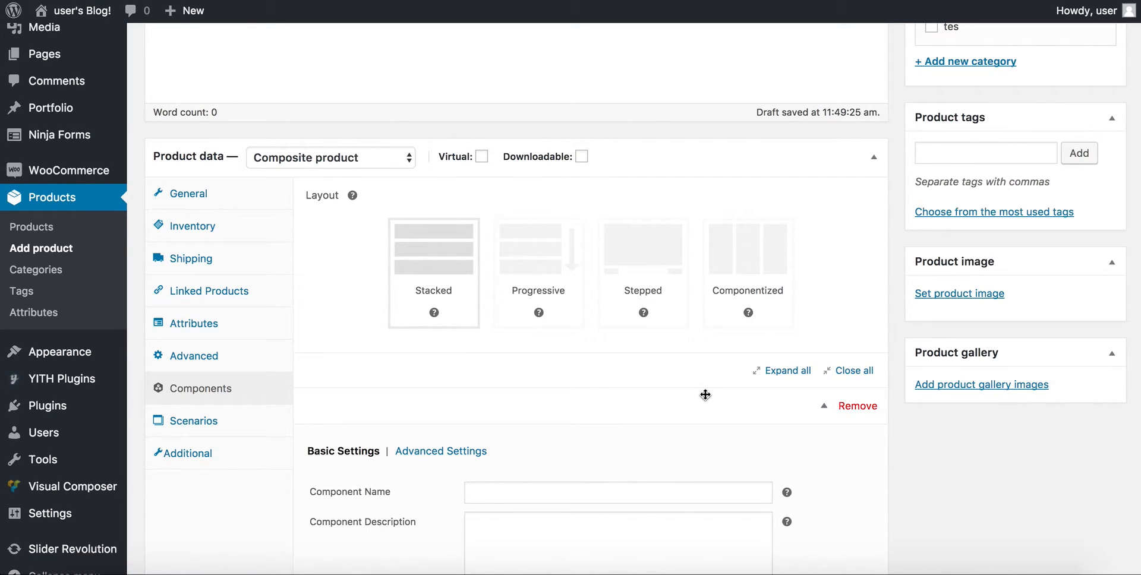
pyautogui.scroll(-3)
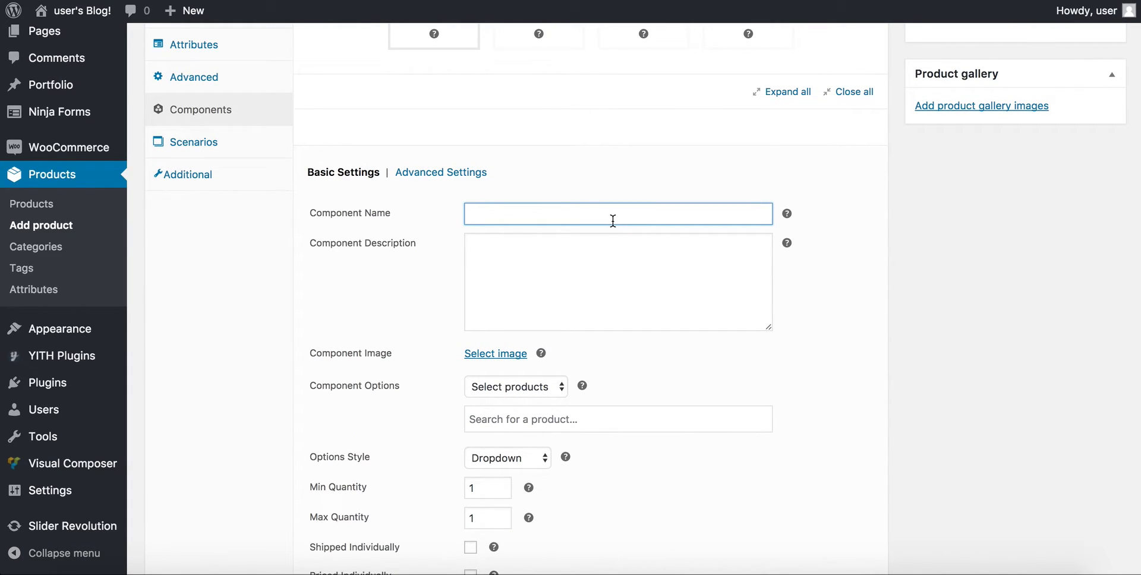
pyautogui.write('Dres')
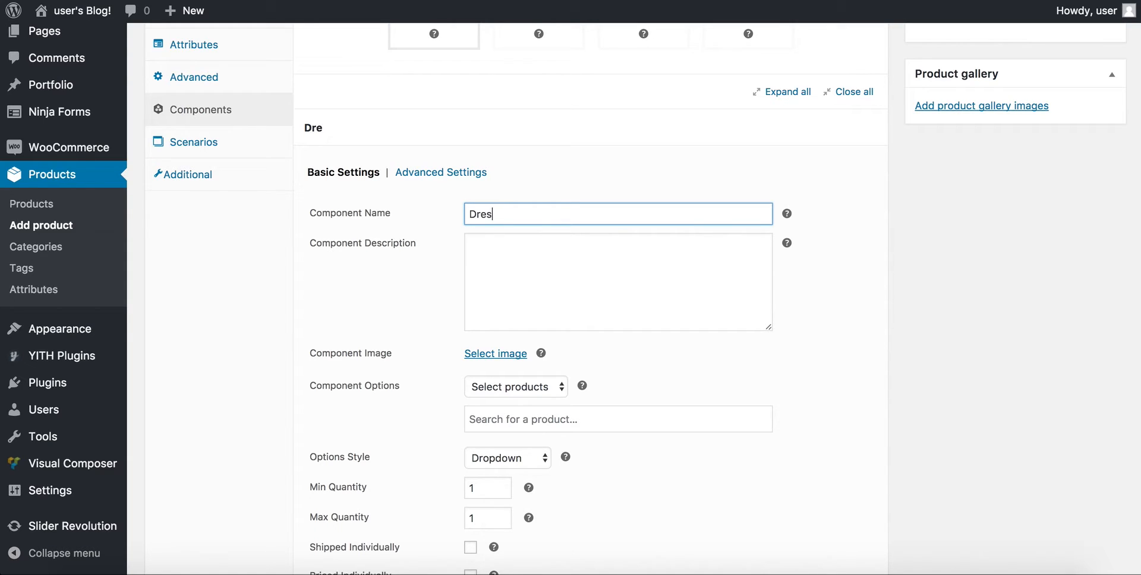
pyautogui.write('s')
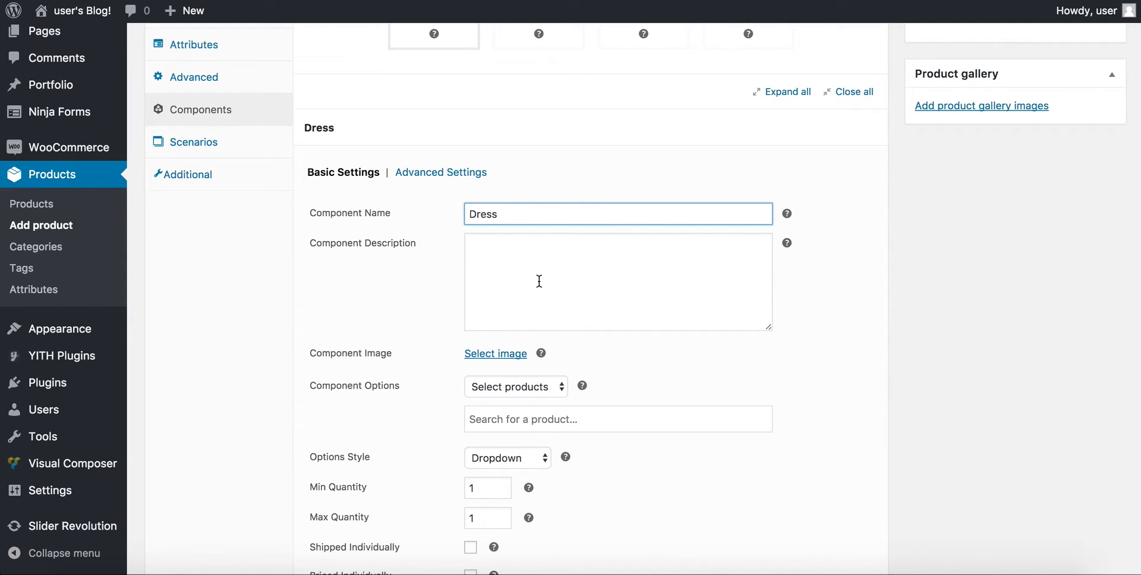
# Give the Dress component the description 'This is a nice dress.'.
pyautogui.click(617, 281)
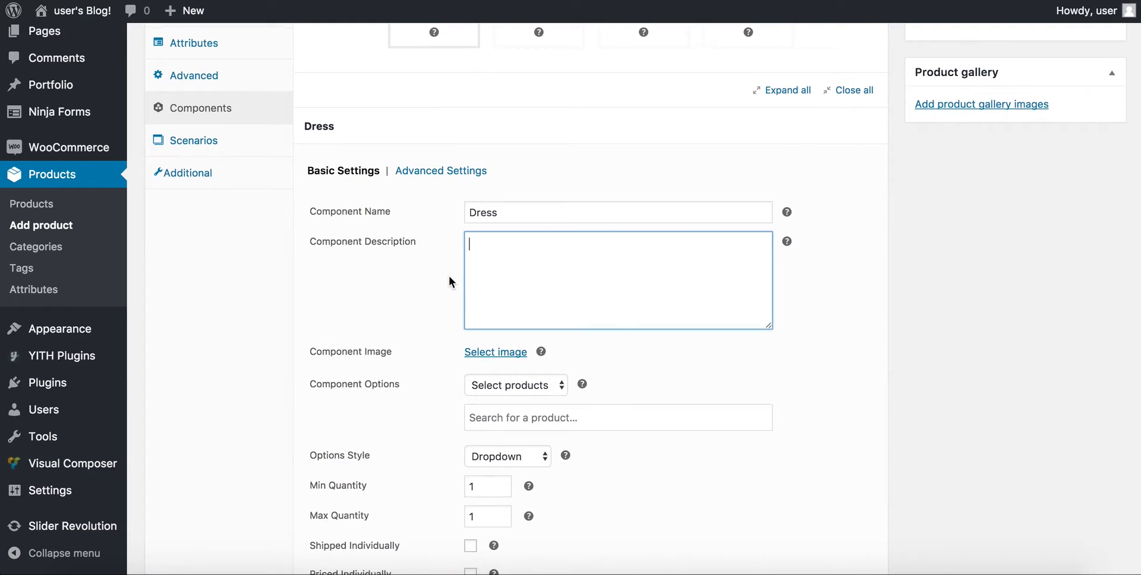
pyautogui.scroll(-3)
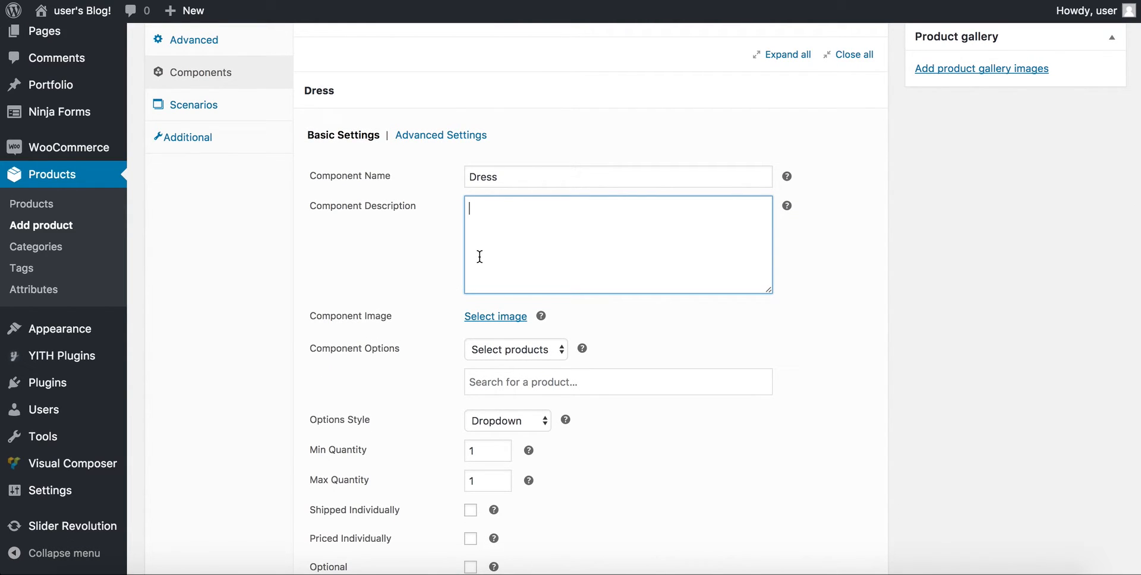
pyautogui.write('This is')
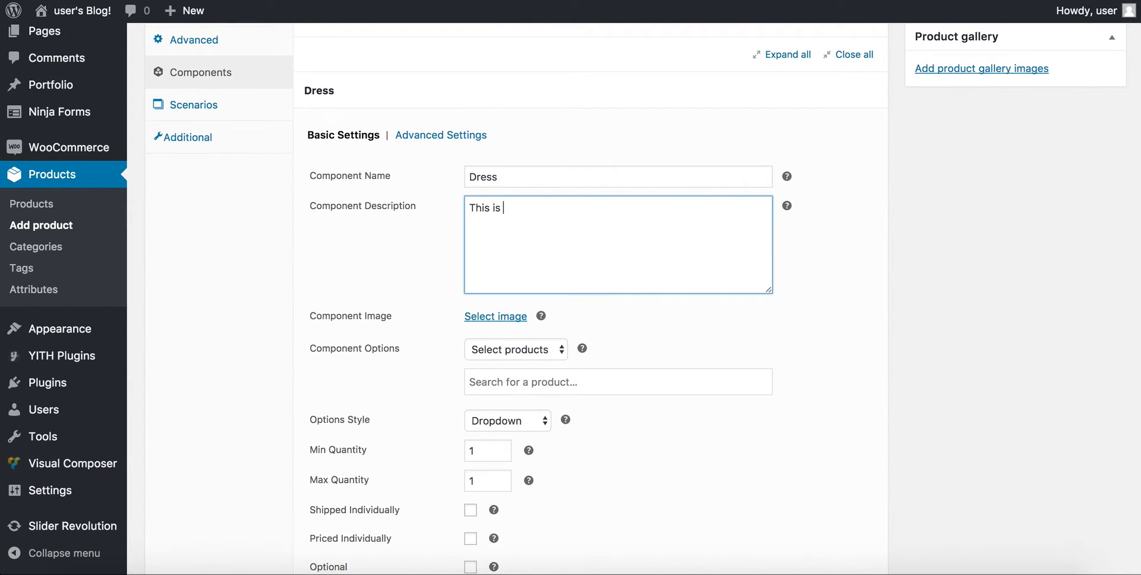
pyautogui.write('a nice')
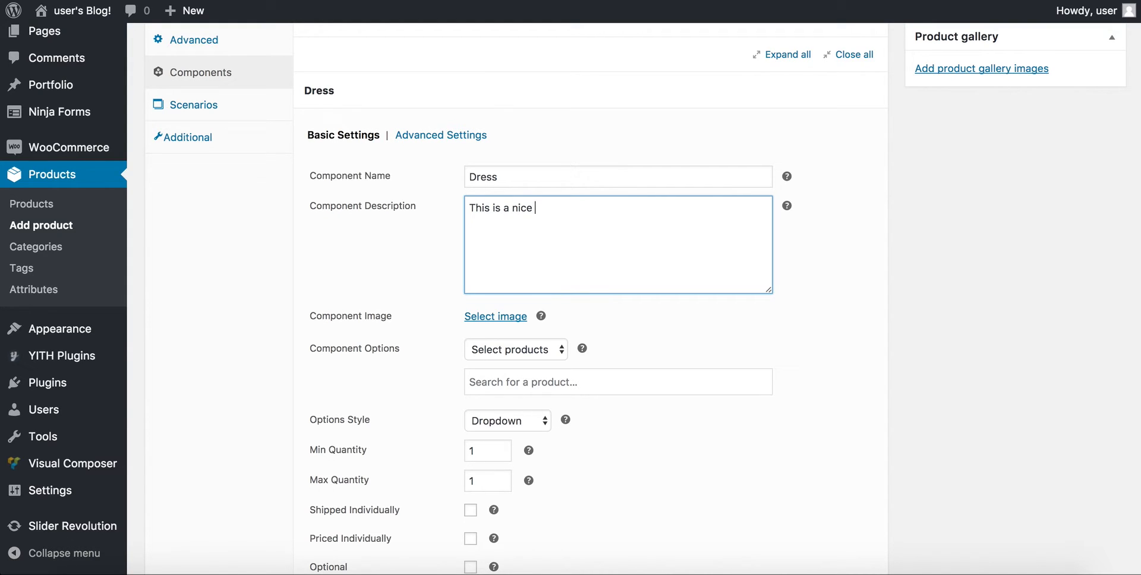
pyautogui.write('dress.')
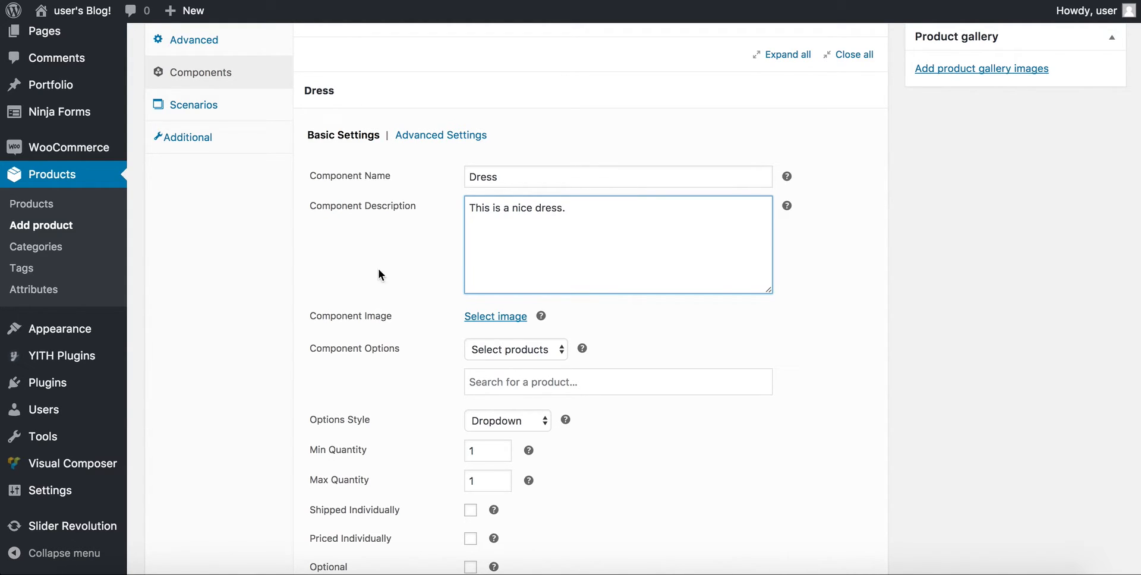
pyautogui.scroll(-3)
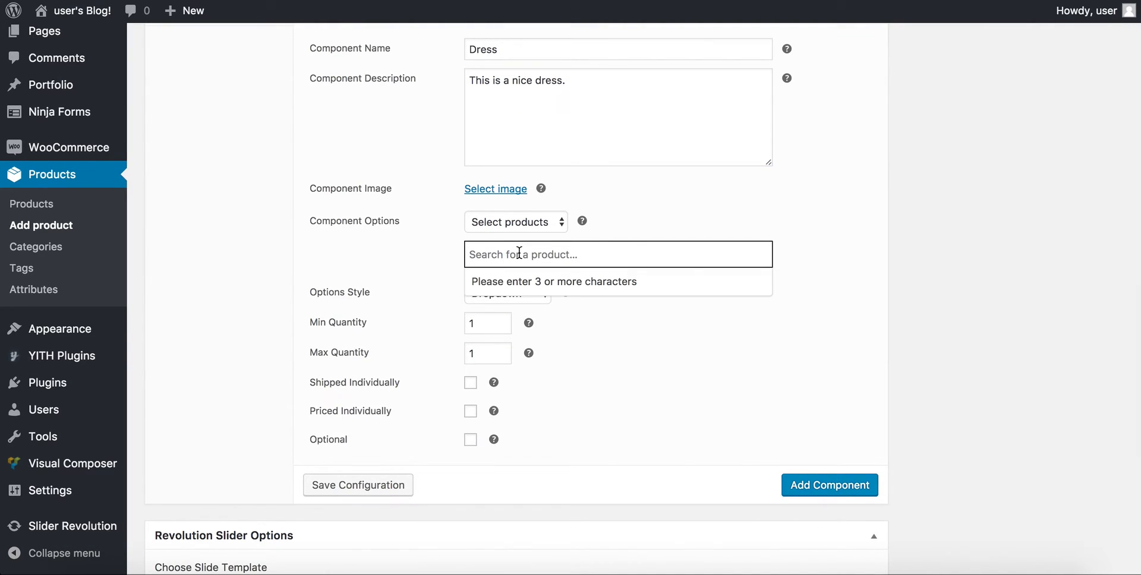
# Add the free-shipping (#12) and flat-rate (#23) sample products as Dress options.
pyautogui.write('sampe')
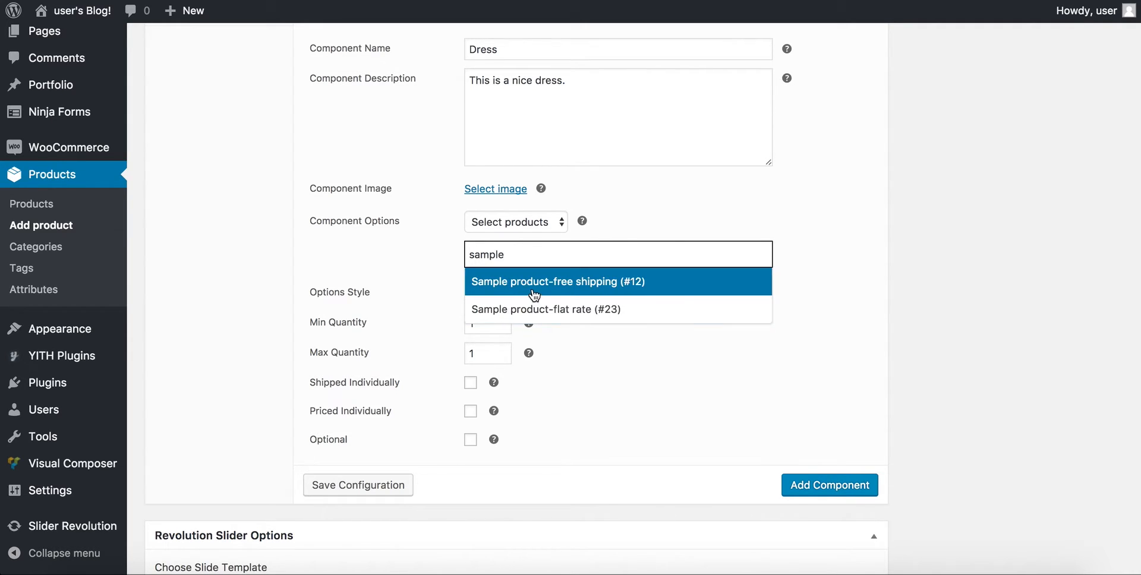
pyautogui.click(556, 282)
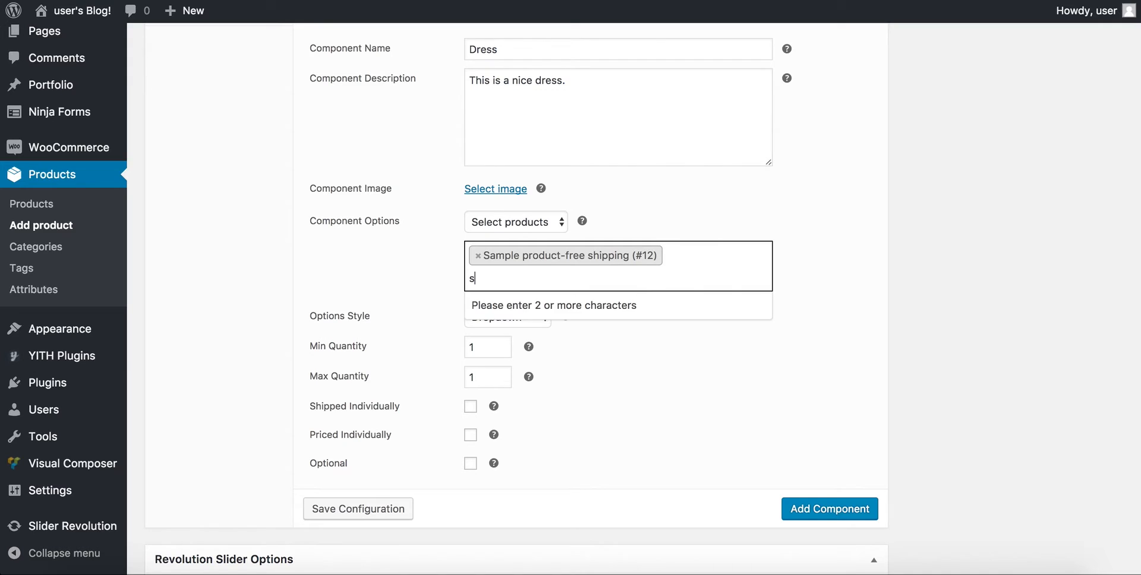
pyautogui.write('ample')
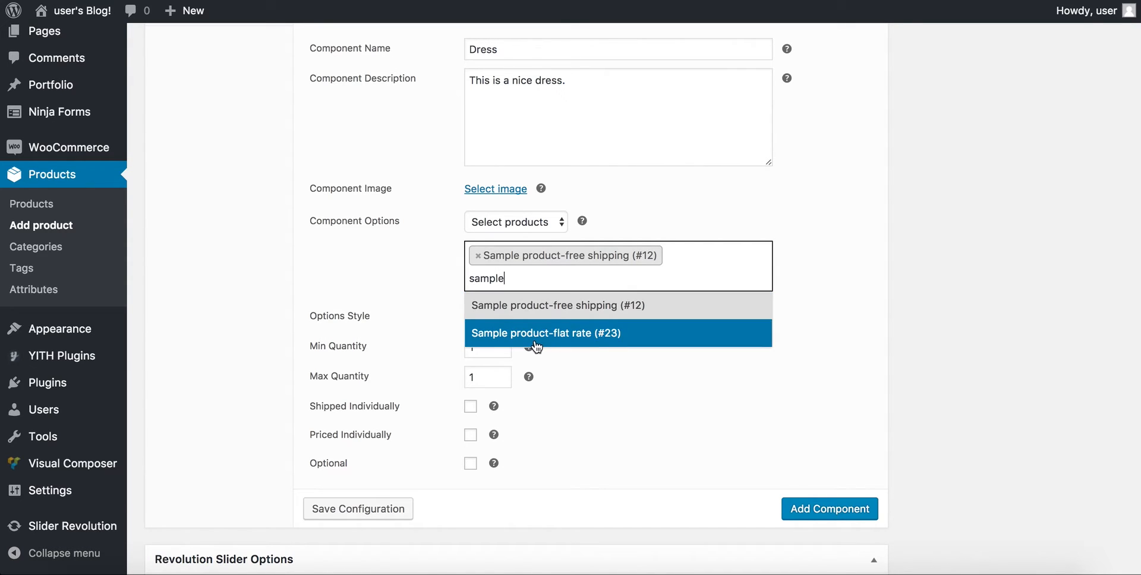
pyautogui.moveTo(566, 337)
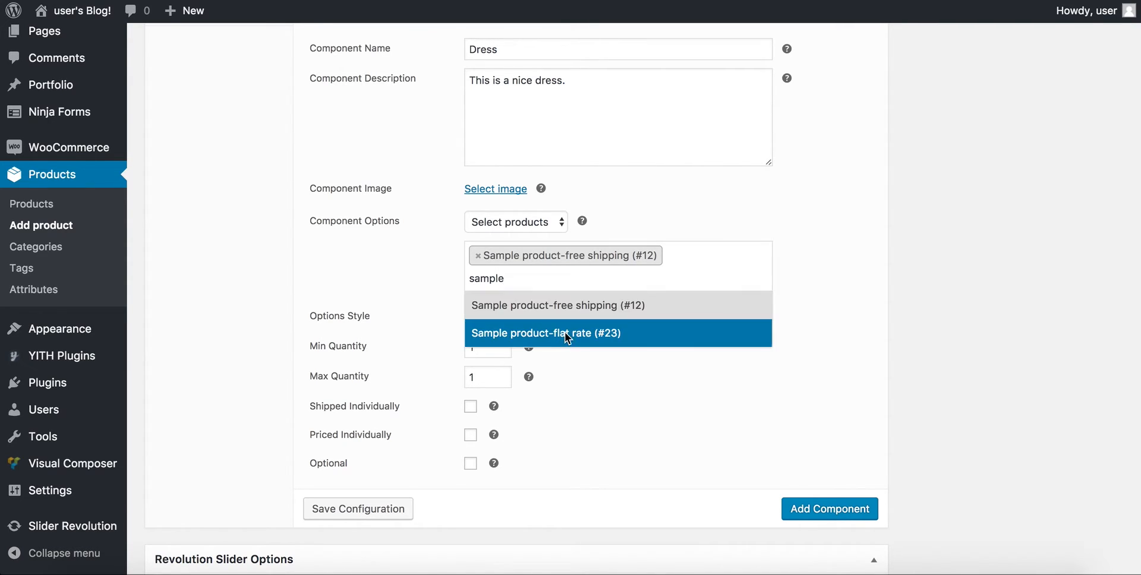
pyautogui.click(545, 333)
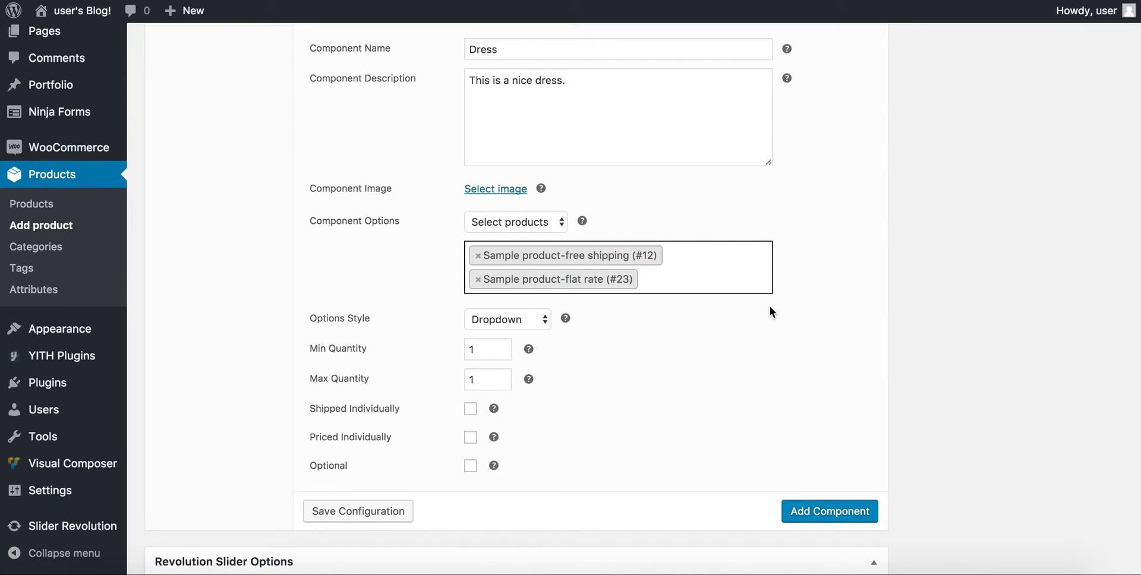
# Set the Dress component's Options Style to Thumbnails.
pyautogui.scroll(-3)
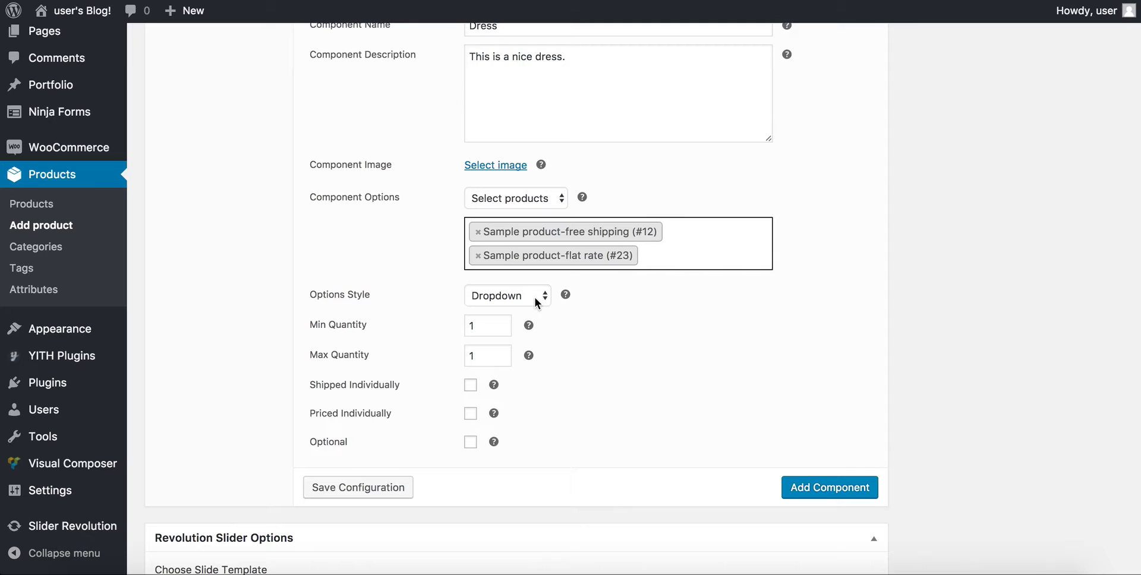
pyautogui.click(507, 295)
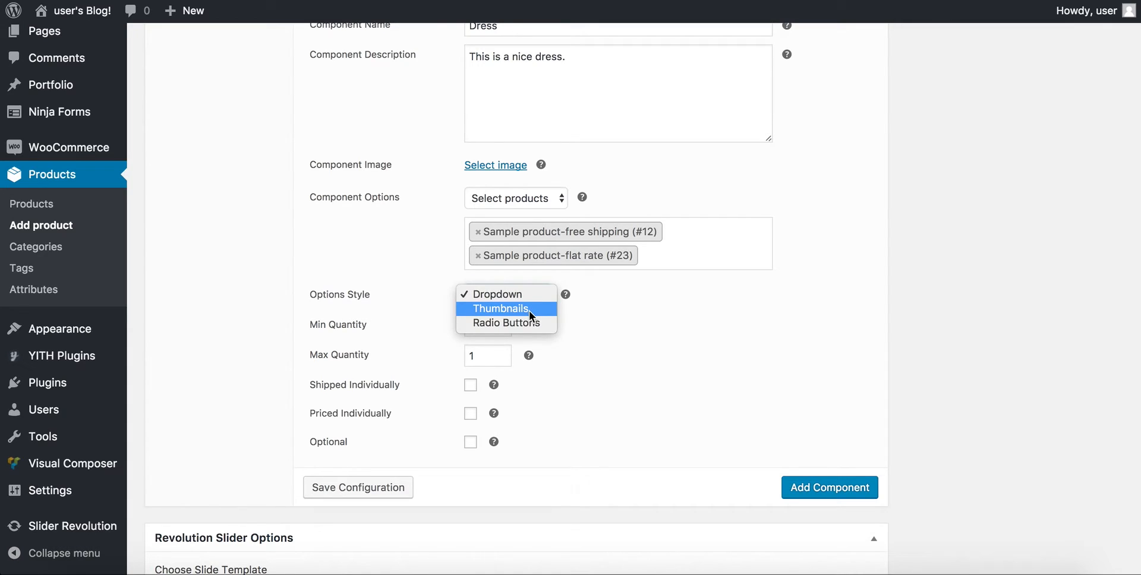
pyautogui.click(500, 308)
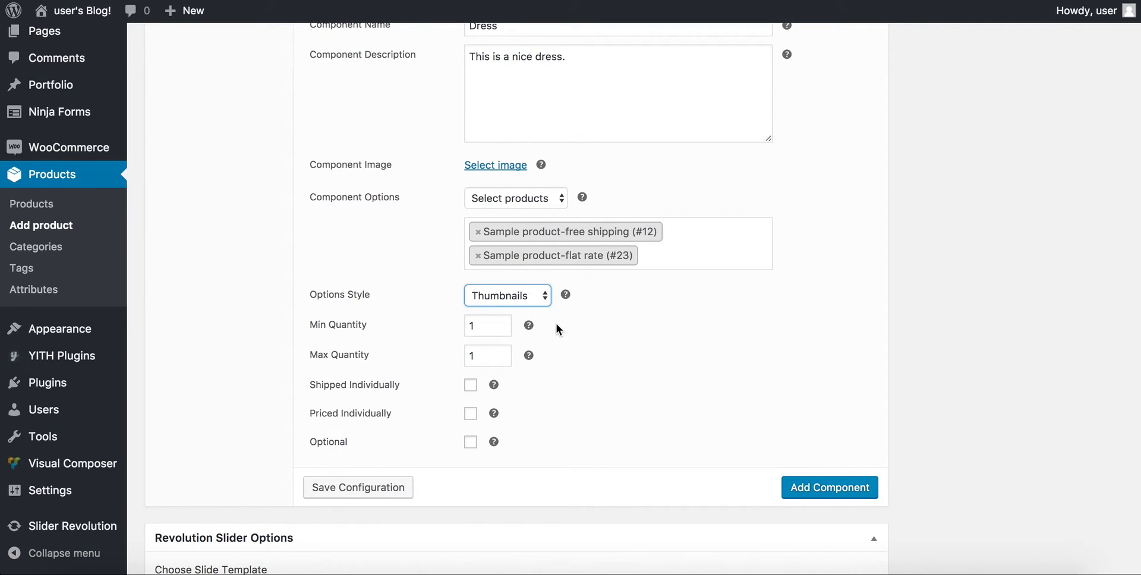
pyautogui.scroll(-3)
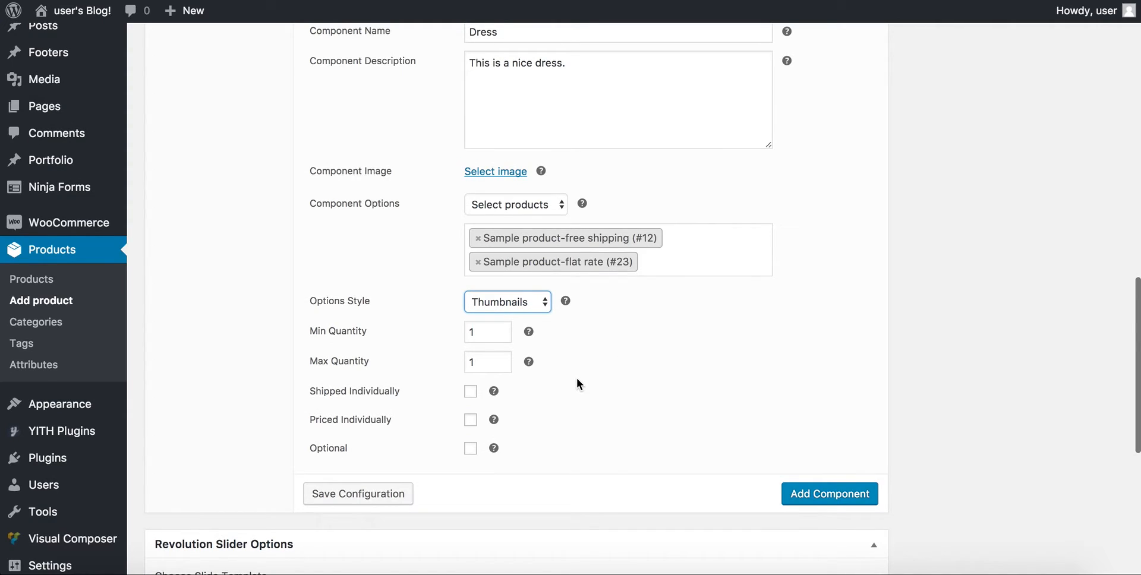
pyautogui.moveTo(595, 398)
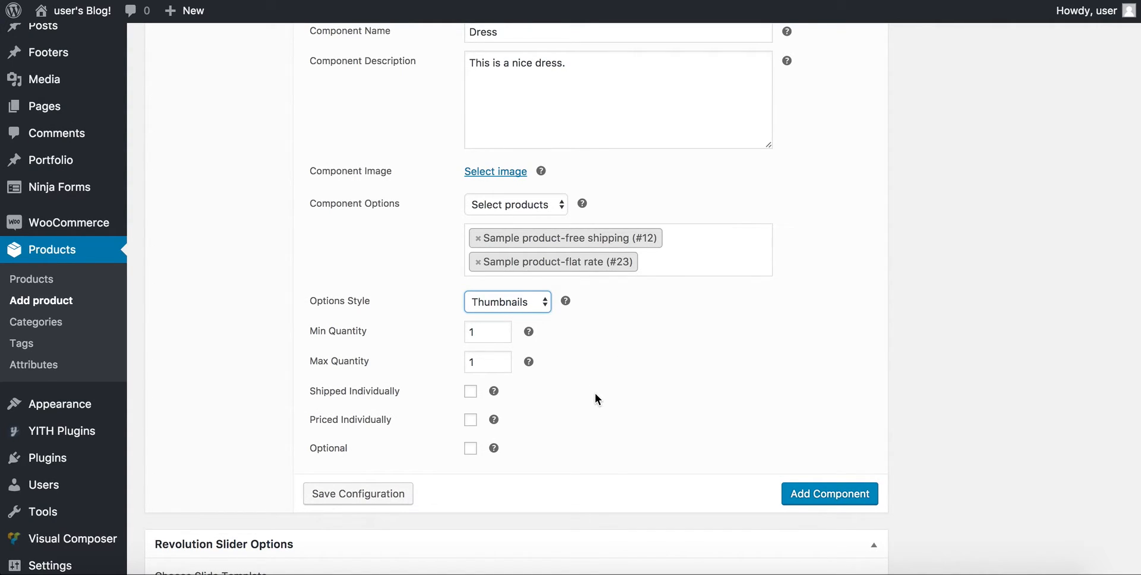
pyautogui.moveTo(407, 430)
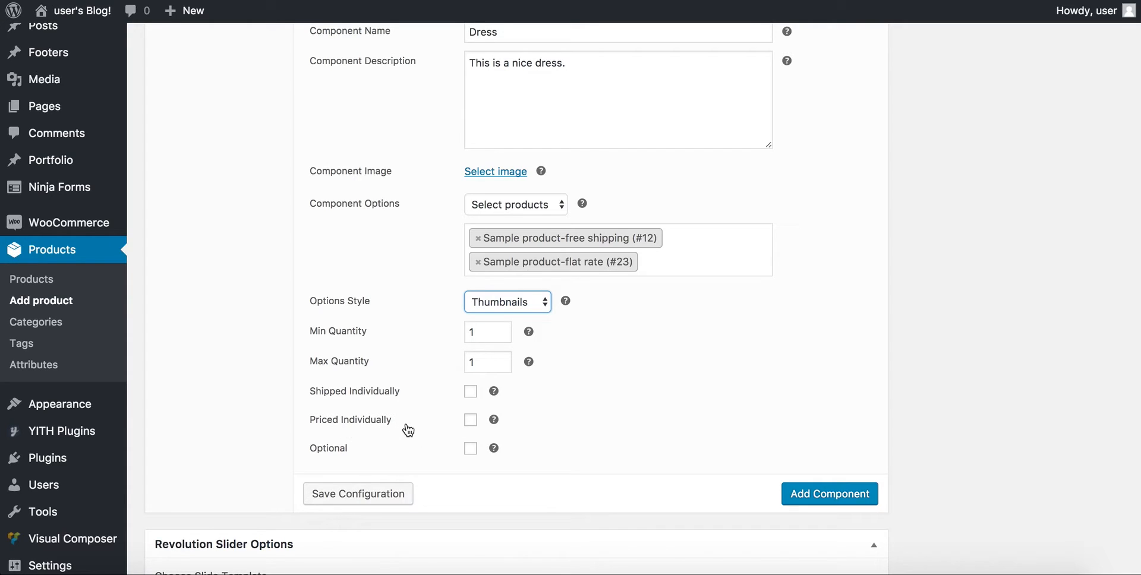
pyautogui.moveTo(498, 424)
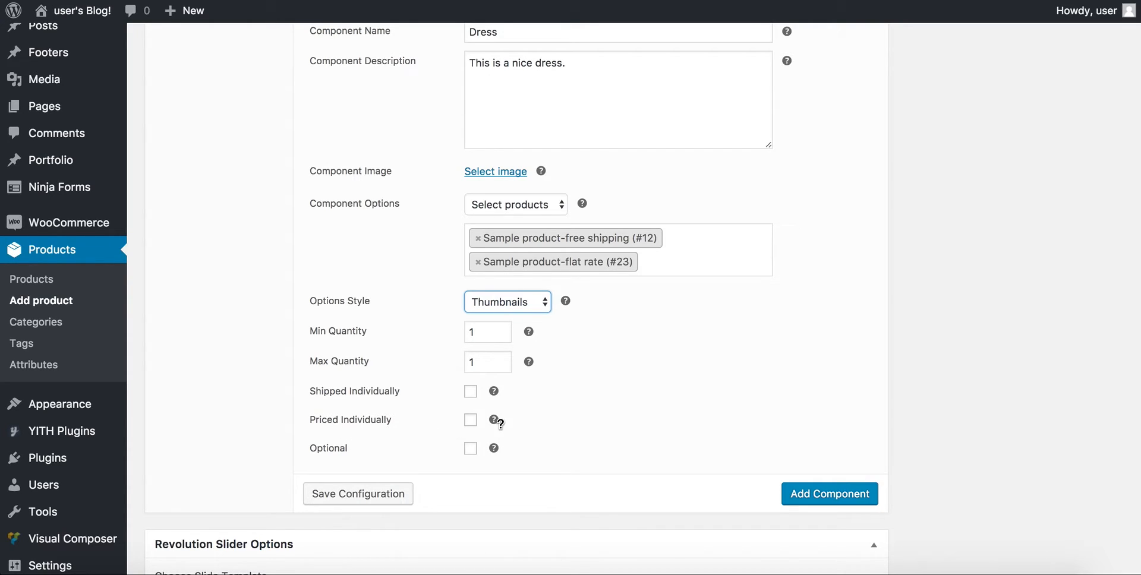
pyautogui.scroll(-3)
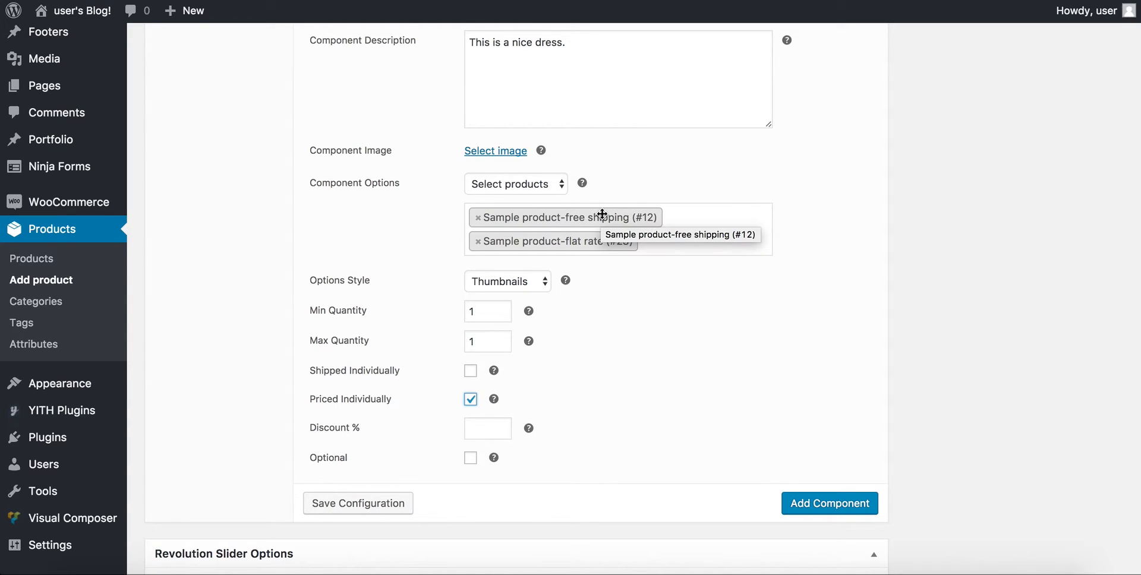
pyautogui.click(470, 398)
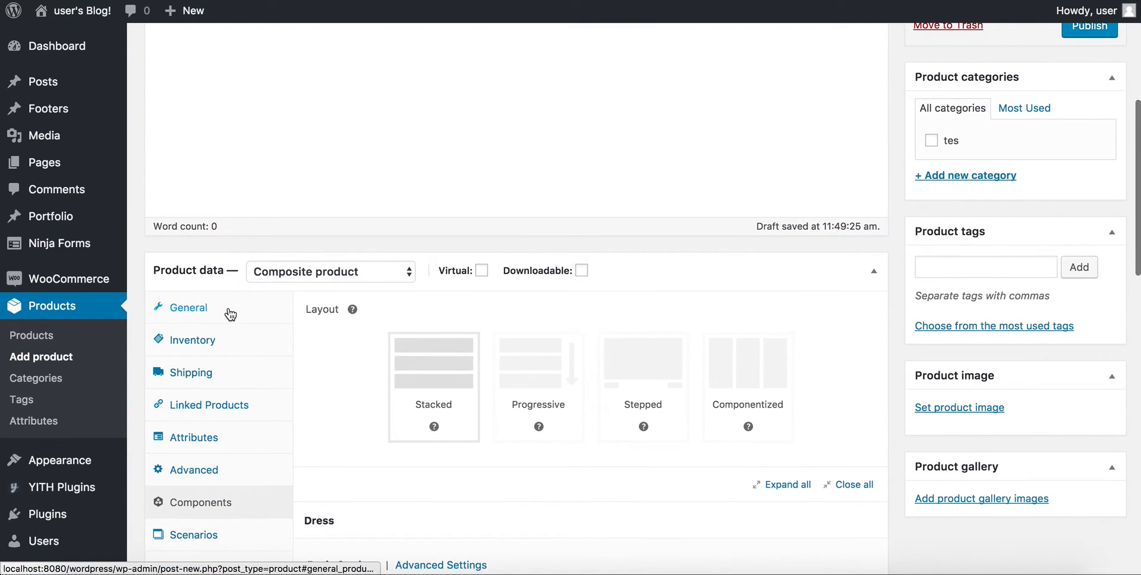
pyautogui.click(189, 307)
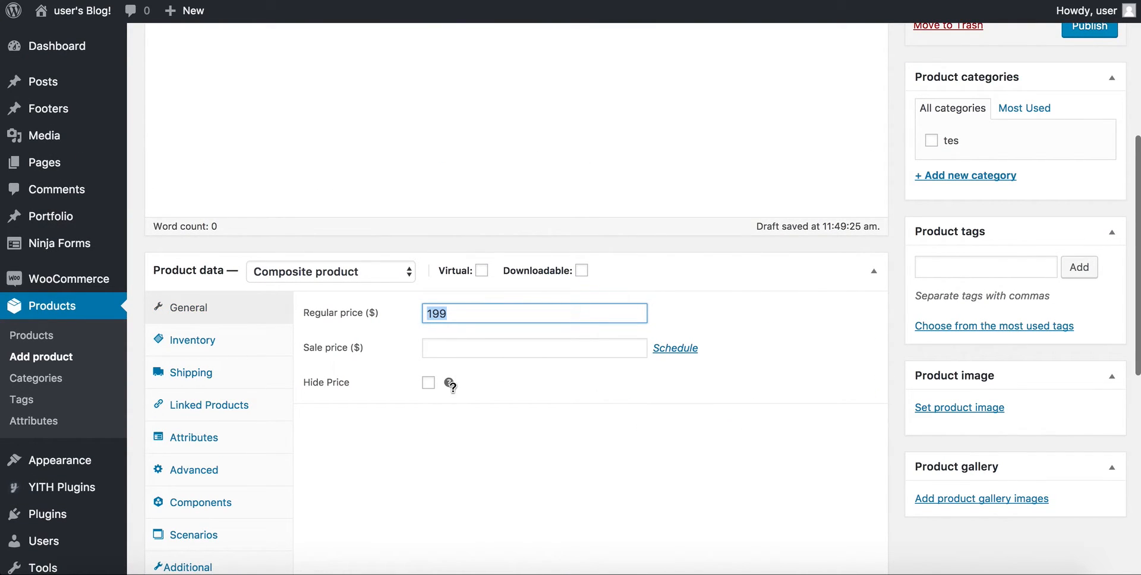
pyautogui.scroll(-3)
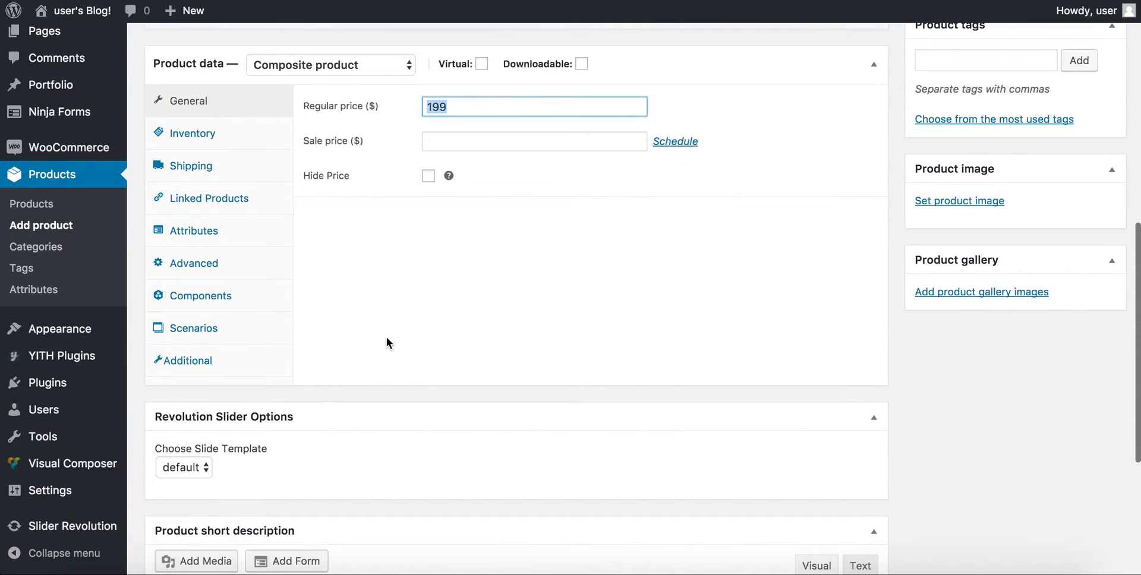
pyautogui.click(200, 295)
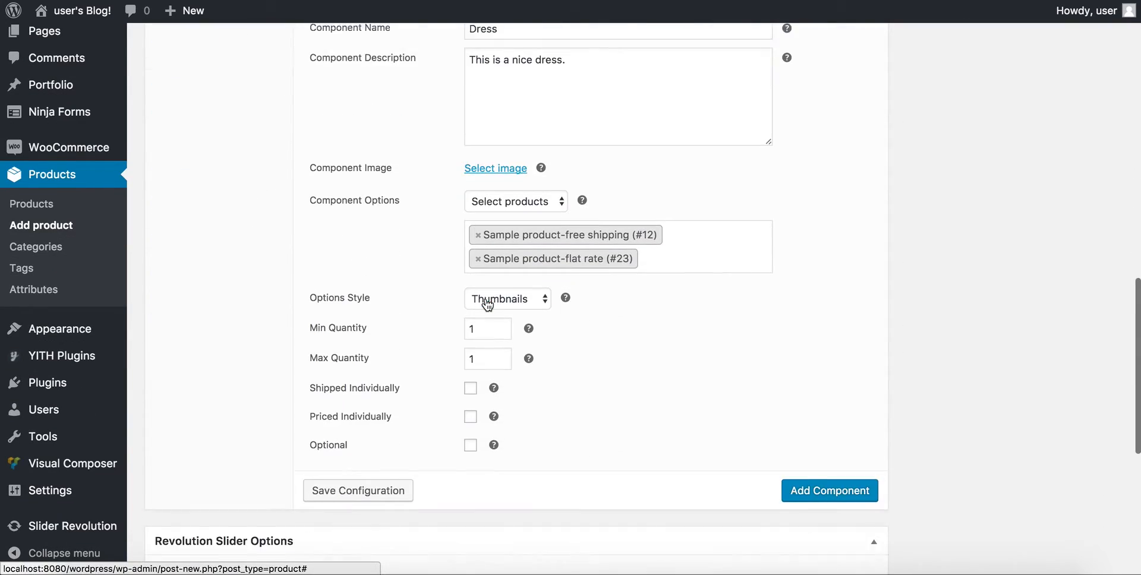
pyautogui.click(829, 489)
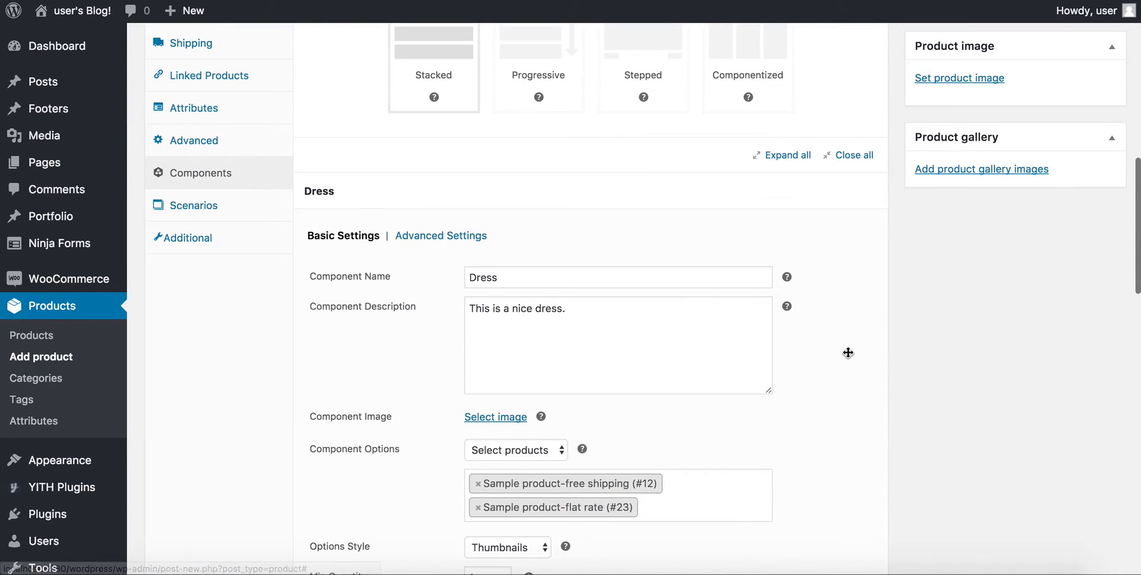
pyautogui.scroll(-3)
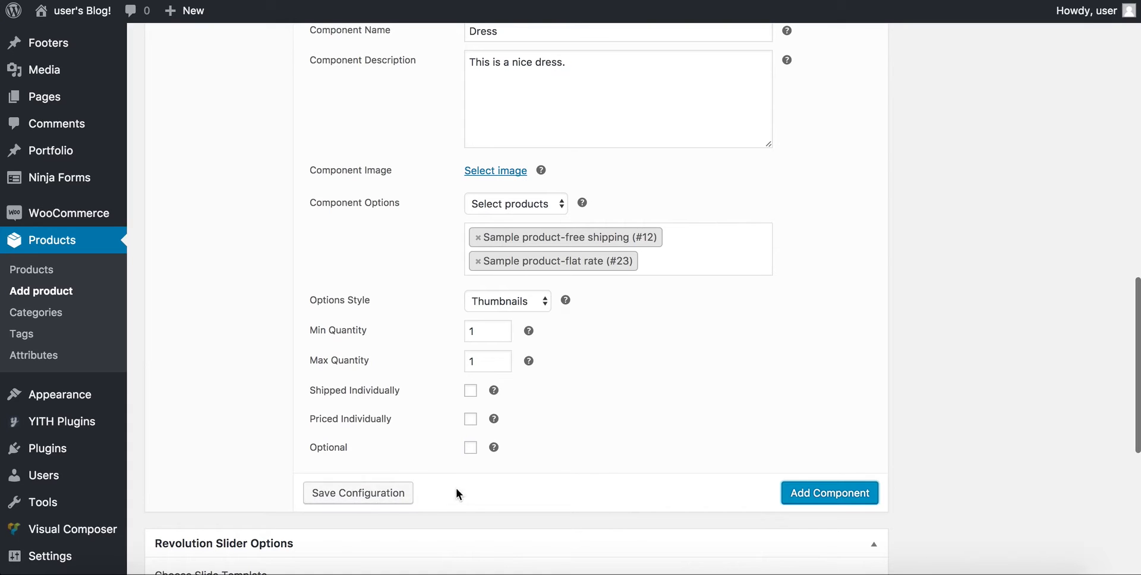
# Save the Dress configuration and begin naming a second blank component.
pyautogui.click(358, 492)
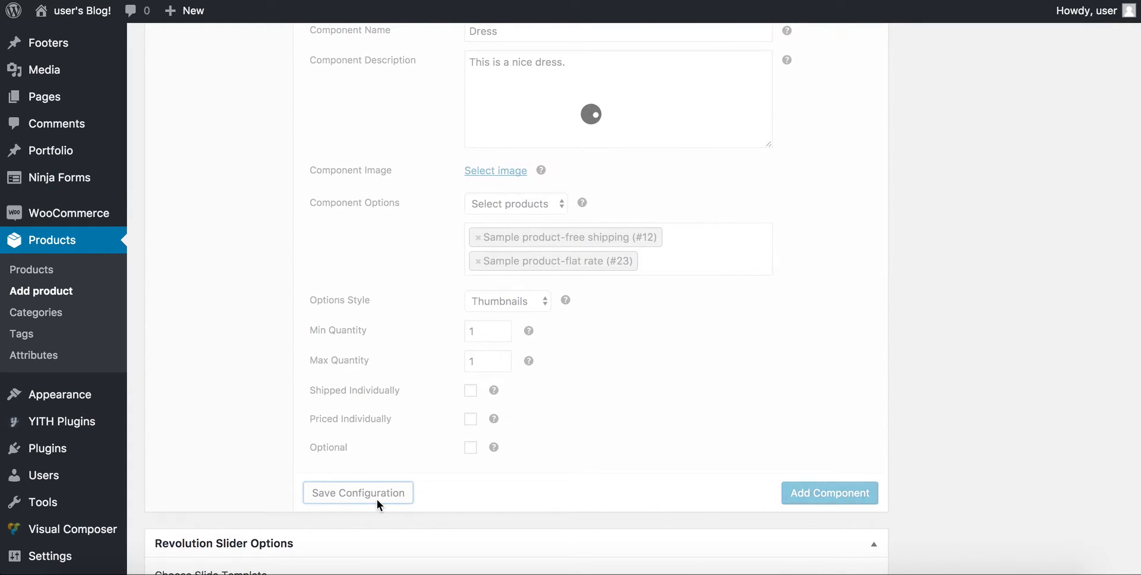
pyautogui.scroll(-3)
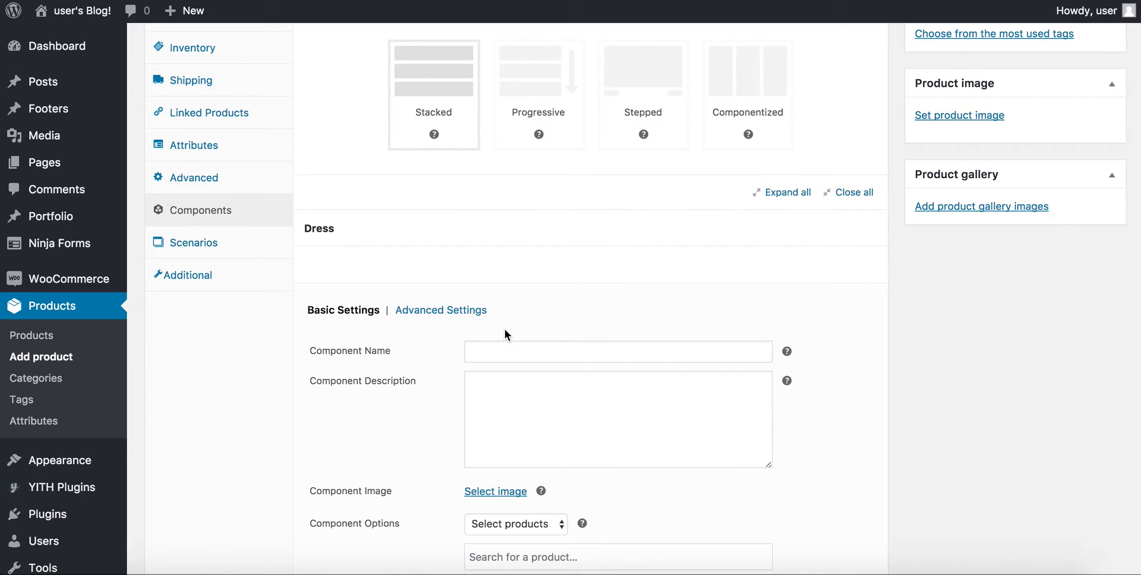
pyautogui.click(617, 352)
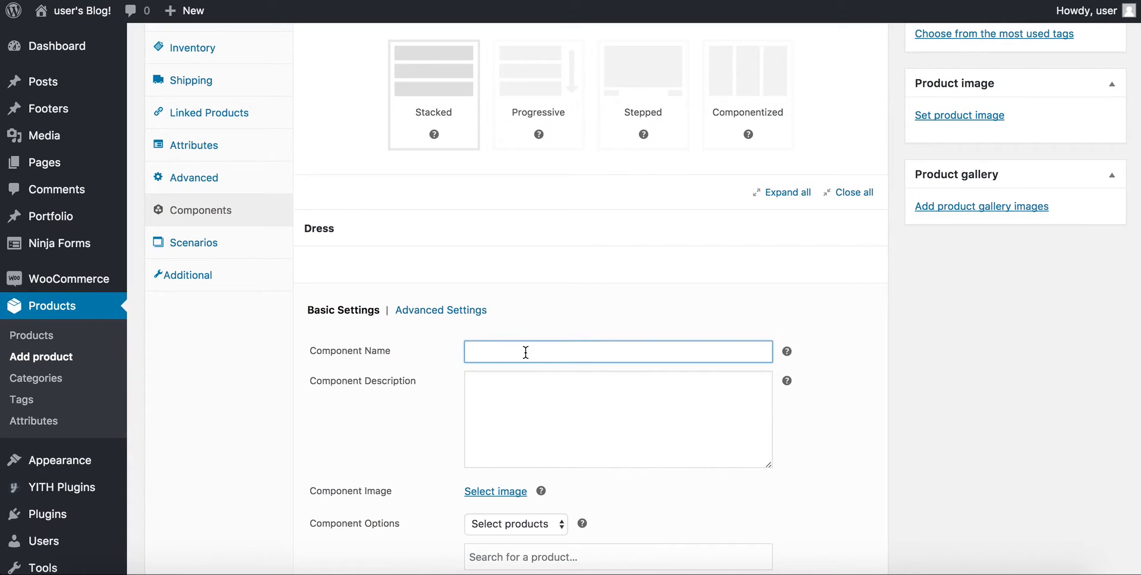
# Name the component 'Accessories' and add the free-shipping (#12) sample product as its option.
pyautogui.write('Accessories')
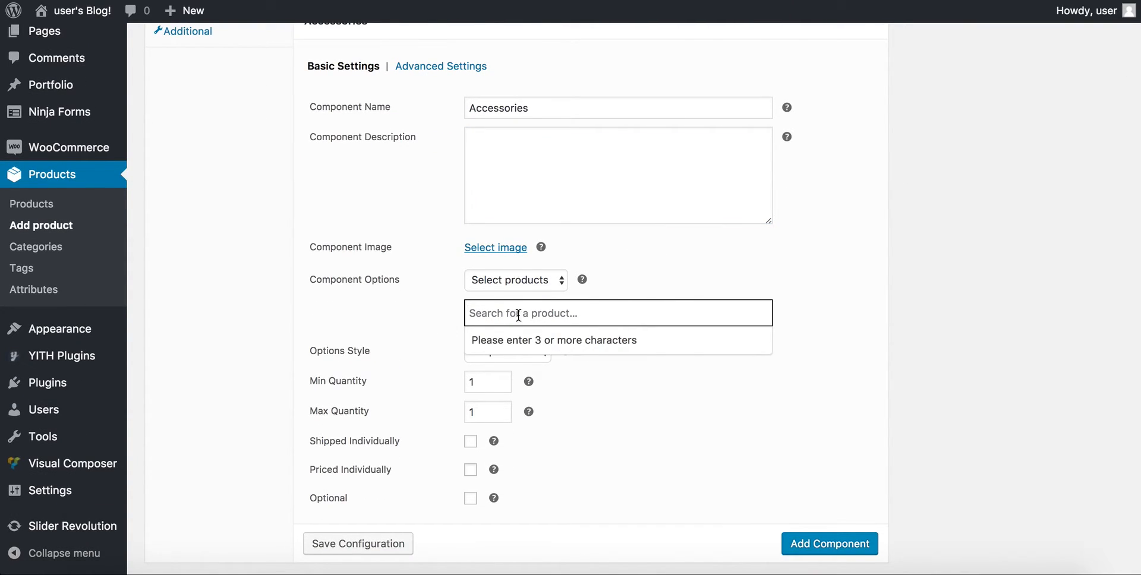
pyautogui.write('t')
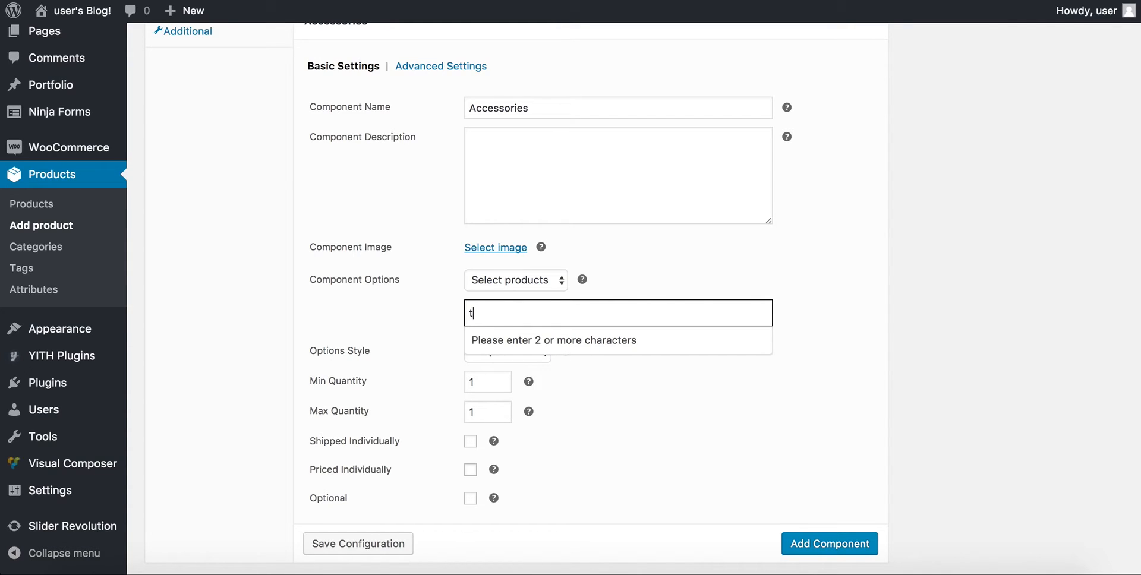
pyautogui.write('sample')
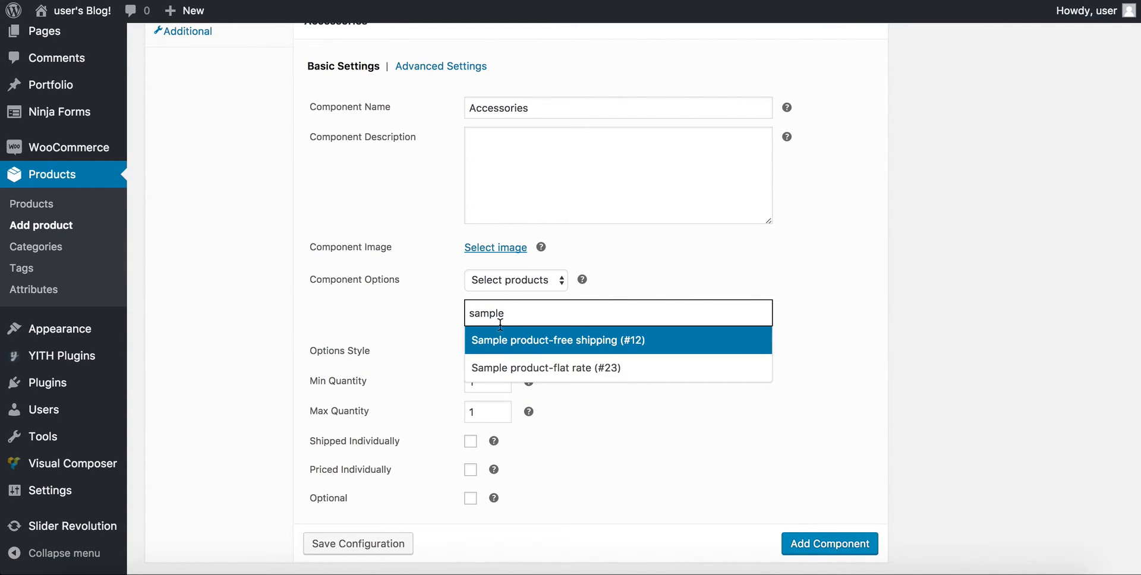
pyautogui.click(557, 340)
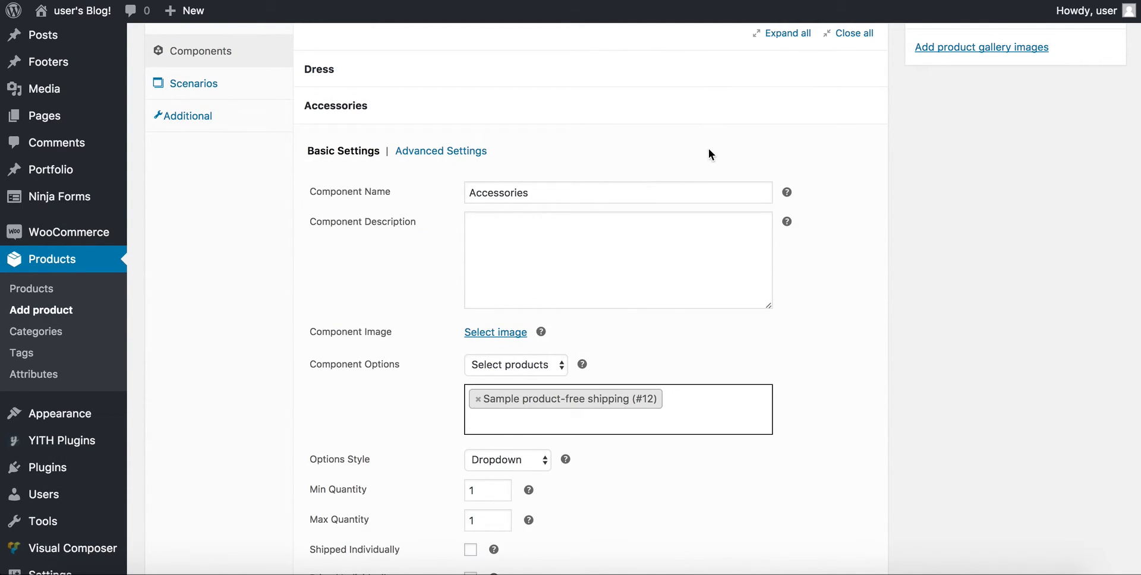
pyautogui.moveTo(501, 356)
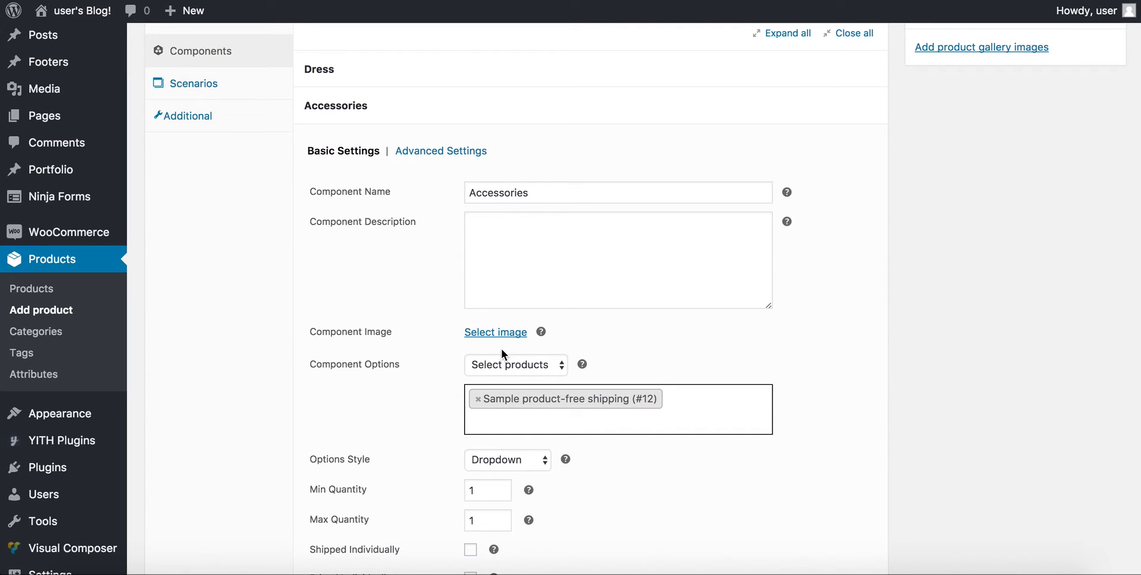
pyautogui.moveTo(531, 456)
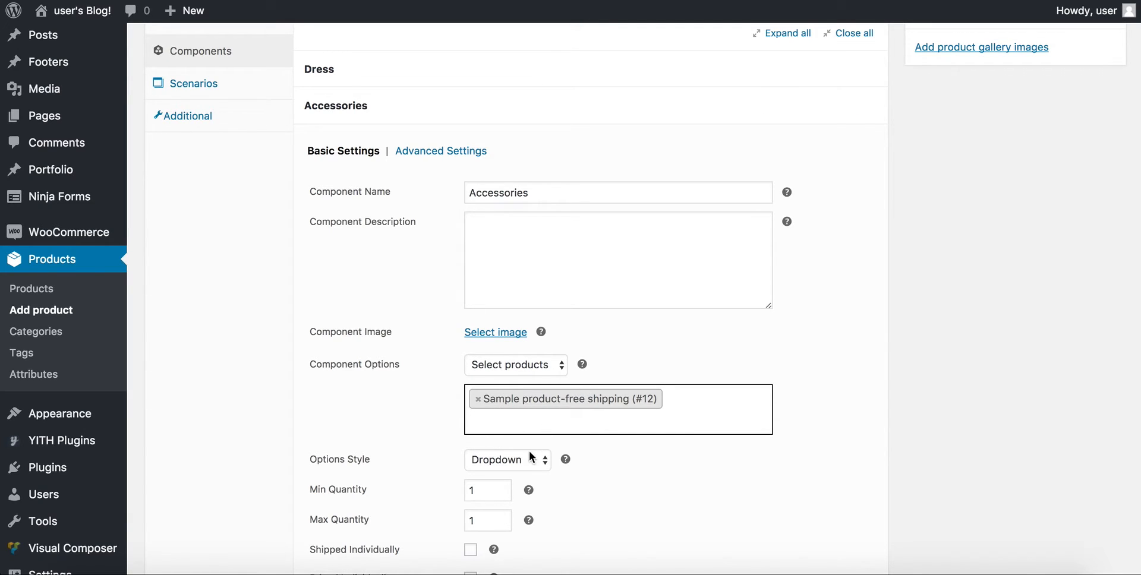
# Set the Accessories component's Options Style to Thumbnails.
pyautogui.click(507, 459)
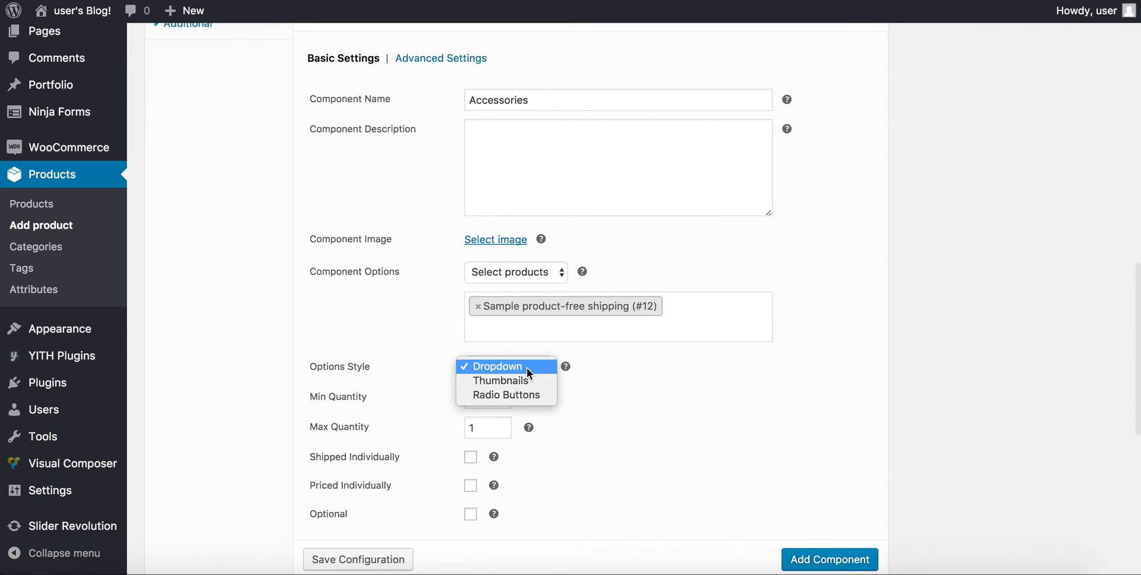
pyautogui.click(500, 381)
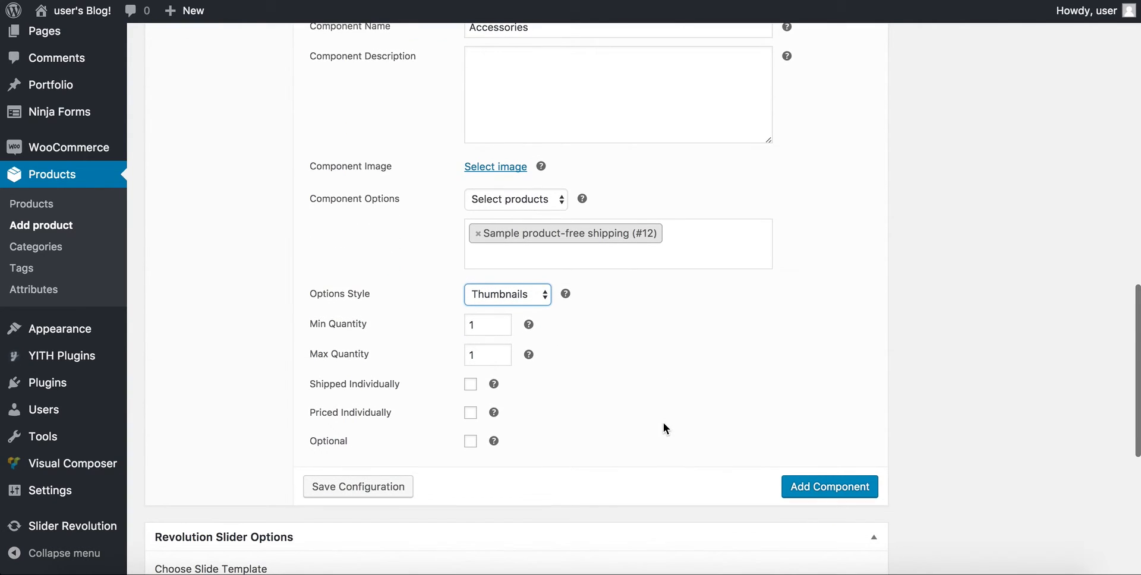
pyautogui.moveTo(631, 441)
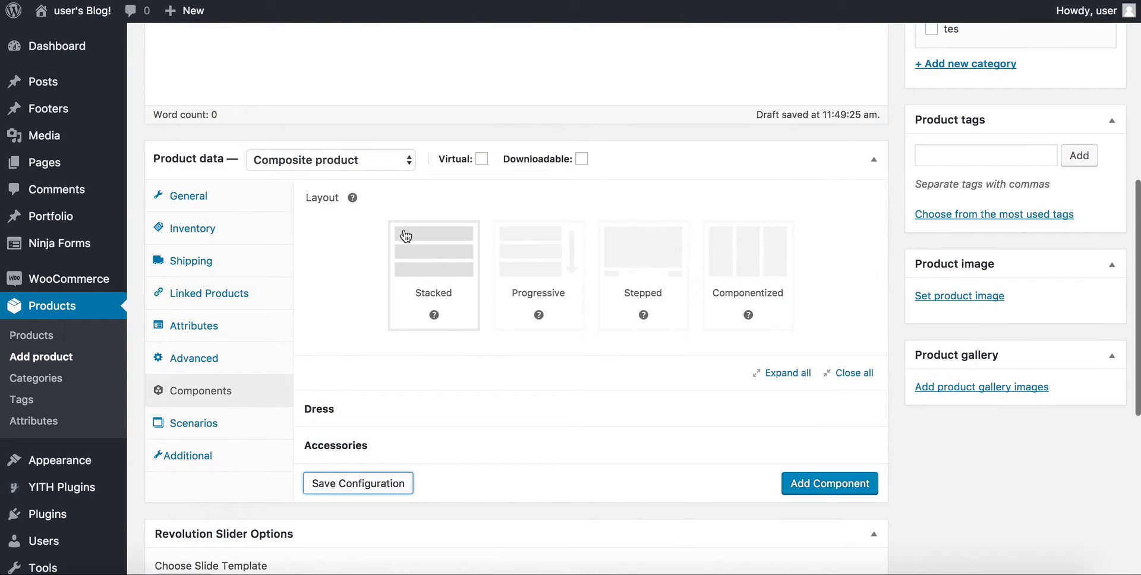
# Set the Outfit product's shipping class to Flat rate.
pyautogui.click(192, 260)
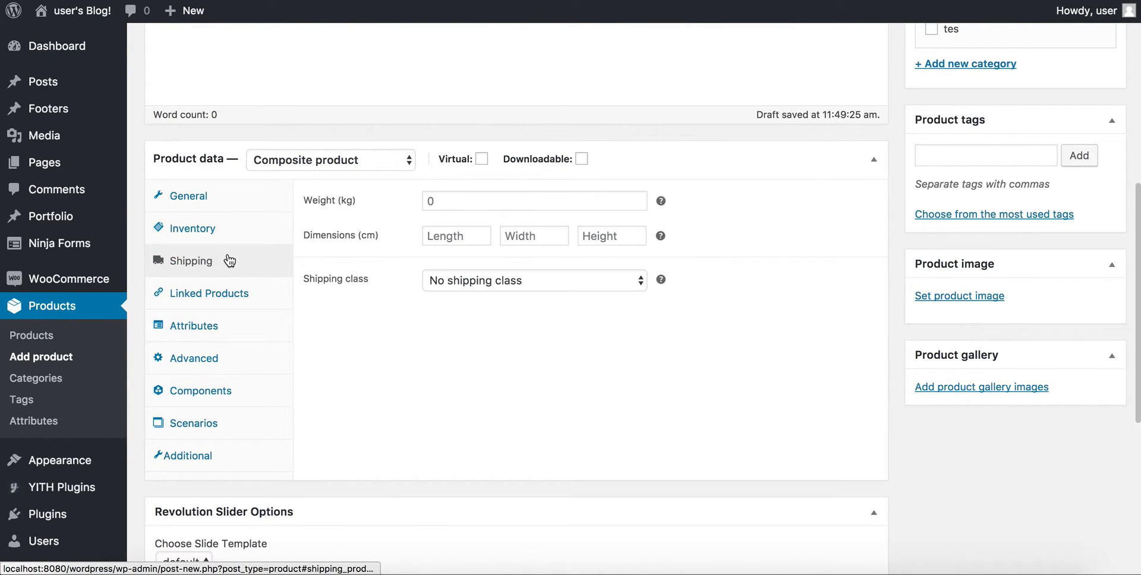
pyautogui.click(533, 280)
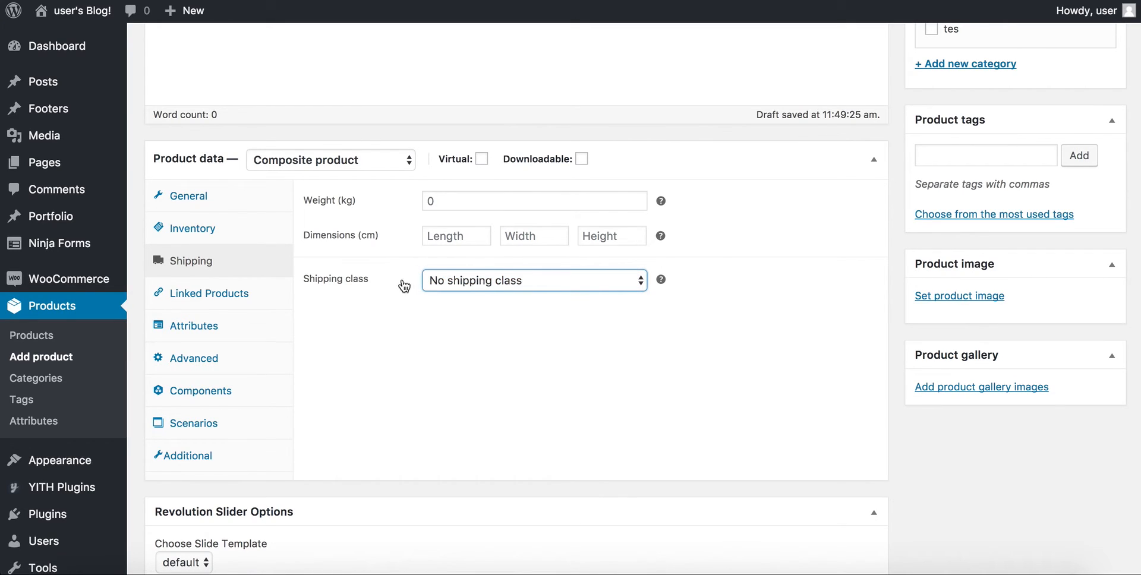
pyautogui.click(534, 280)
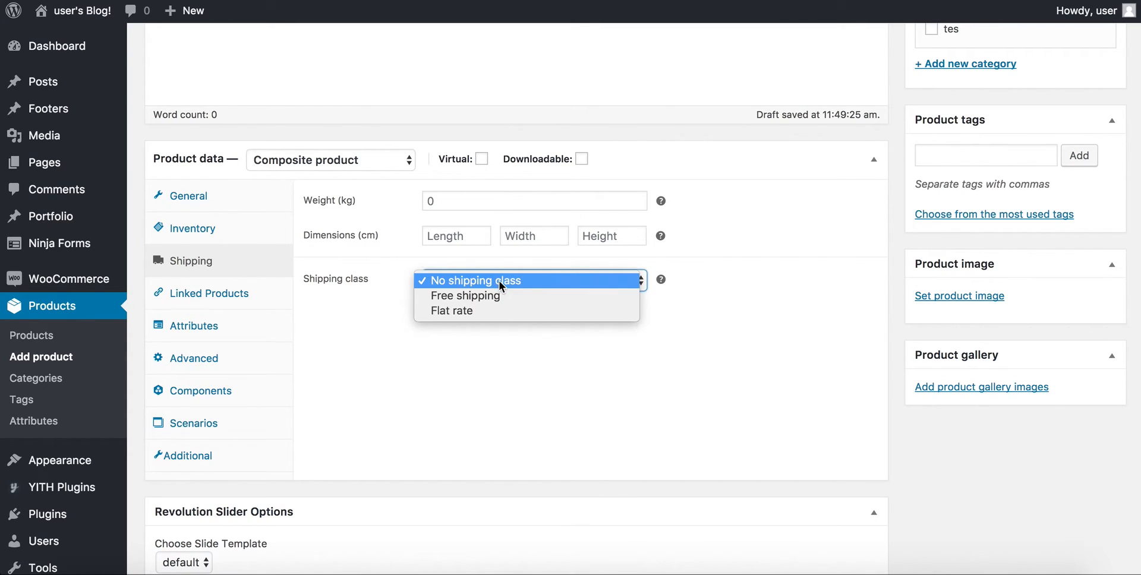
pyautogui.click(452, 310)
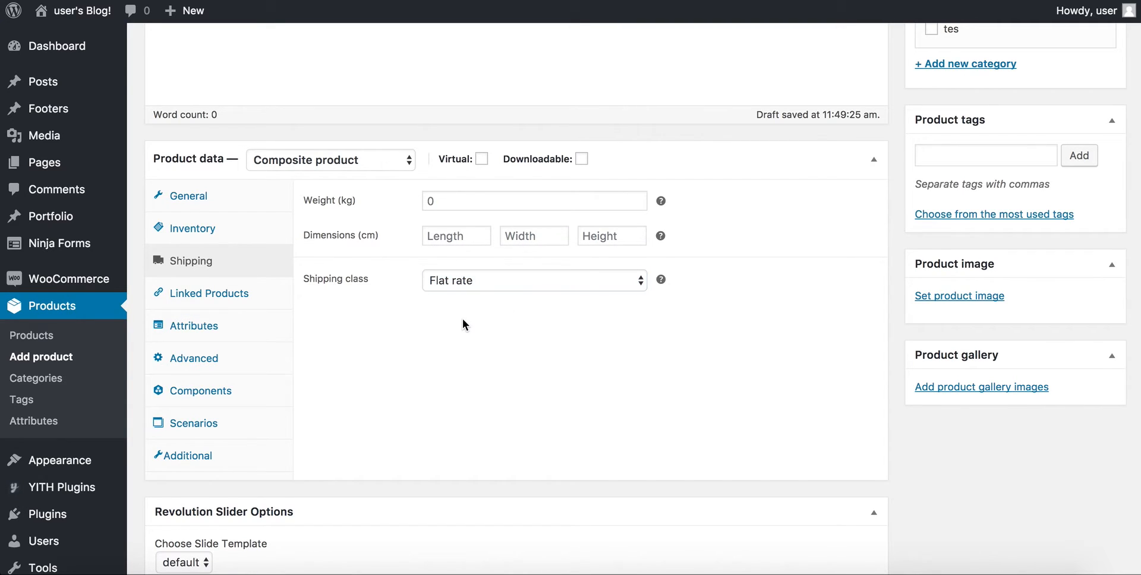
# Review the product's Inventory and General price settings.
pyautogui.click(188, 196)
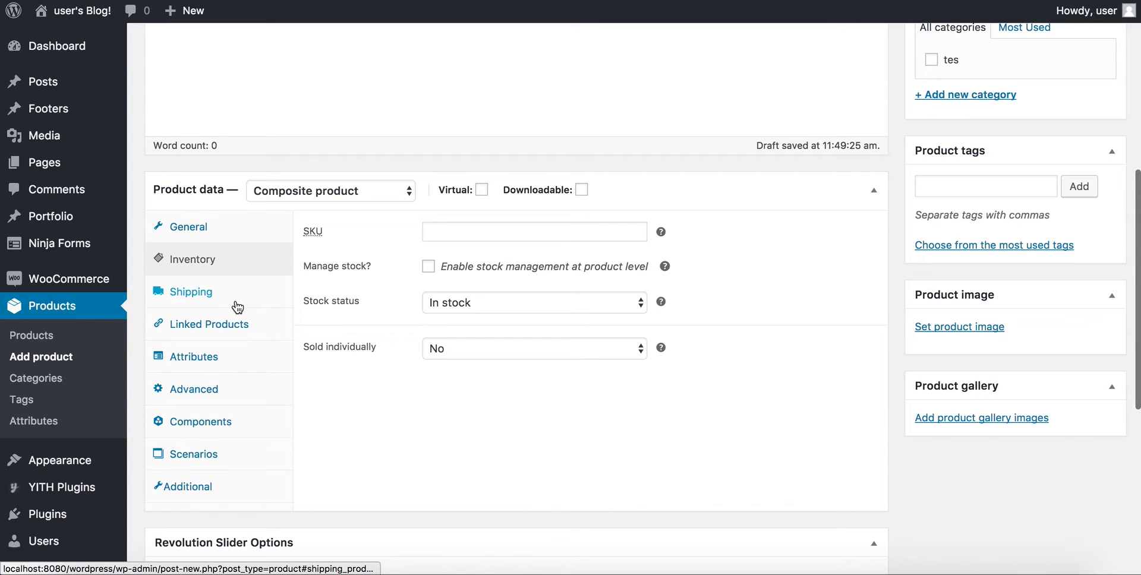
pyautogui.click(187, 226)
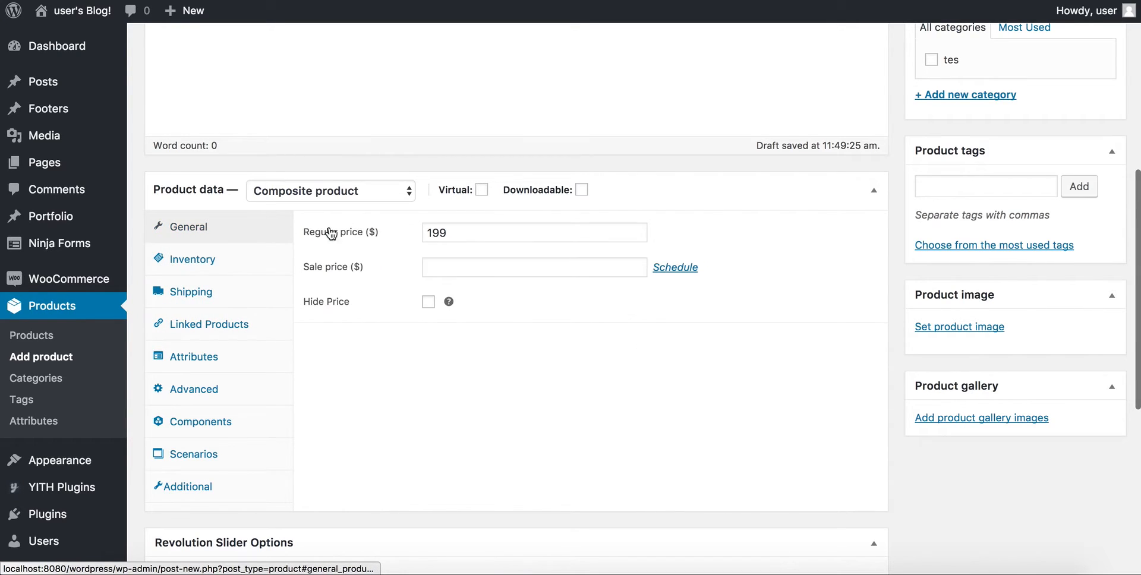
# Publish the Outfit product and open its storefront page from the notice.
pyautogui.scroll(-3)
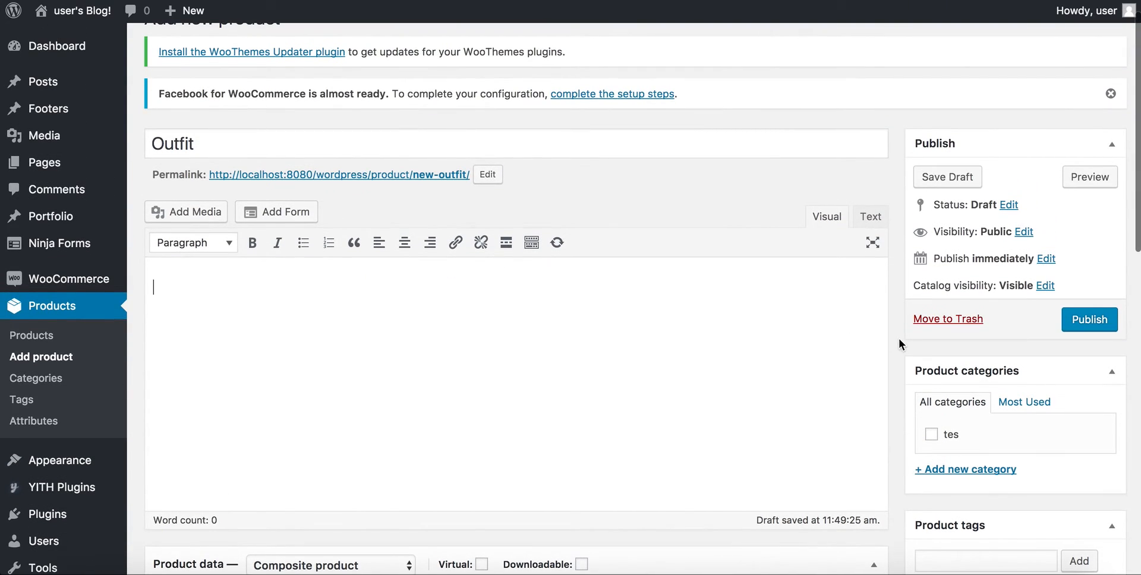
pyautogui.scroll(-3)
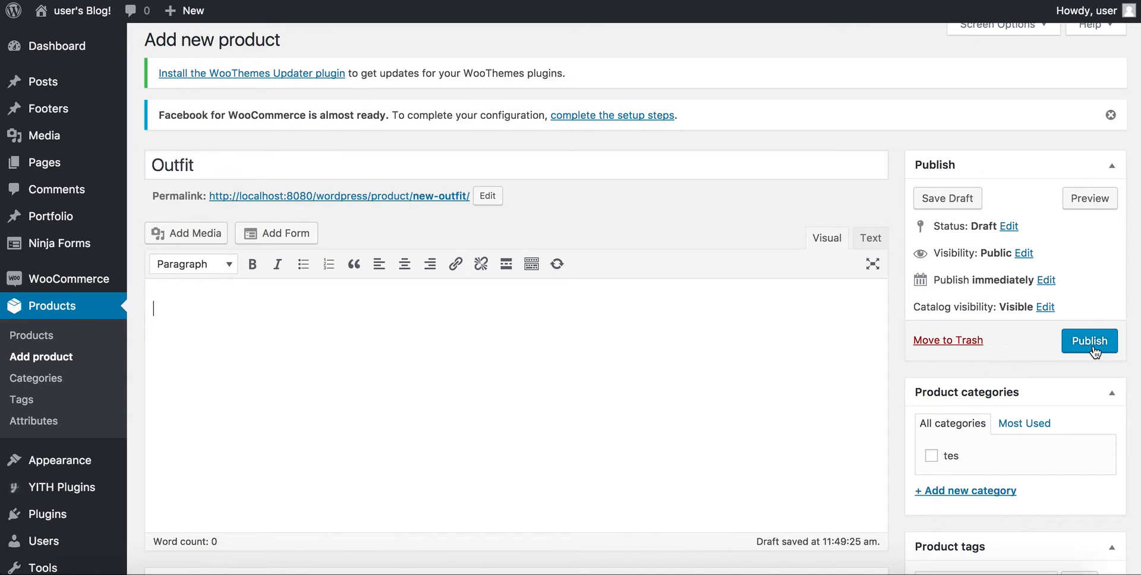
pyautogui.click(1089, 341)
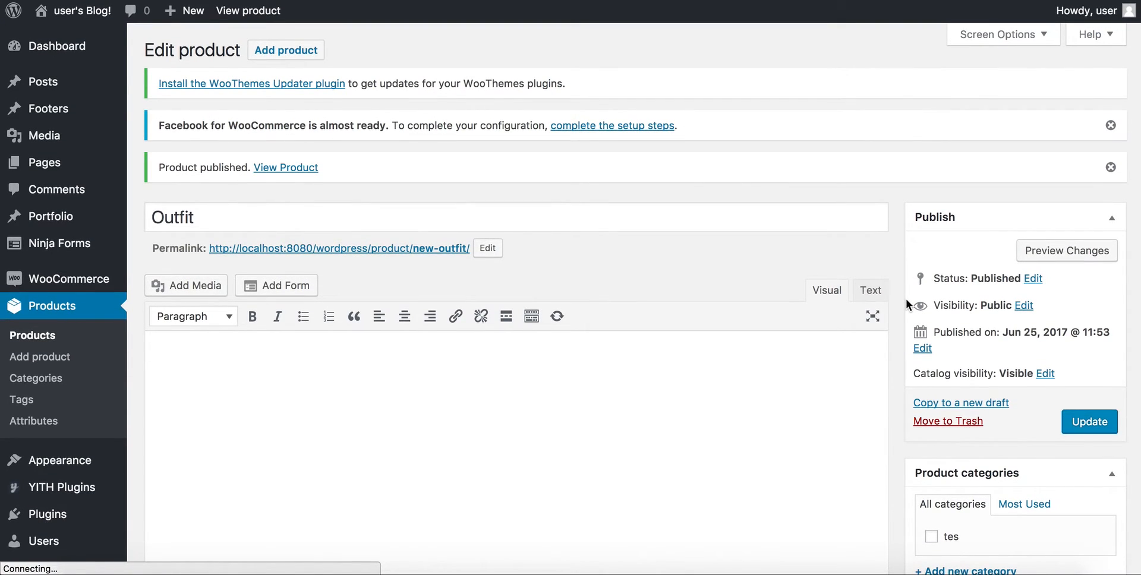
pyautogui.click(284, 167)
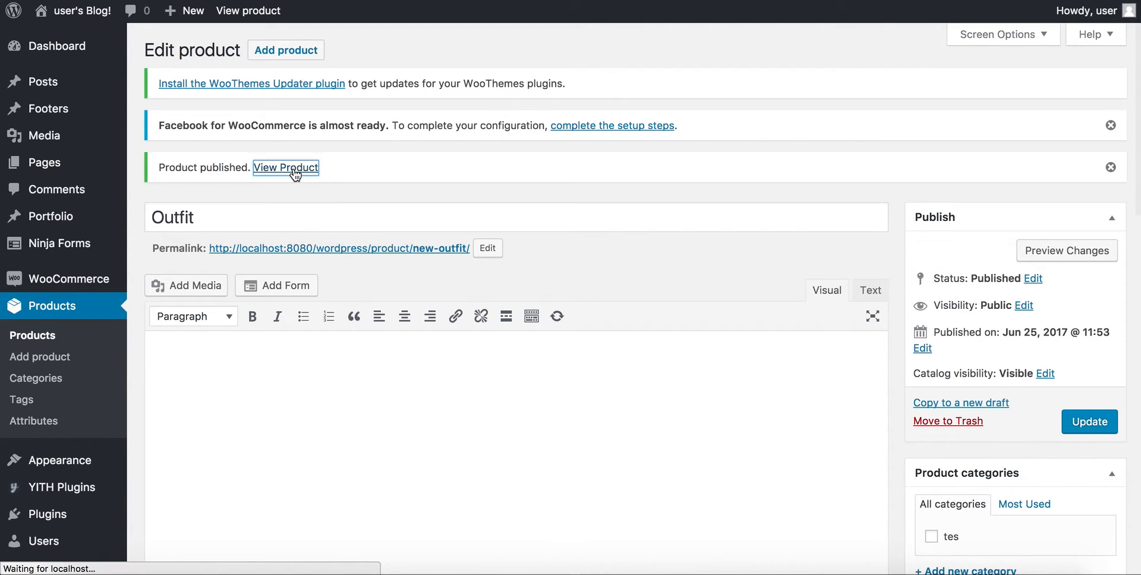
pyautogui.click(285, 168)
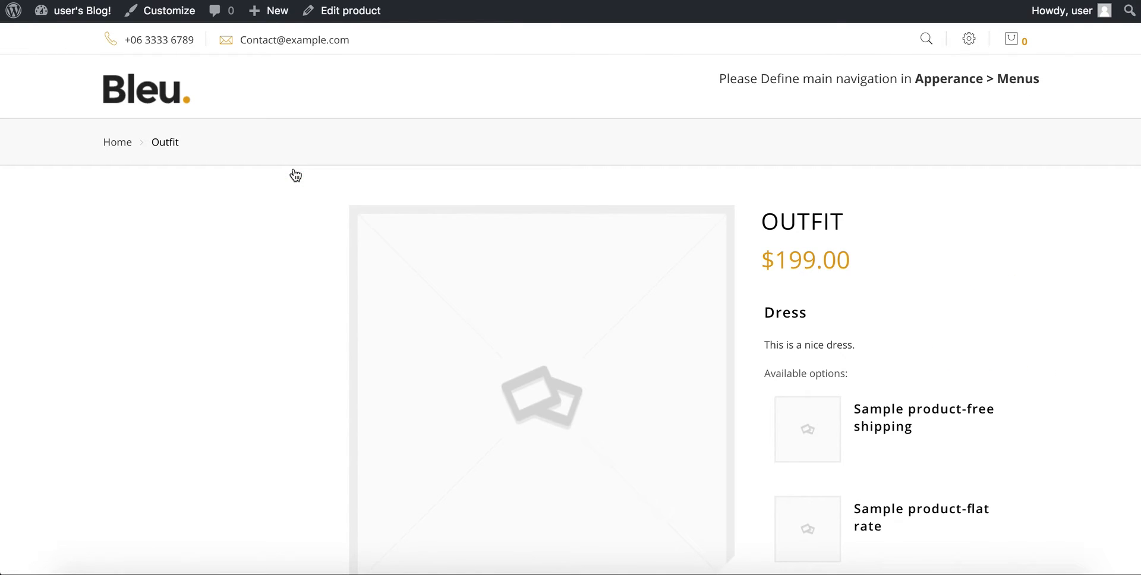
# Look over the $199.00 Outfit page, then return to the product editor.
pyautogui.scroll(-3)
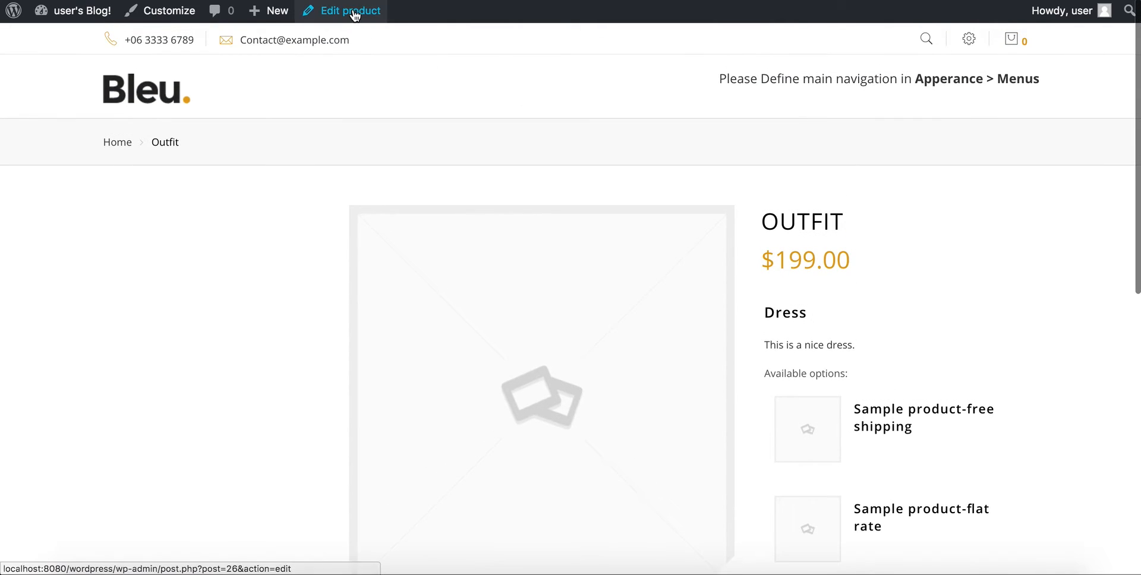
pyautogui.click(350, 11)
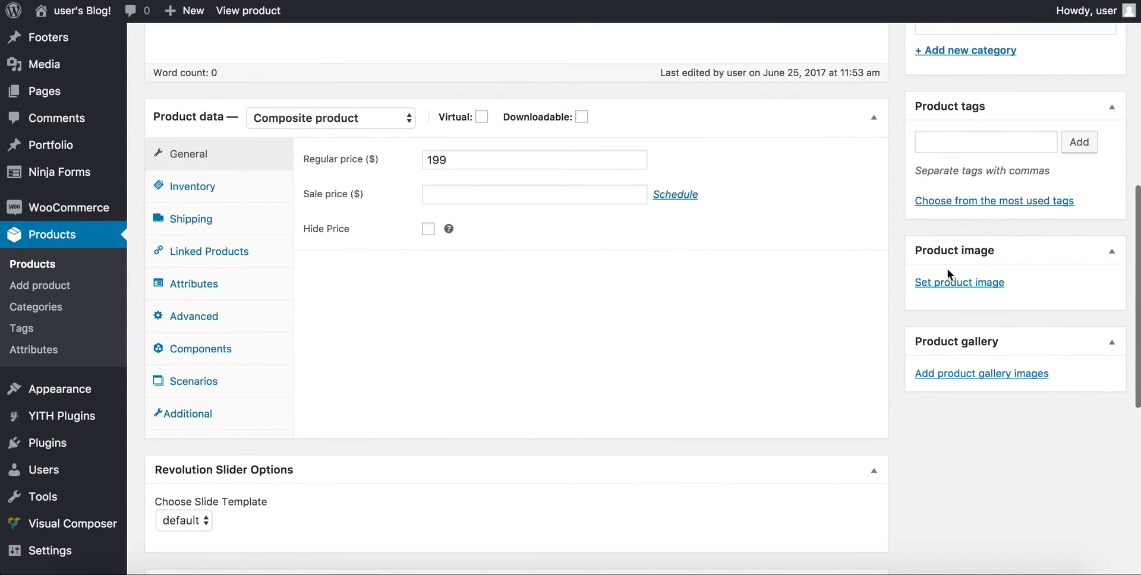
# Upload placeholder-product-image-large.png and set it as the Outfit product image.
pyautogui.click(958, 282)
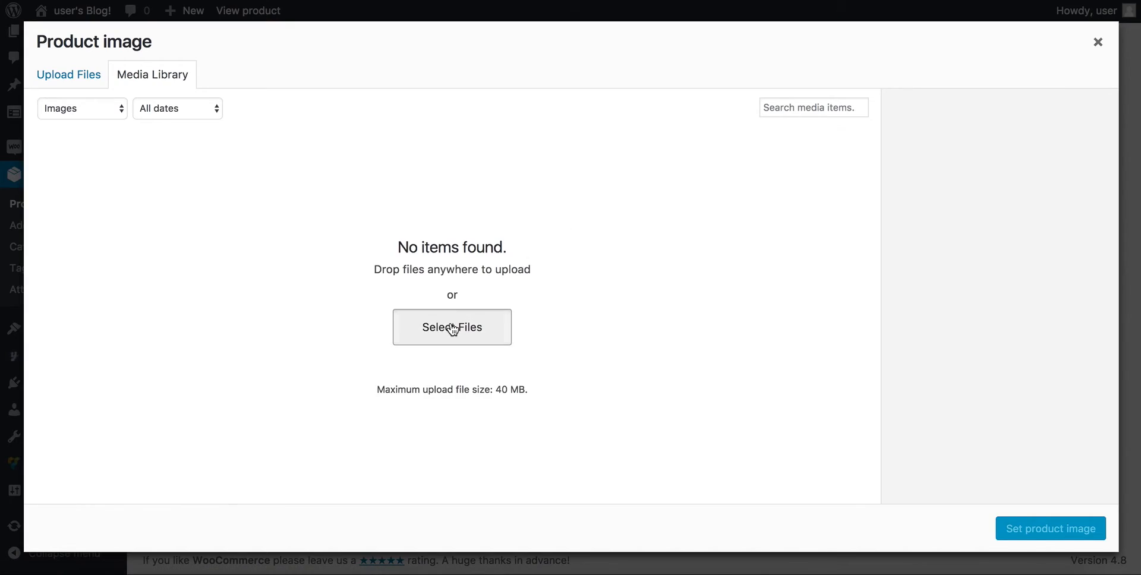
pyautogui.click(451, 327)
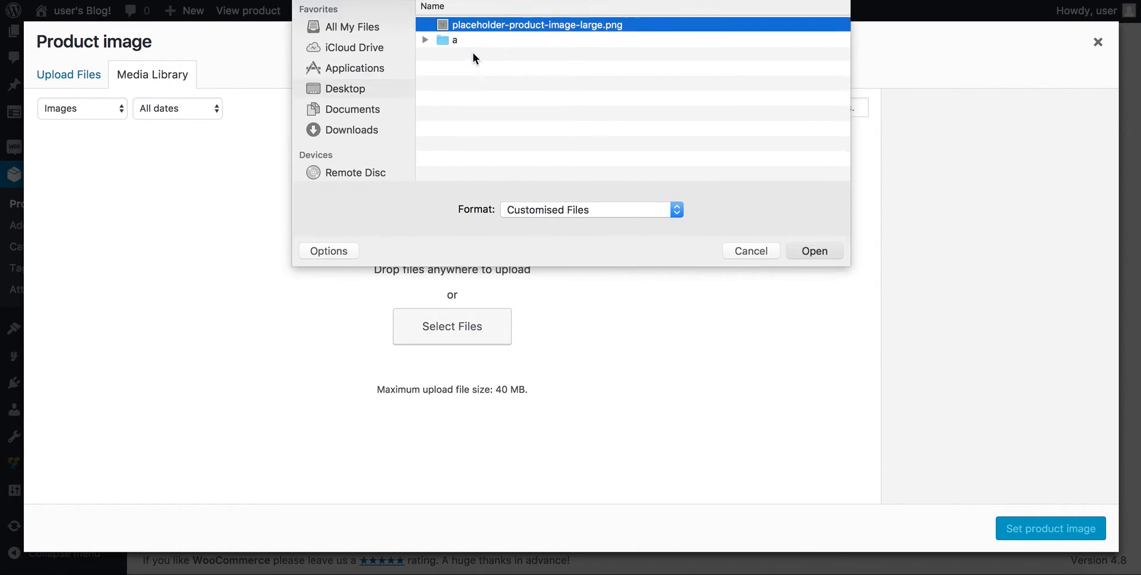
pyautogui.click(813, 249)
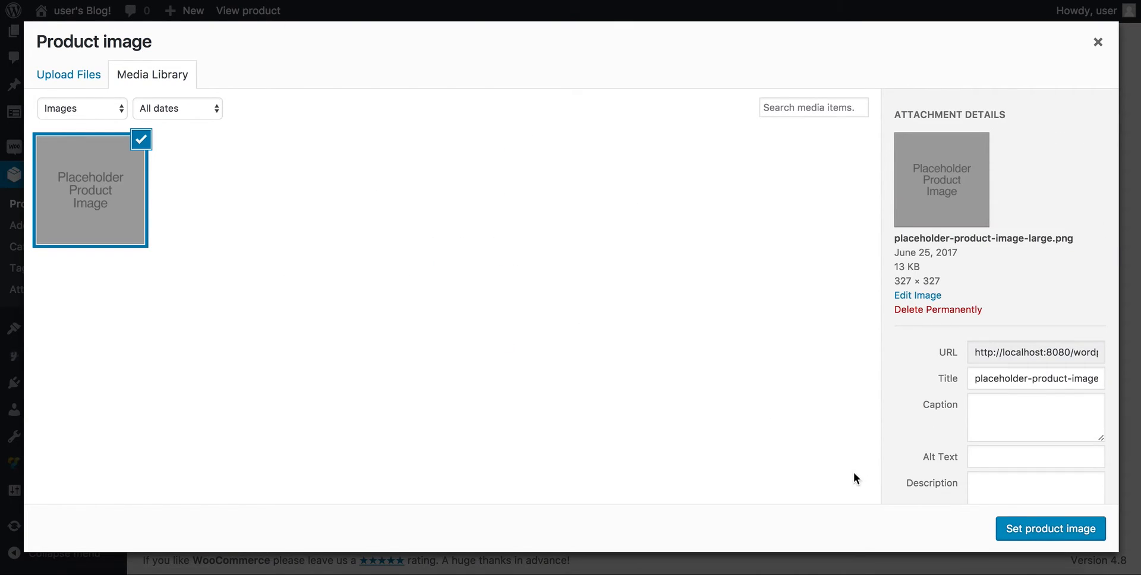
pyautogui.click(1049, 529)
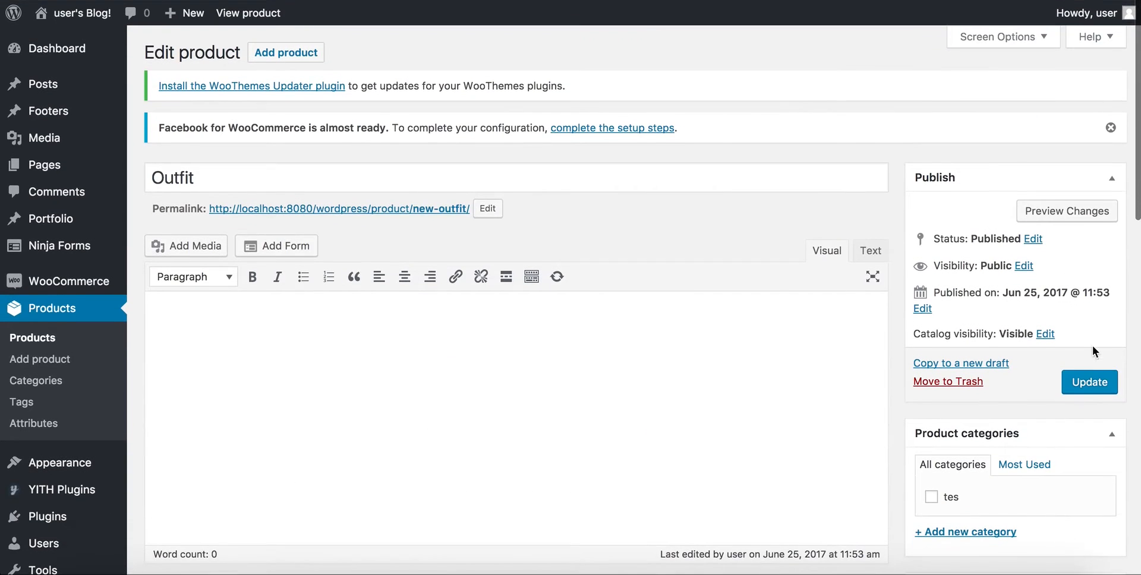
# Update the Outfit product and view it in the store.
pyautogui.click(1088, 381)
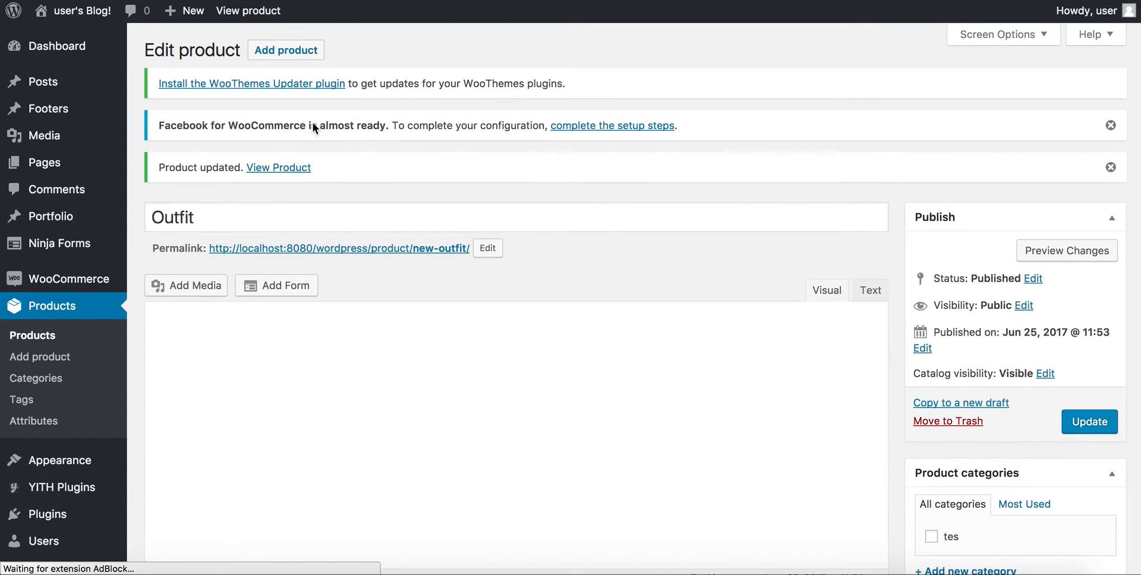
pyautogui.click(278, 168)
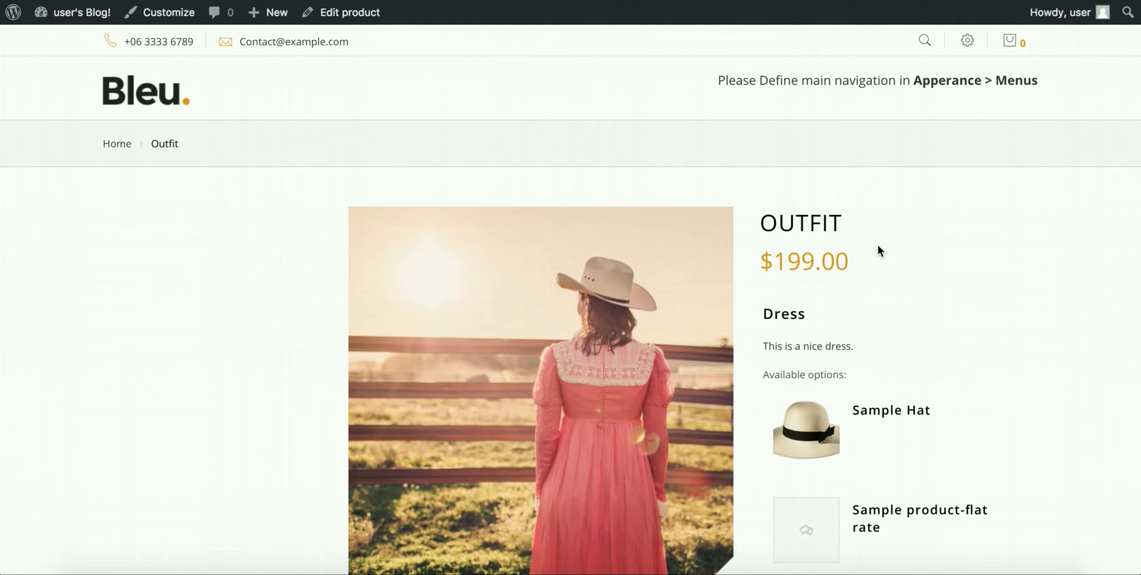
# Scroll through the Outfit page to the Dress options and the Accessories Sample Hat section.
pyautogui.scroll(-3)
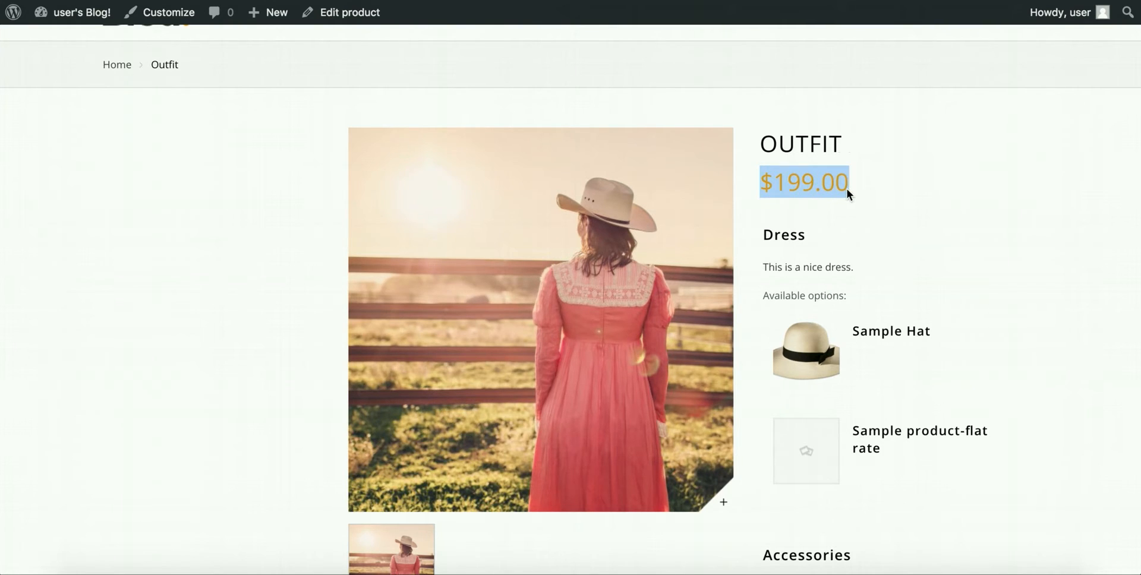
pyautogui.click(803, 183)
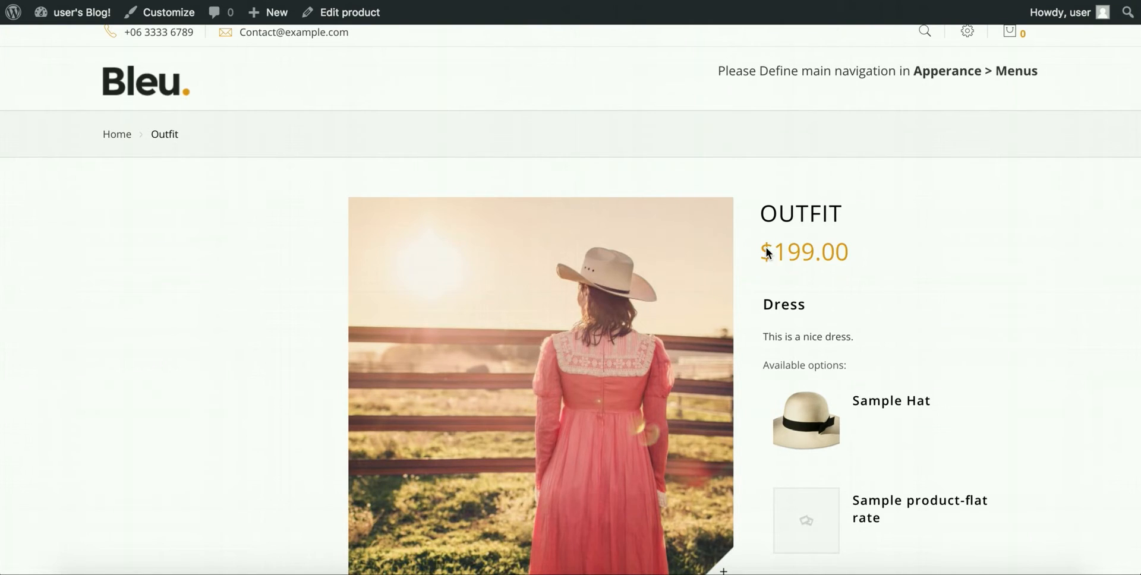
pyautogui.scroll(-3)
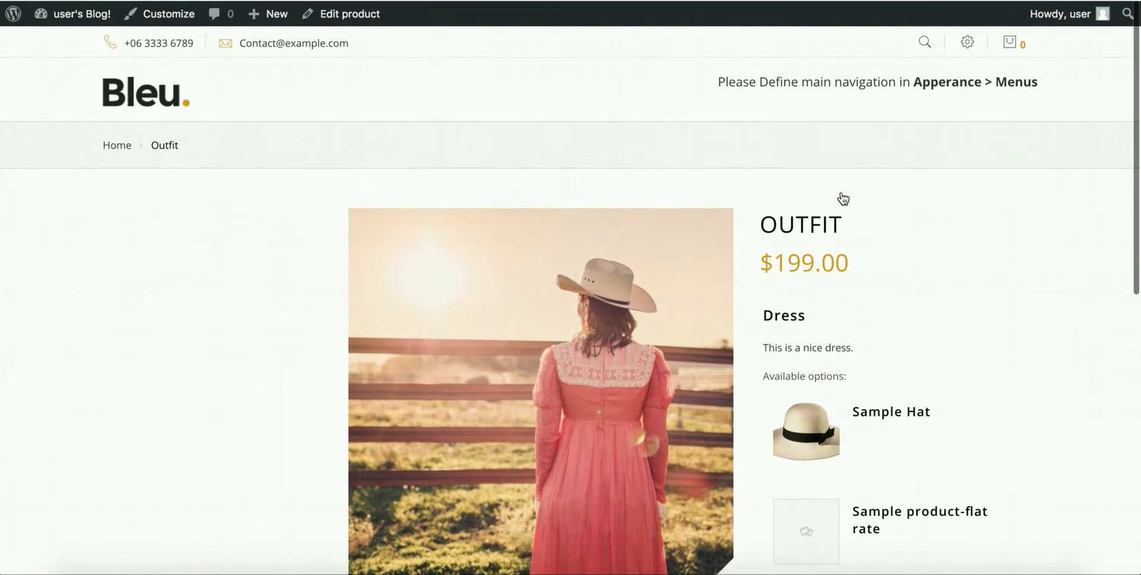
pyautogui.scroll(-3)
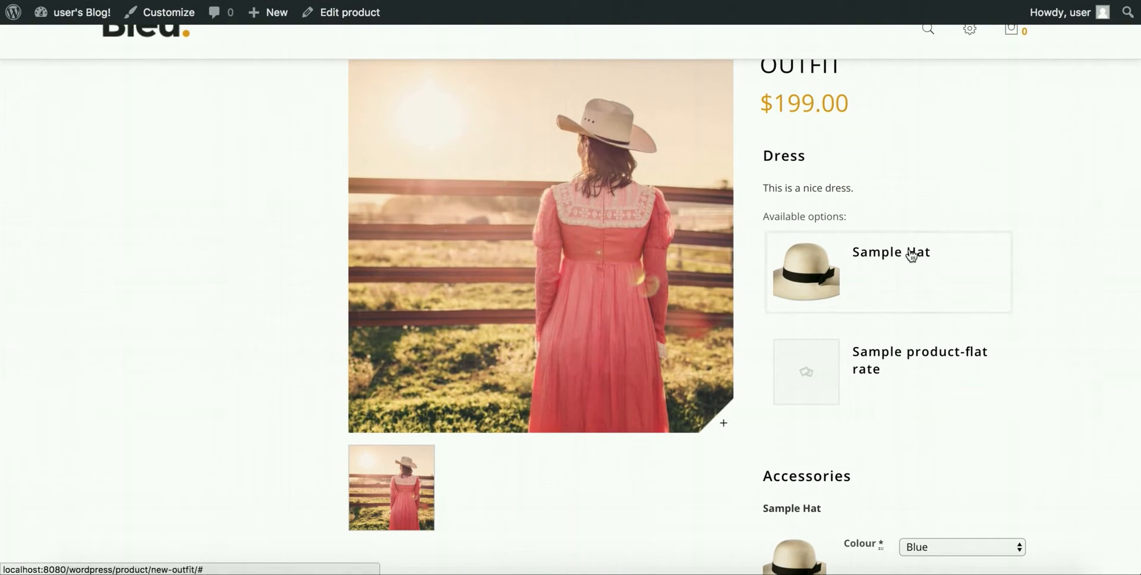
pyautogui.moveTo(763, 156); pyautogui.dragTo(848, 216)
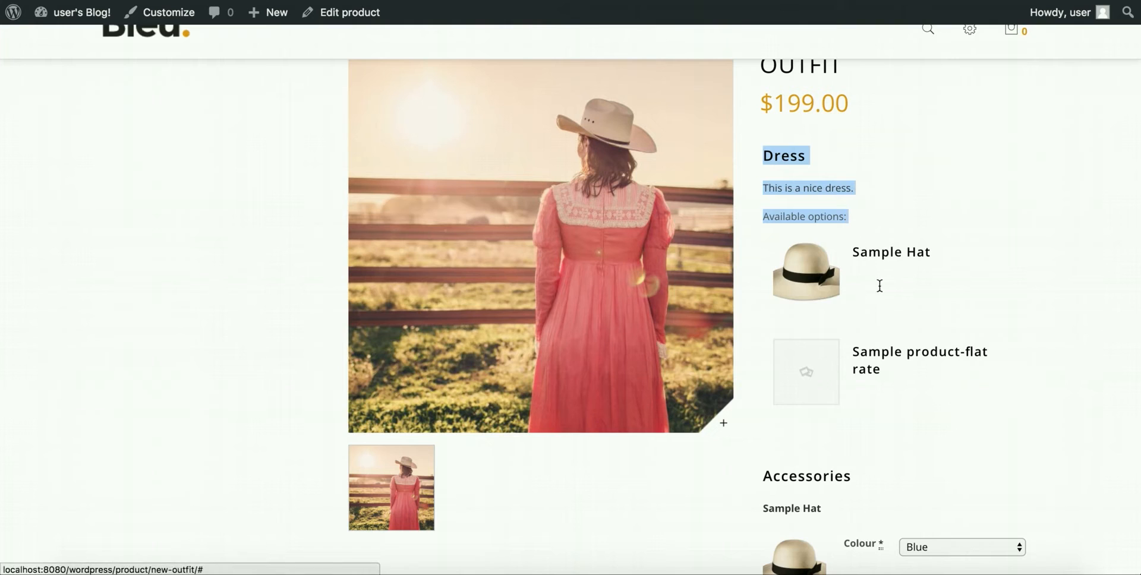
pyautogui.click(765, 157)
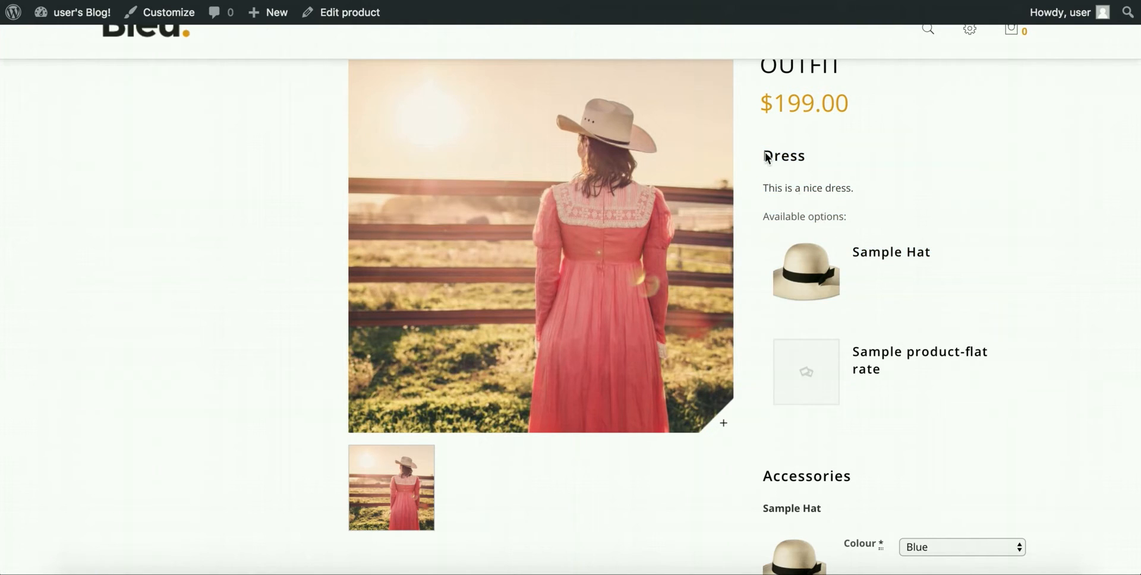
pyautogui.moveTo(841, 447)
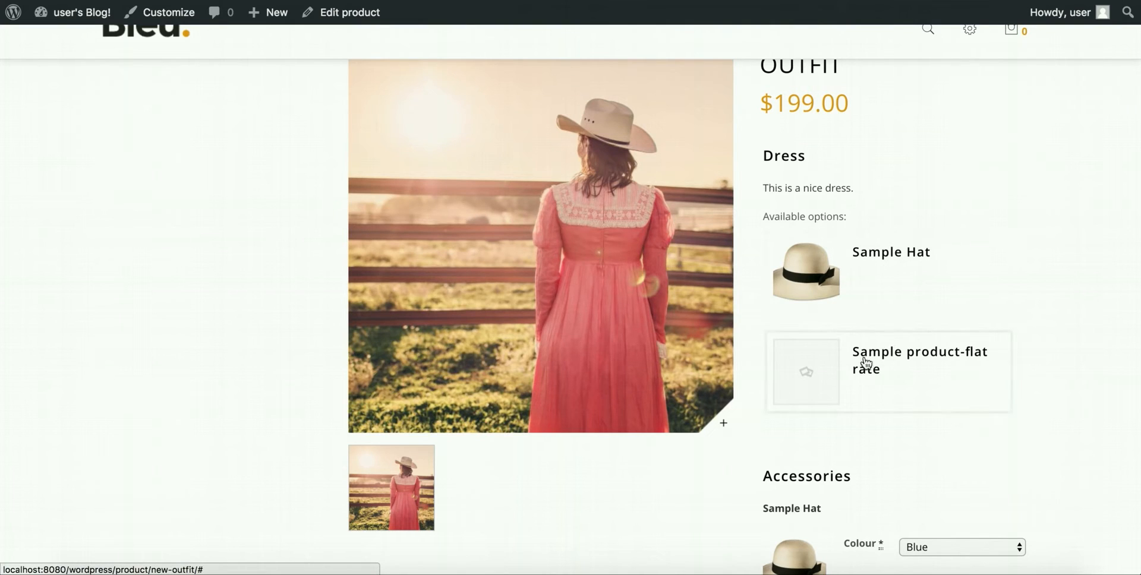
pyautogui.scroll(-3)
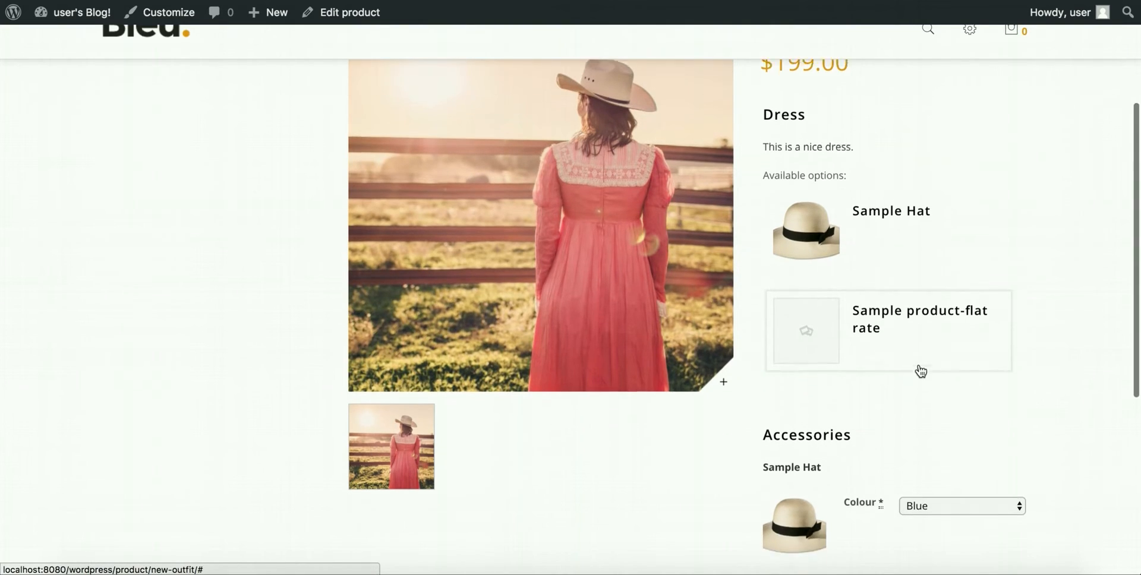
pyautogui.scroll(-3)
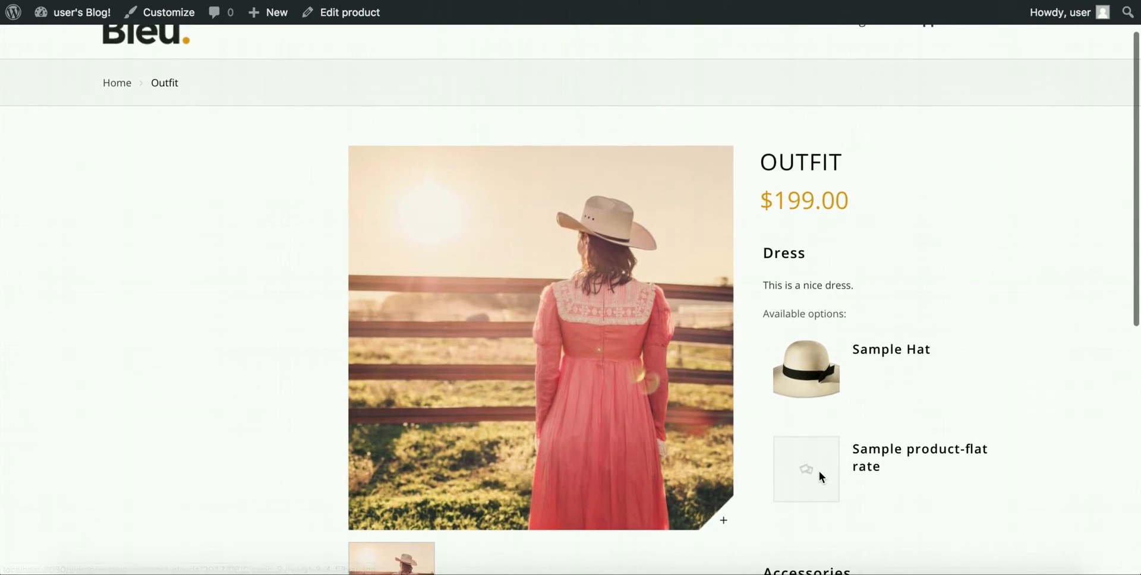
pyautogui.scroll(-3)
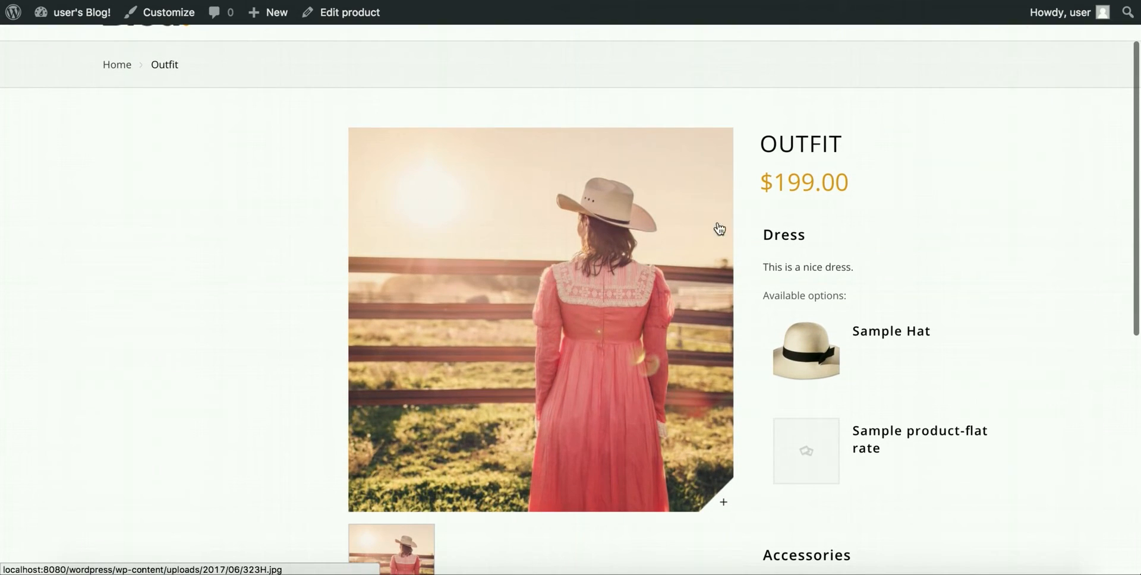
pyautogui.moveTo(668, 181)
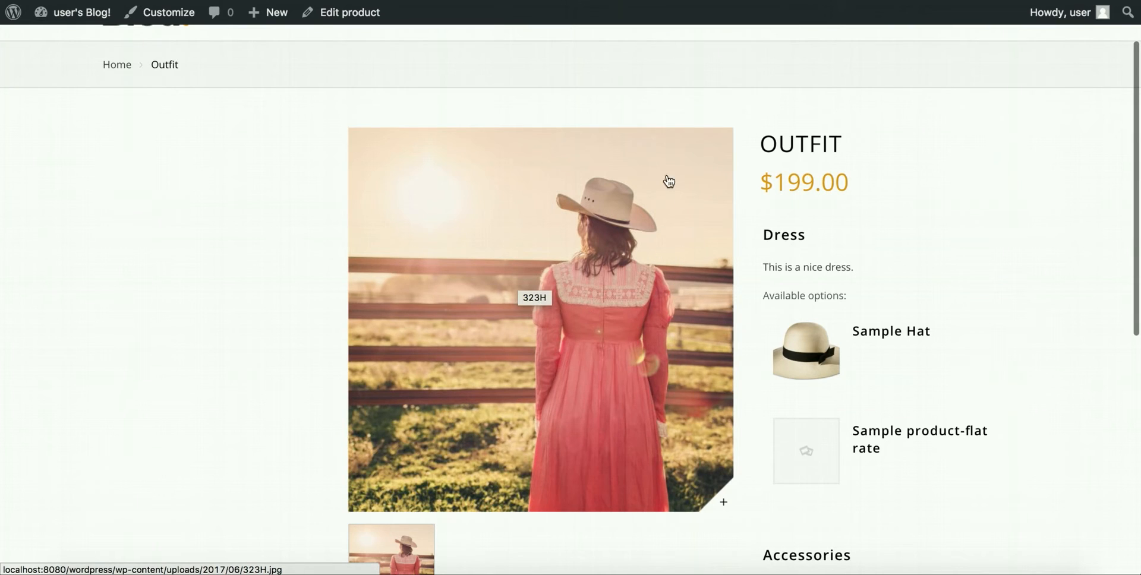
pyautogui.moveTo(737, 242)
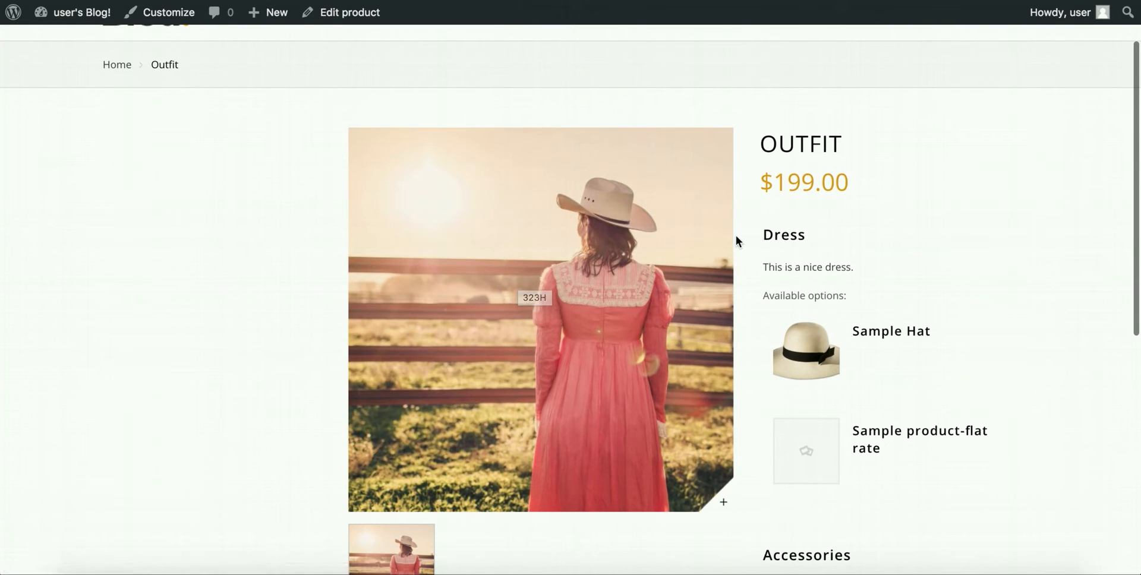
pyautogui.scroll(-3)
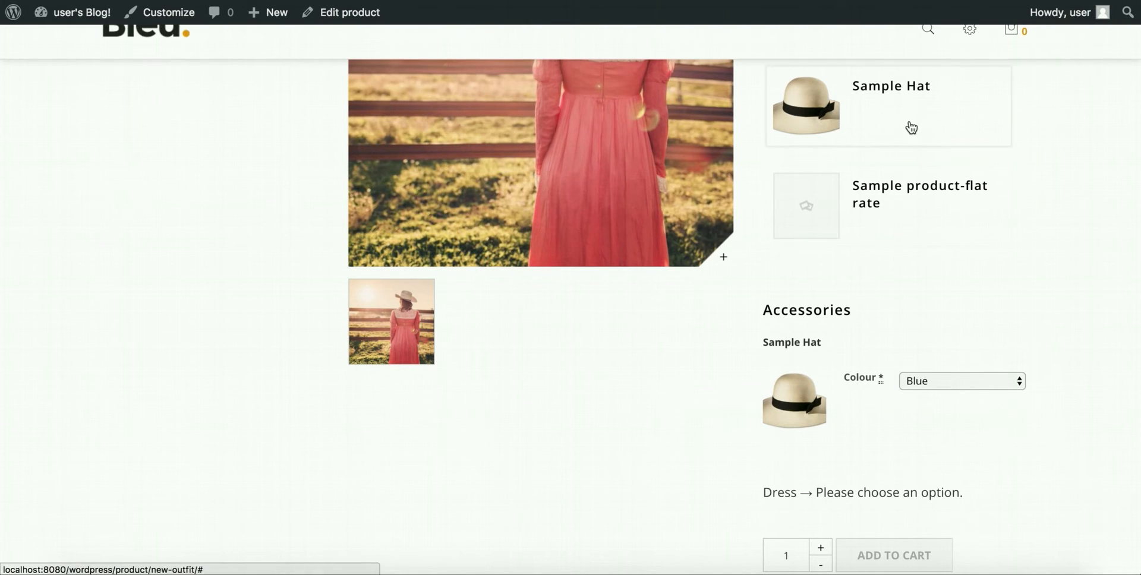
# Try Sample Hat in Red for Dress, then settle on Sample product-flat rate.
pyautogui.click(888, 206)
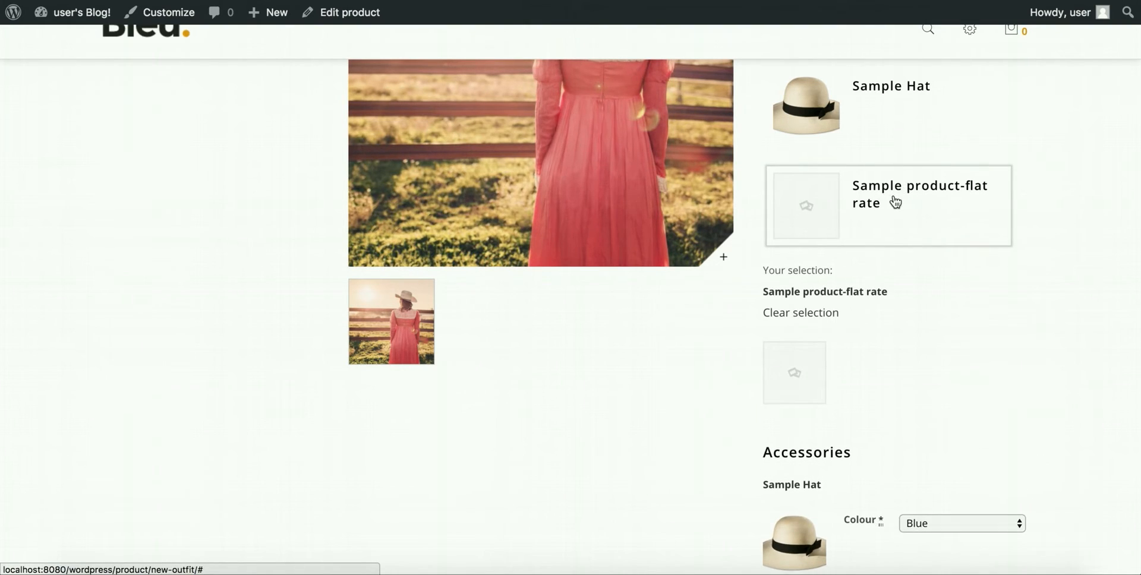
pyautogui.click(886, 106)
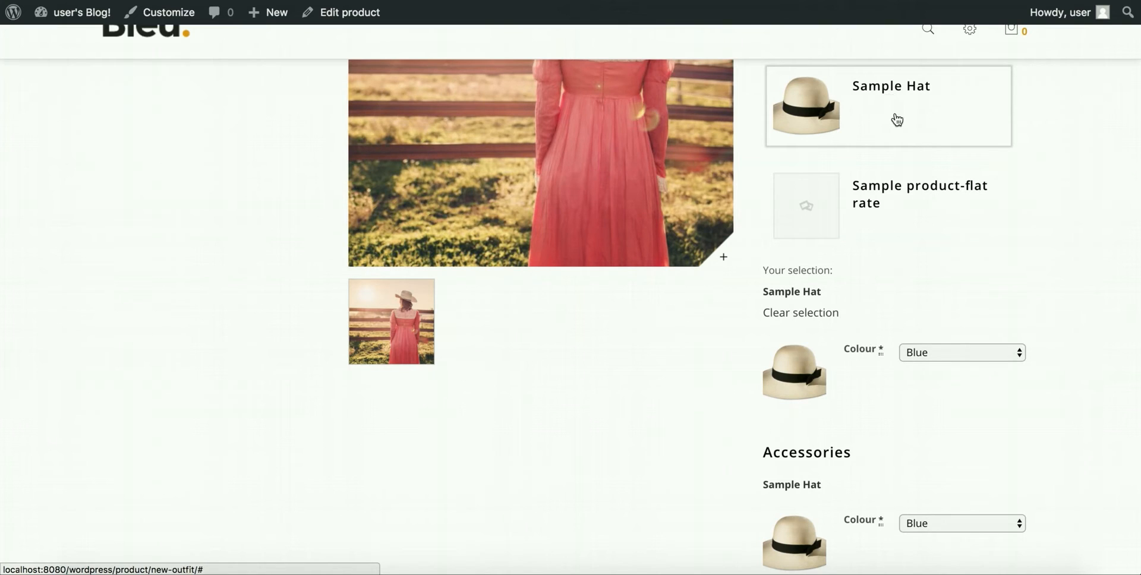
pyautogui.moveTo(970, 366)
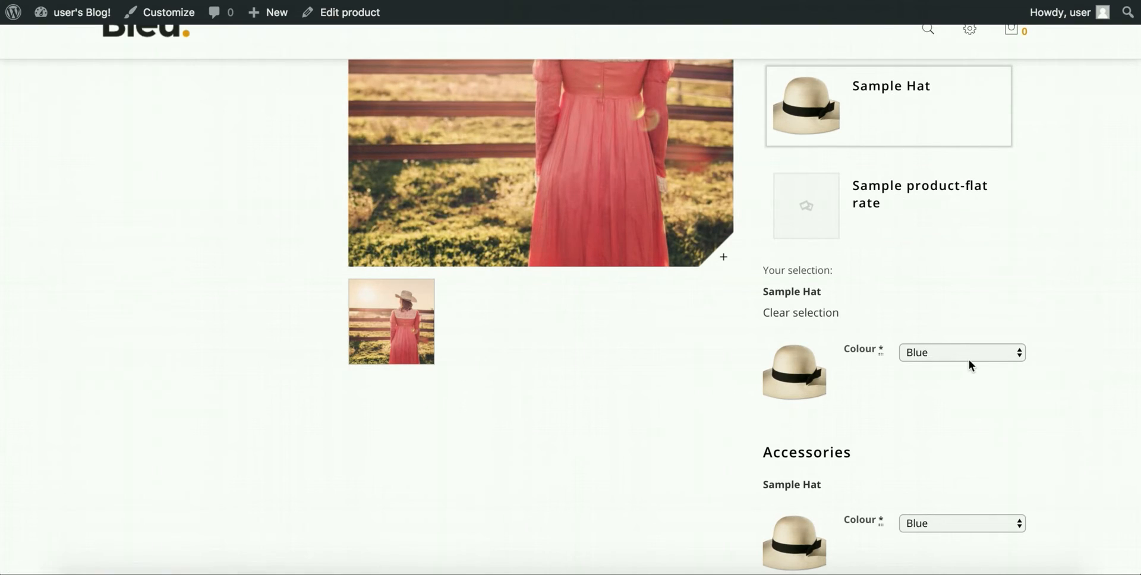
pyautogui.click(960, 353)
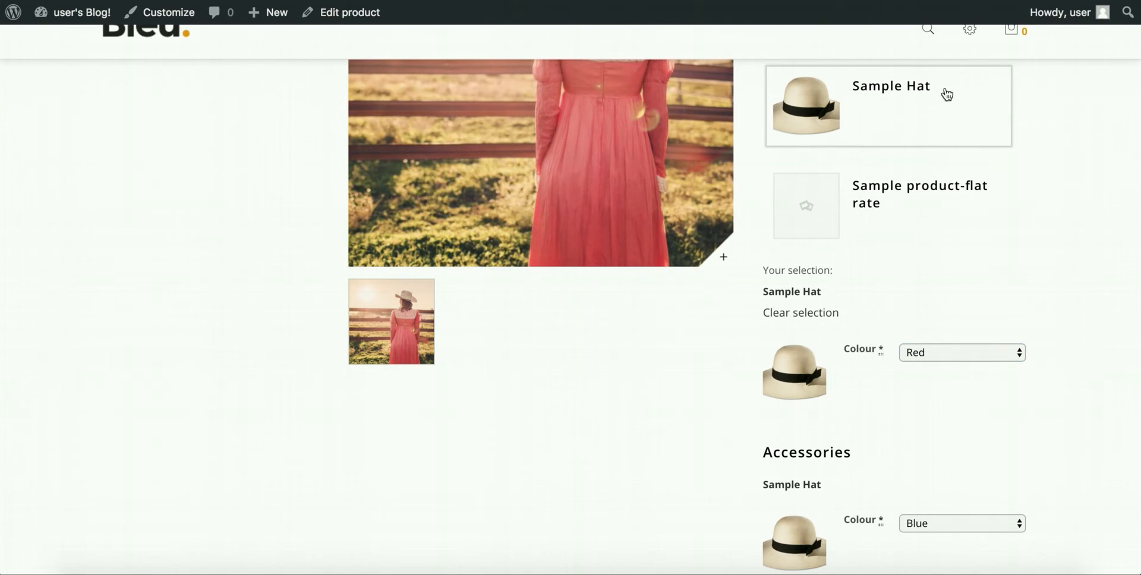
pyautogui.scroll(-3)
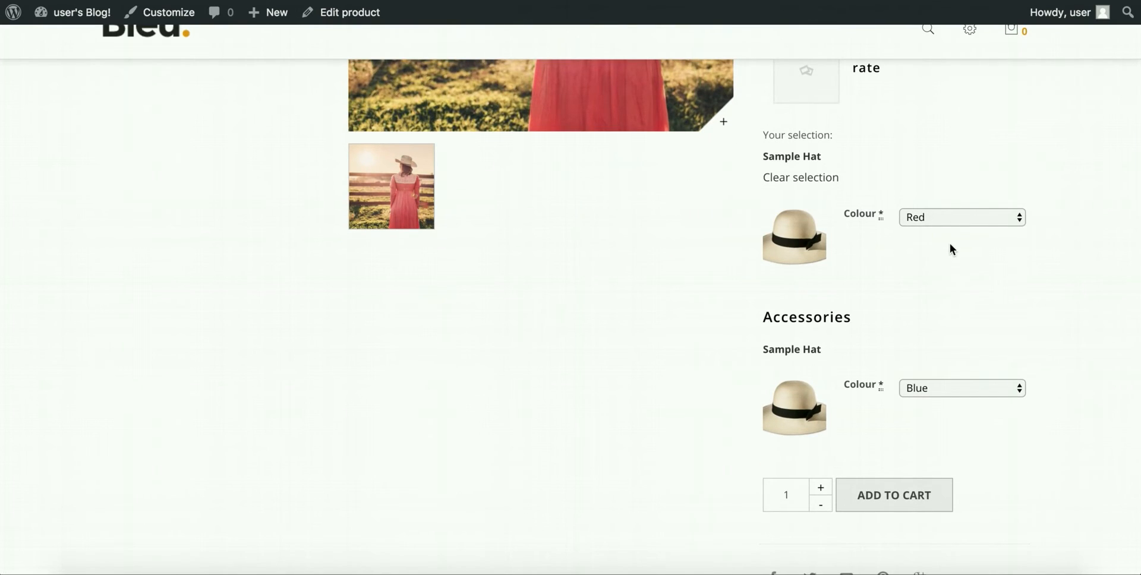
pyautogui.moveTo(896, 278)
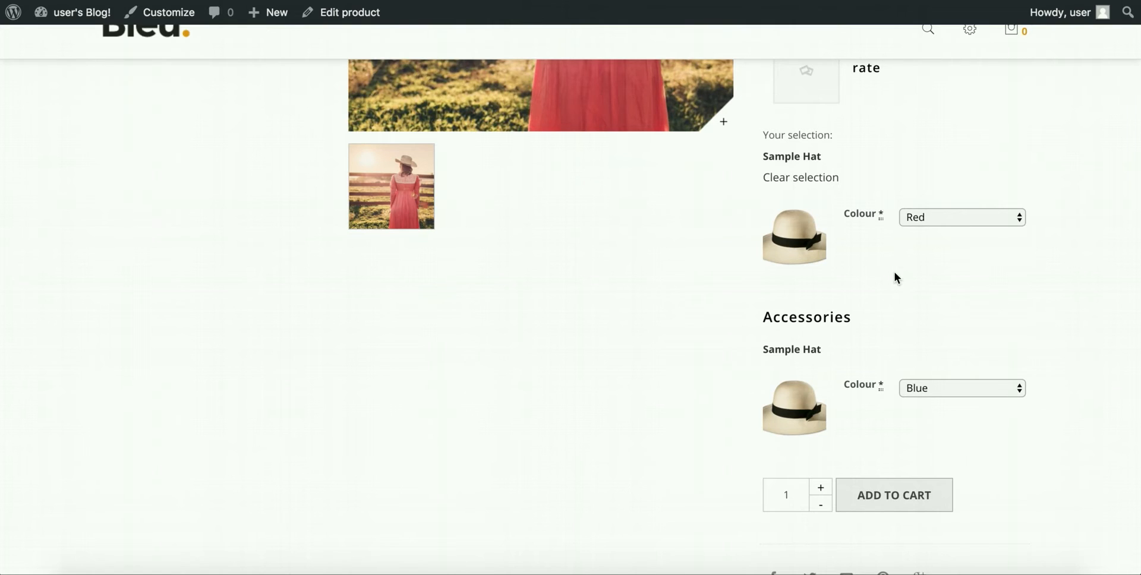
pyautogui.click(960, 216)
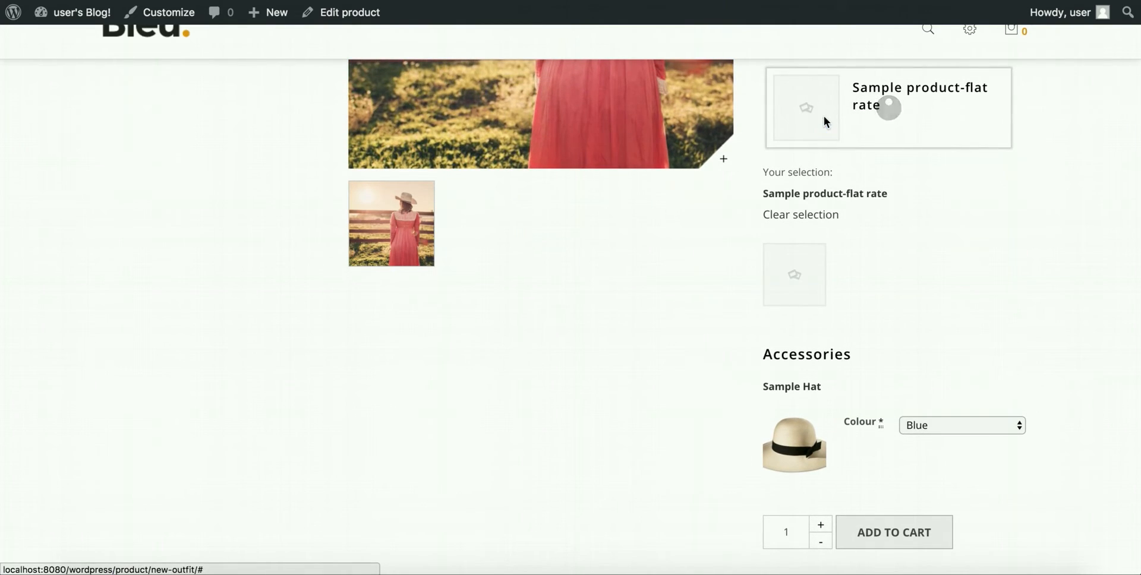
# Choose Red as the Accessories Sample Hat colour.
pyautogui.scroll(-3)
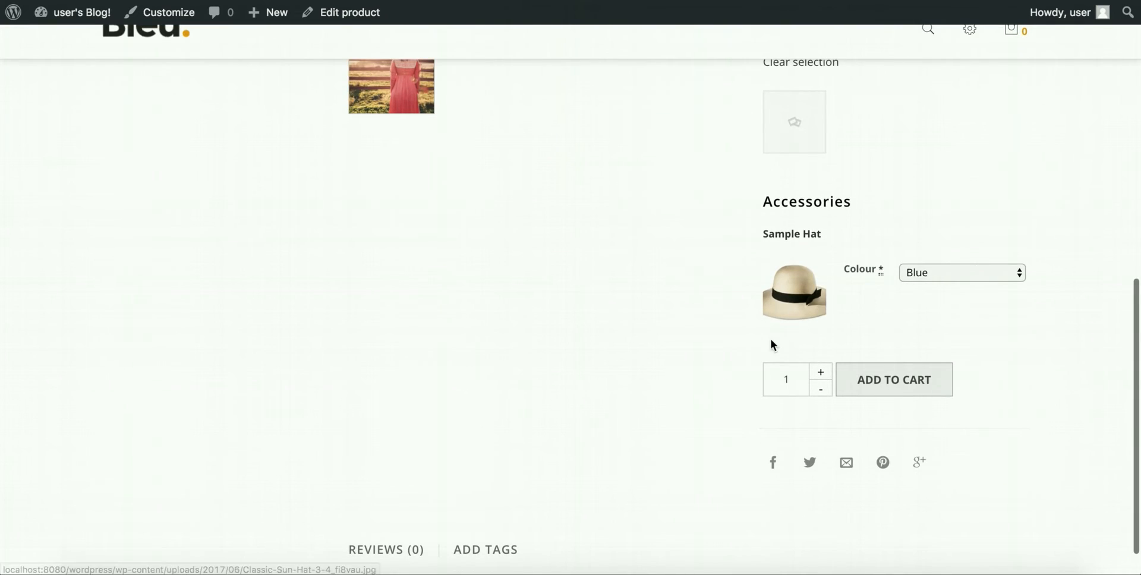
pyautogui.click(960, 273)
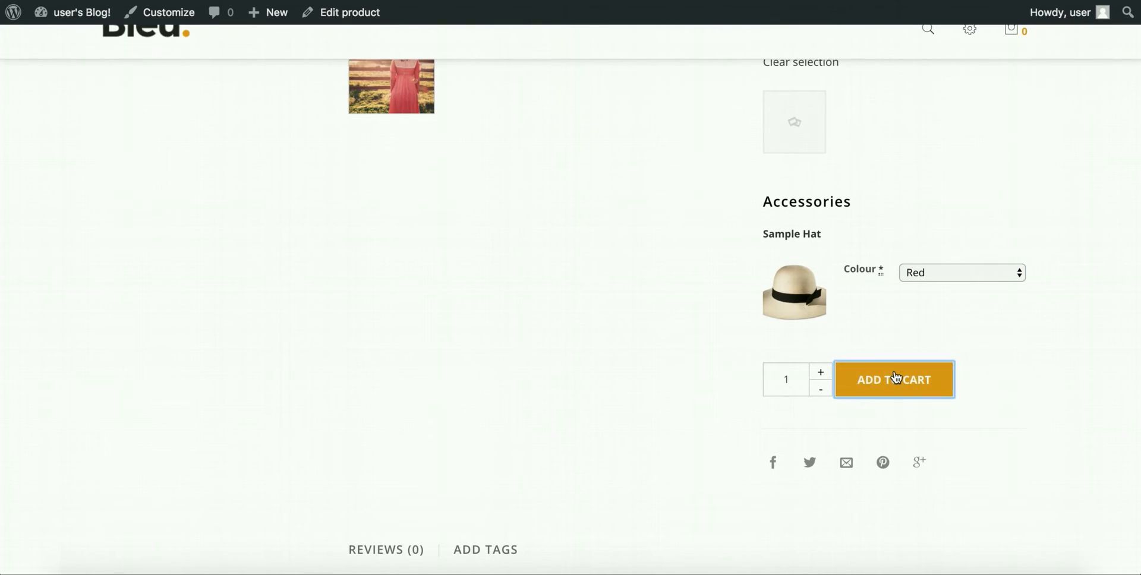
# Add the configured Outfit to the cart, showing a $199.00 subtotal.
pyautogui.click(893, 380)
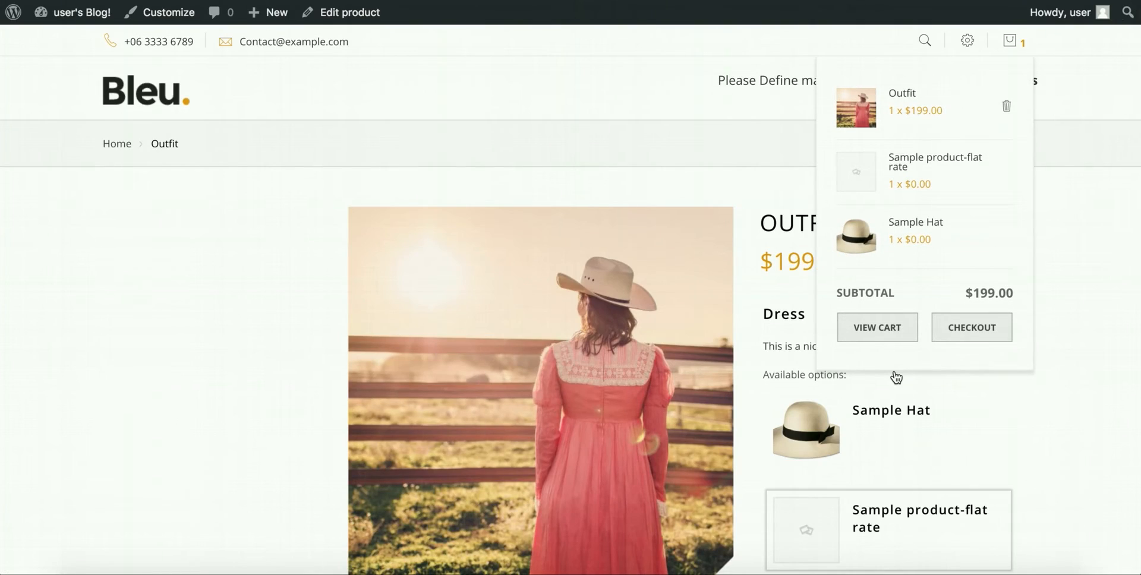
pyautogui.scroll(-3)
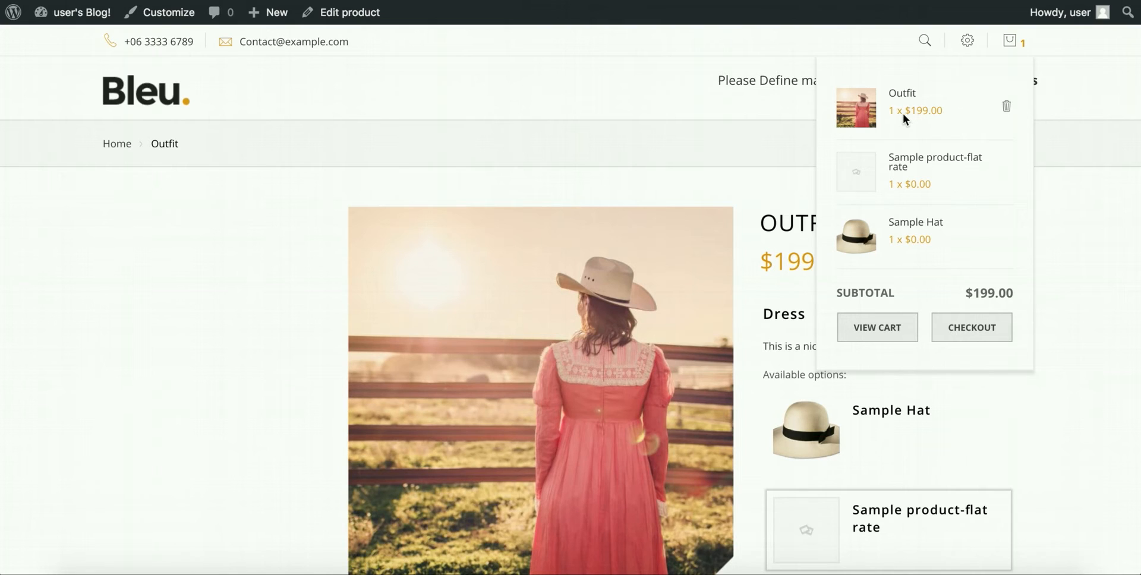
pyautogui.moveTo(910, 121)
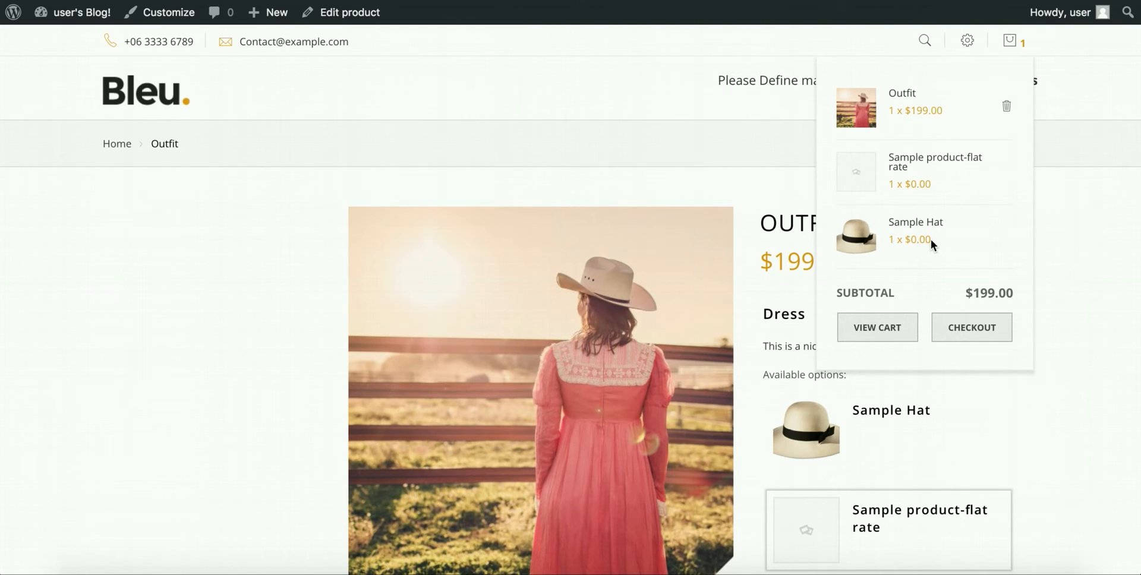
pyautogui.moveTo(542, 139)
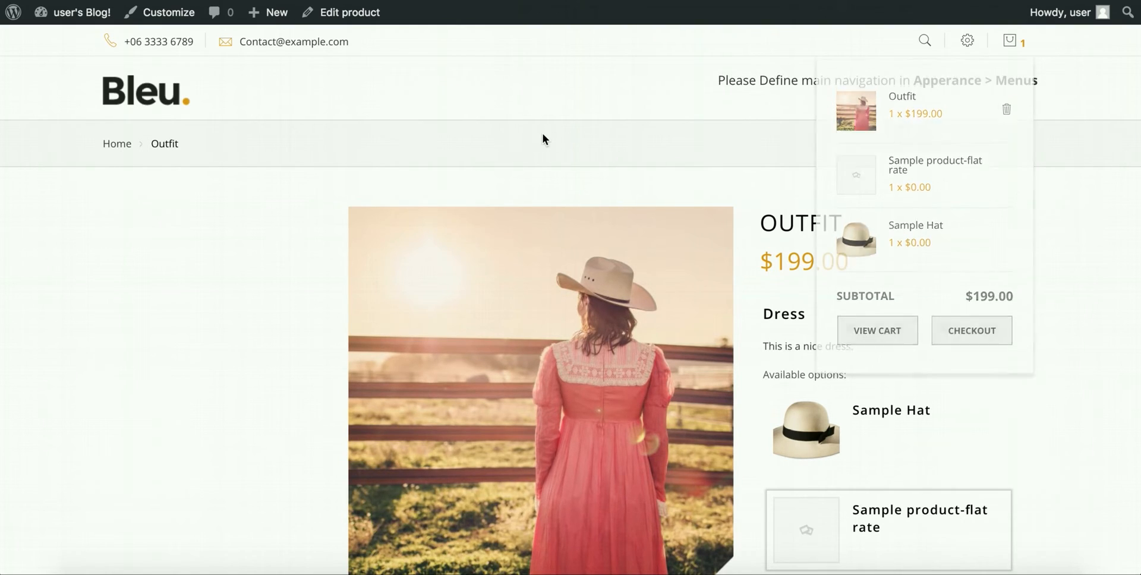
pyautogui.moveTo(737, 318)
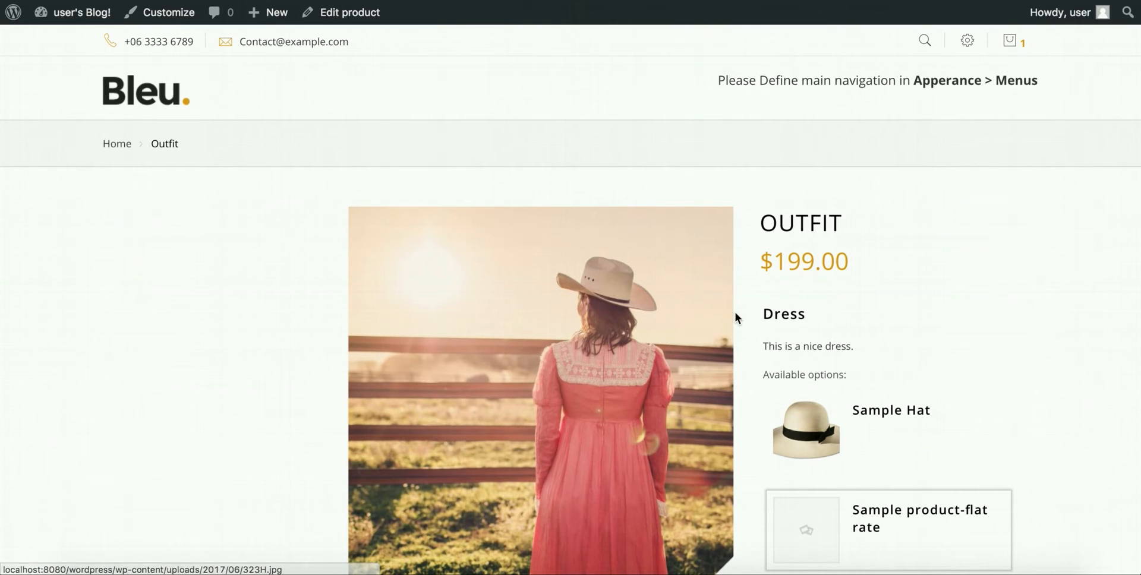
# Close the mini-cart and head to Edit product from the admin bar.
pyautogui.scroll(-3)
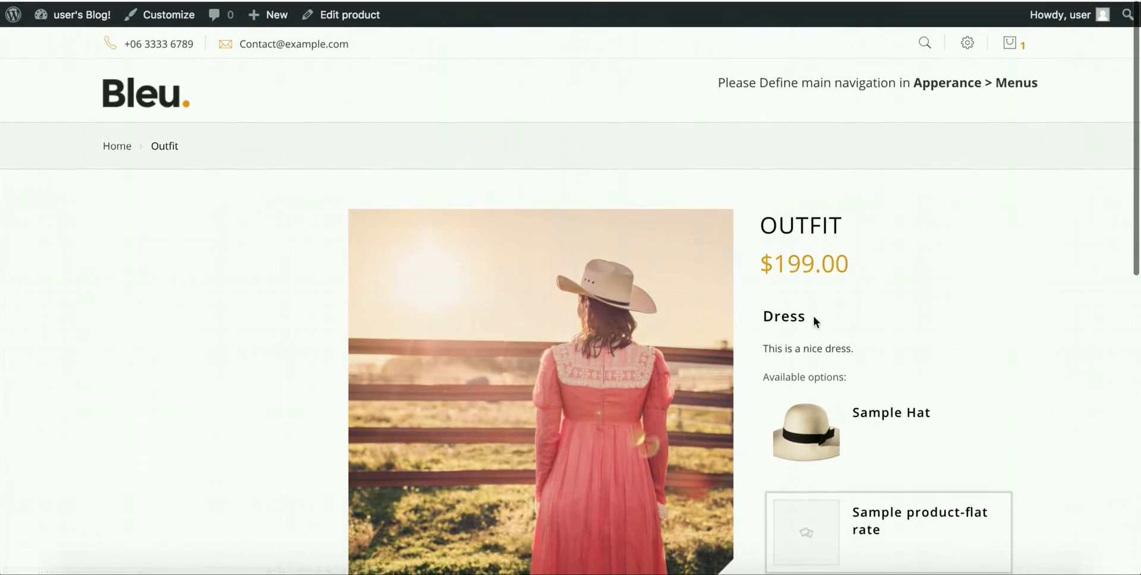
pyautogui.click(349, 14)
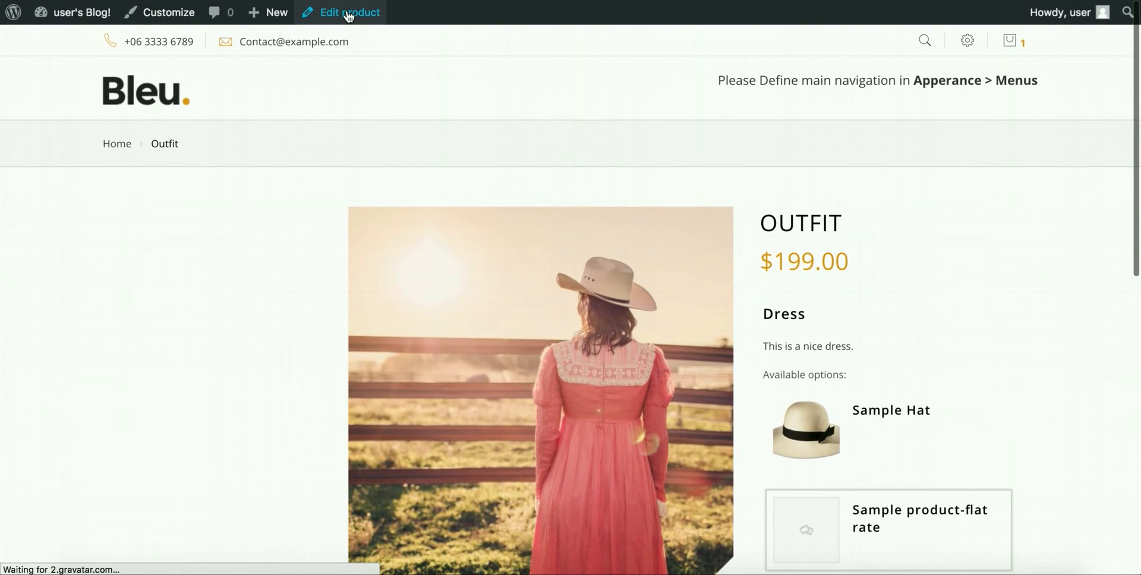
# Open the Outfit editor's Components panel and expand the Dress component.
pyautogui.click(349, 12)
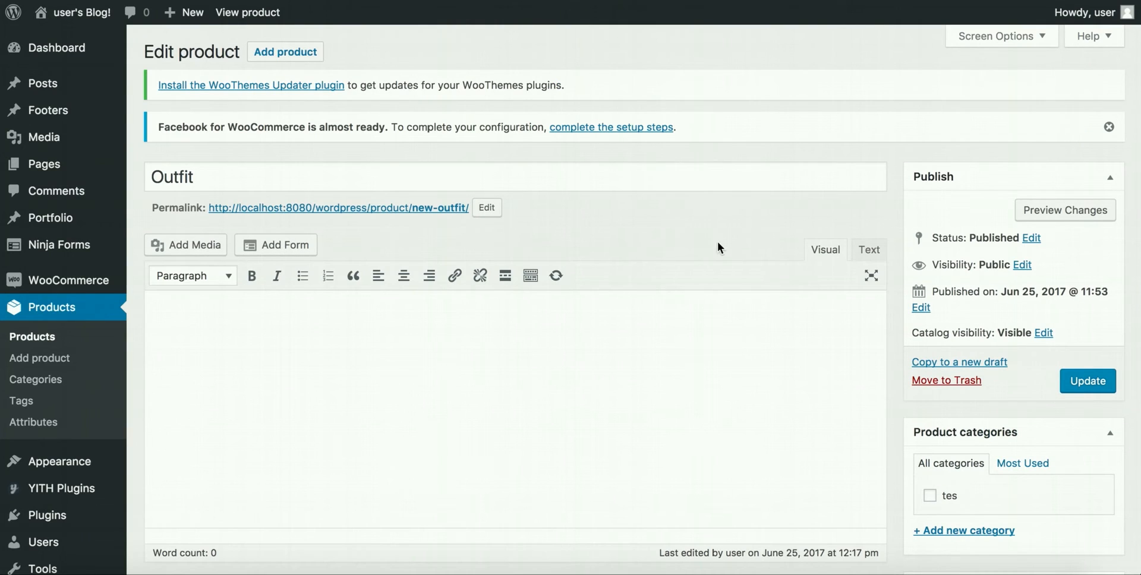
pyautogui.scroll(-3)
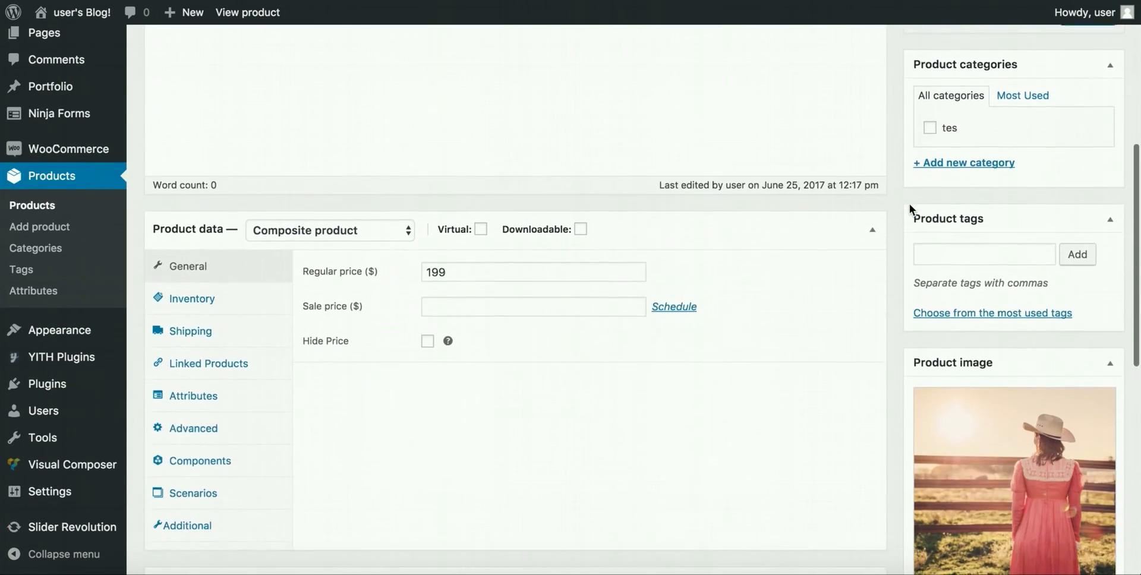
pyautogui.scroll(-3)
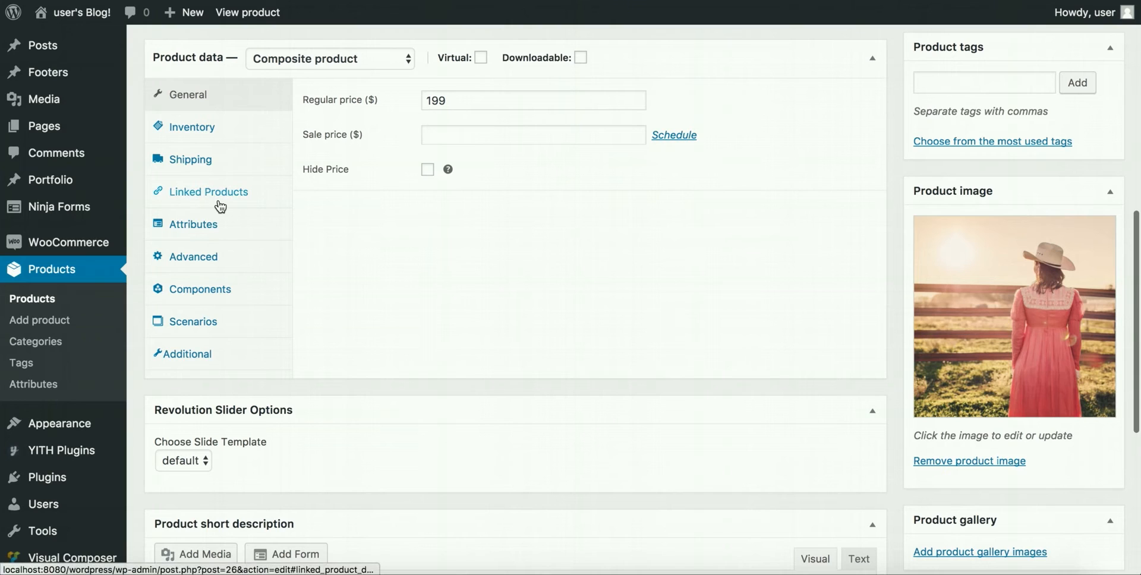
pyautogui.click(200, 289)
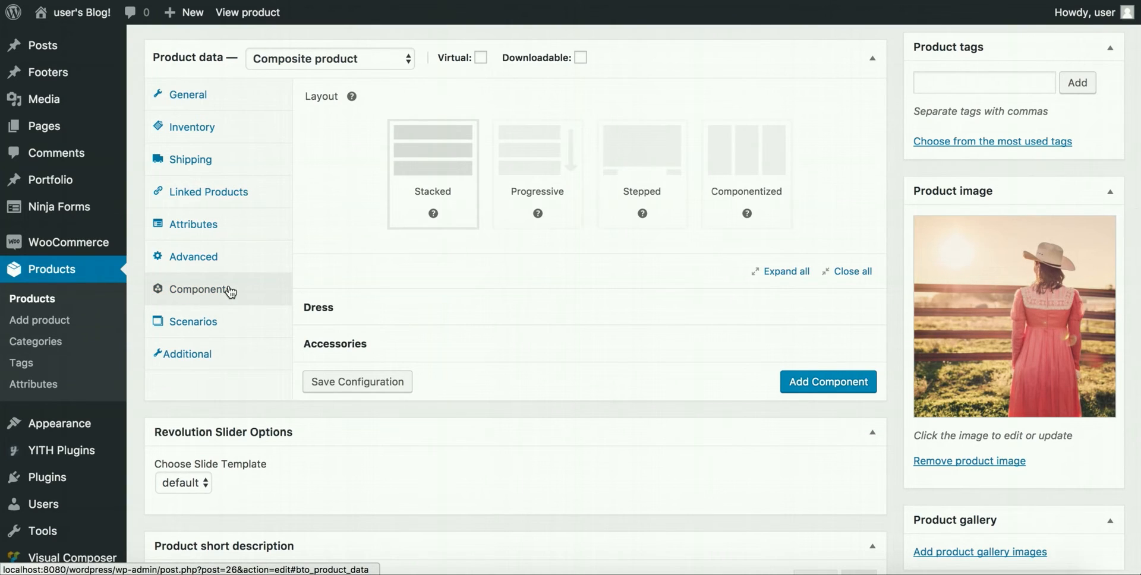
pyautogui.click(318, 306)
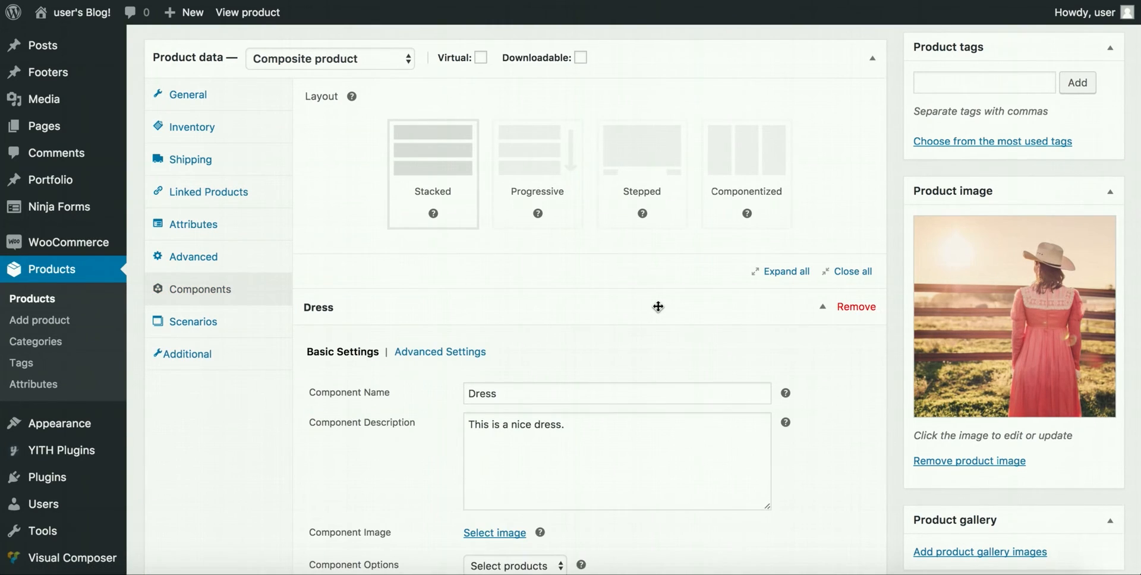
# Remove Sample Hat from the Dress component options and update the product.
pyautogui.scroll(-3)
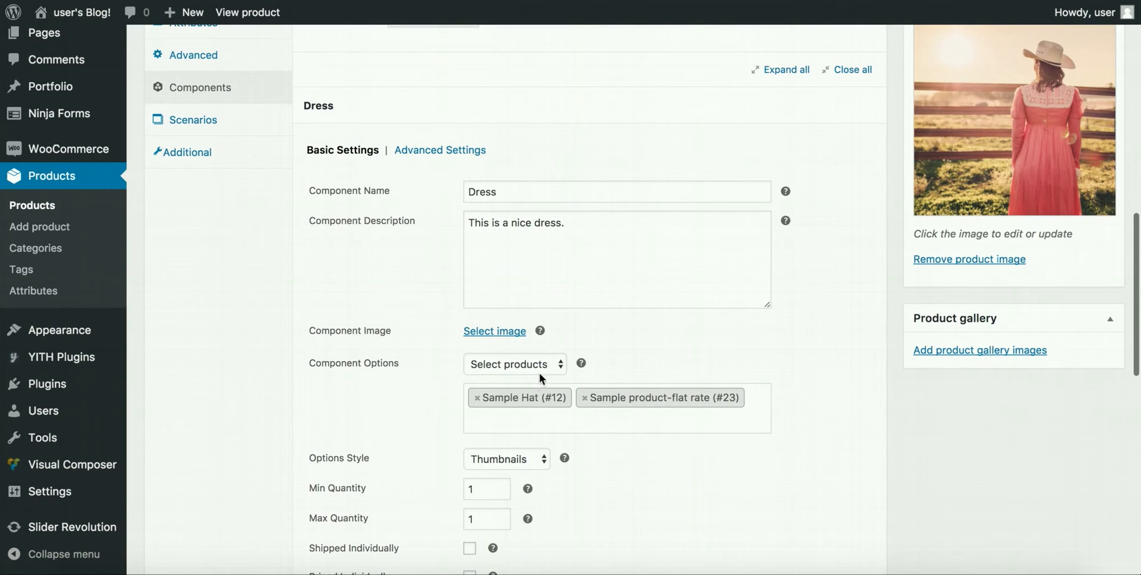
pyautogui.click(478, 398)
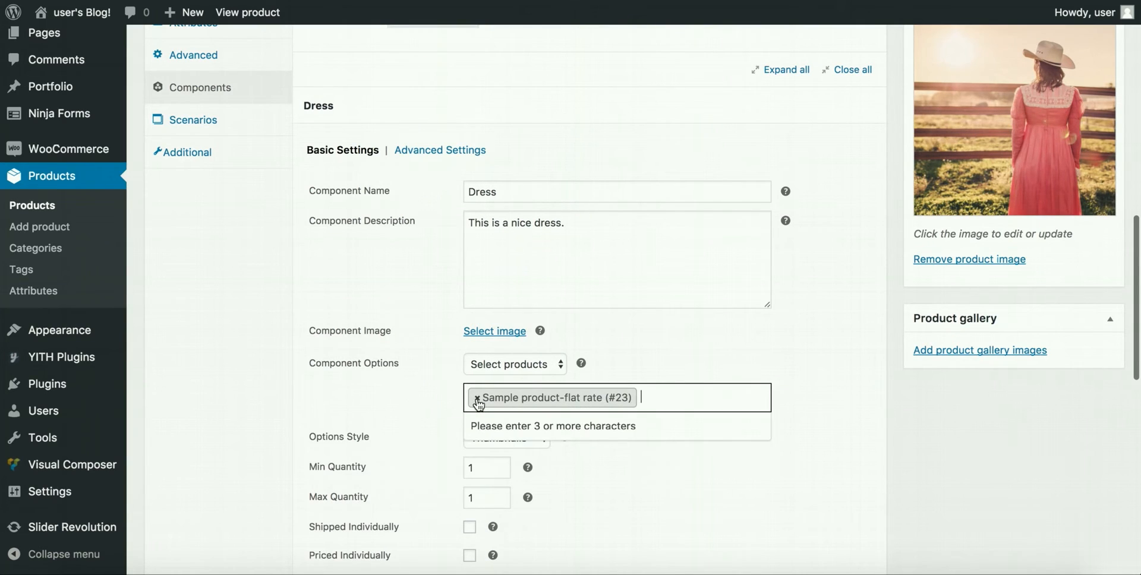
pyautogui.scroll(-3)
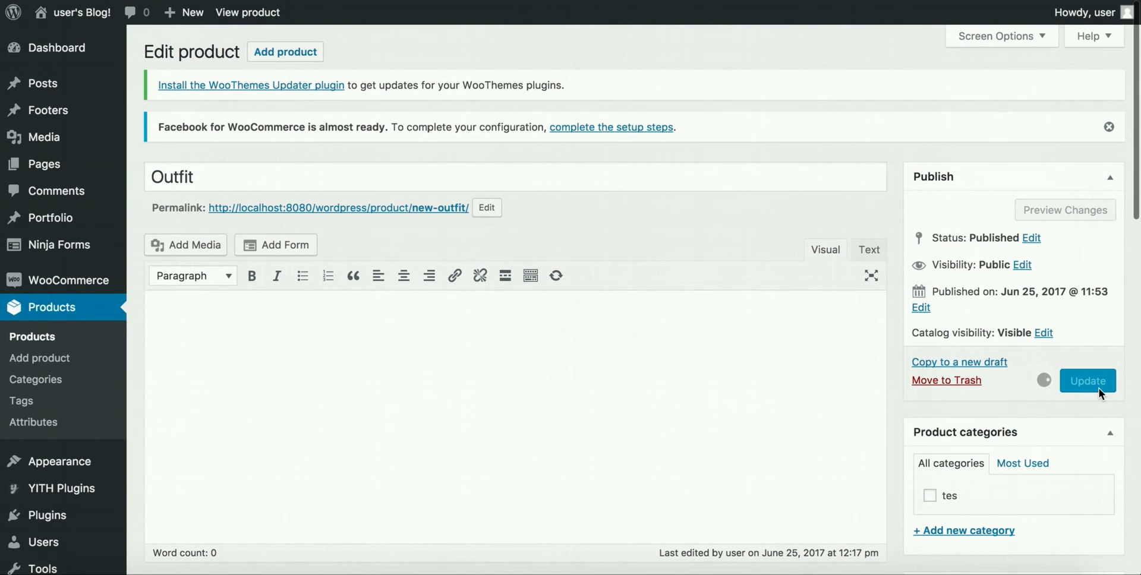
pyautogui.click(1088, 380)
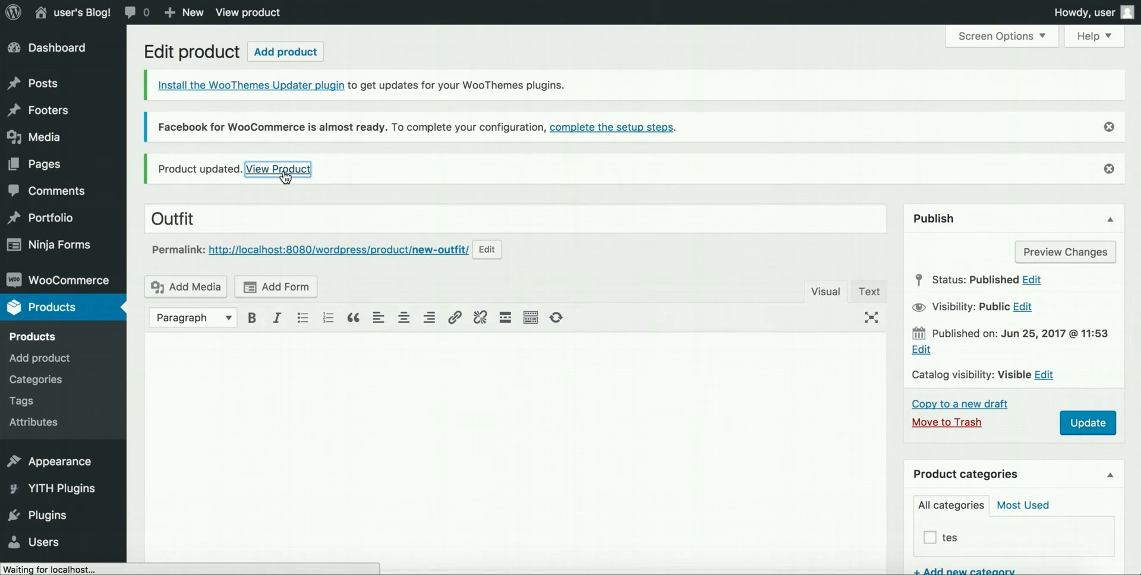
pyautogui.click(278, 168)
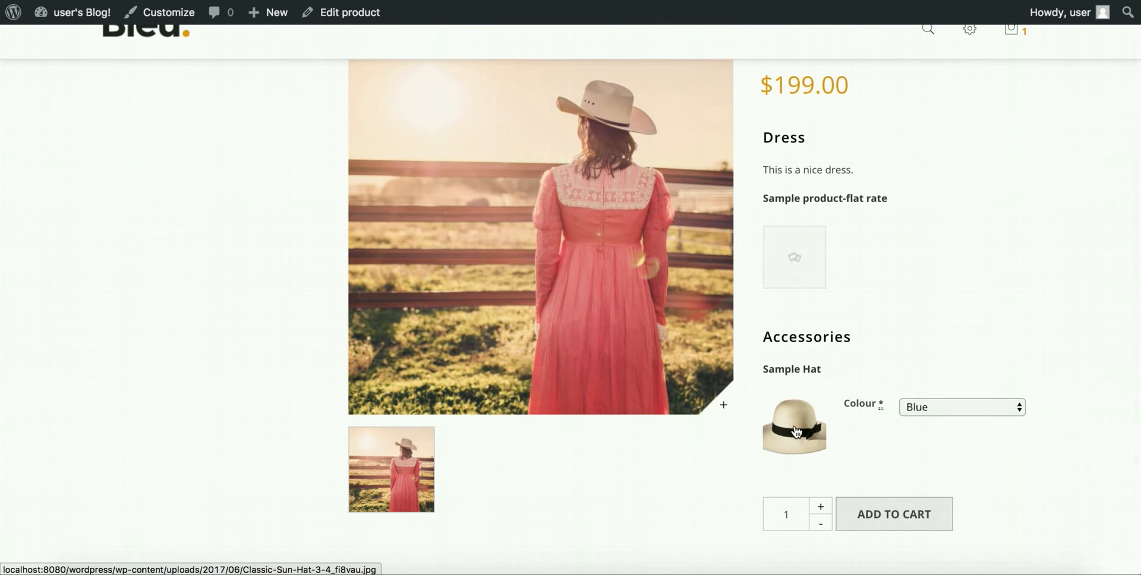
pyautogui.click(794, 428)
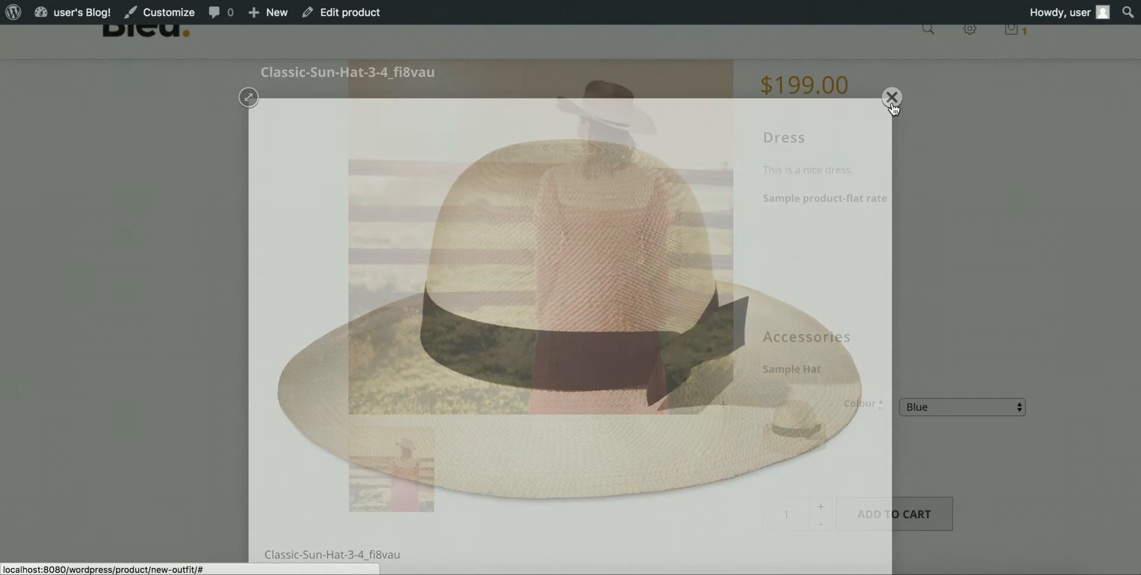
pyautogui.click(893, 96)
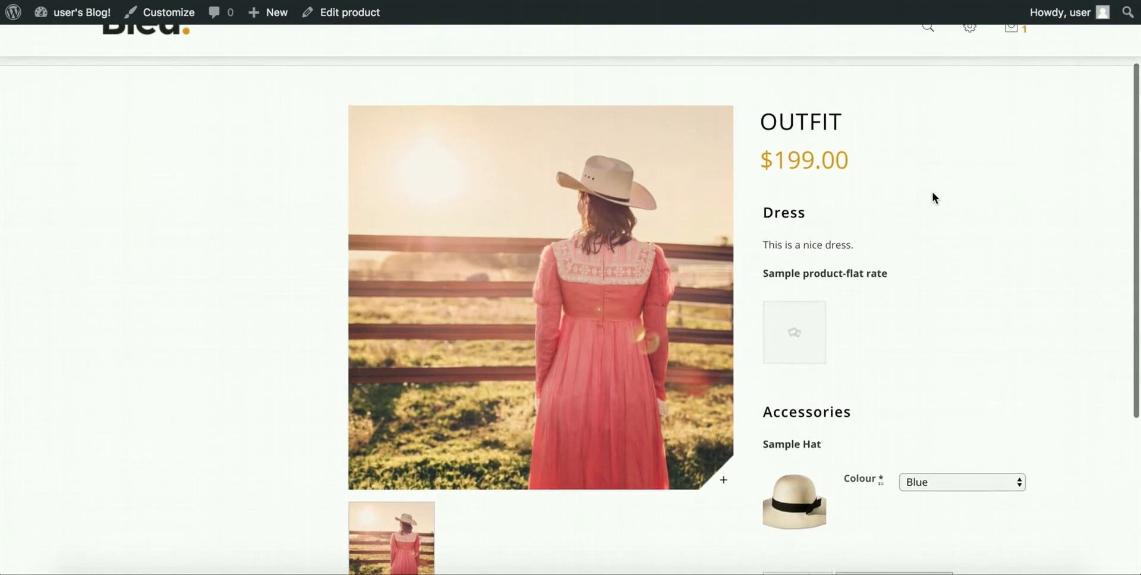
pyautogui.scroll(-3)
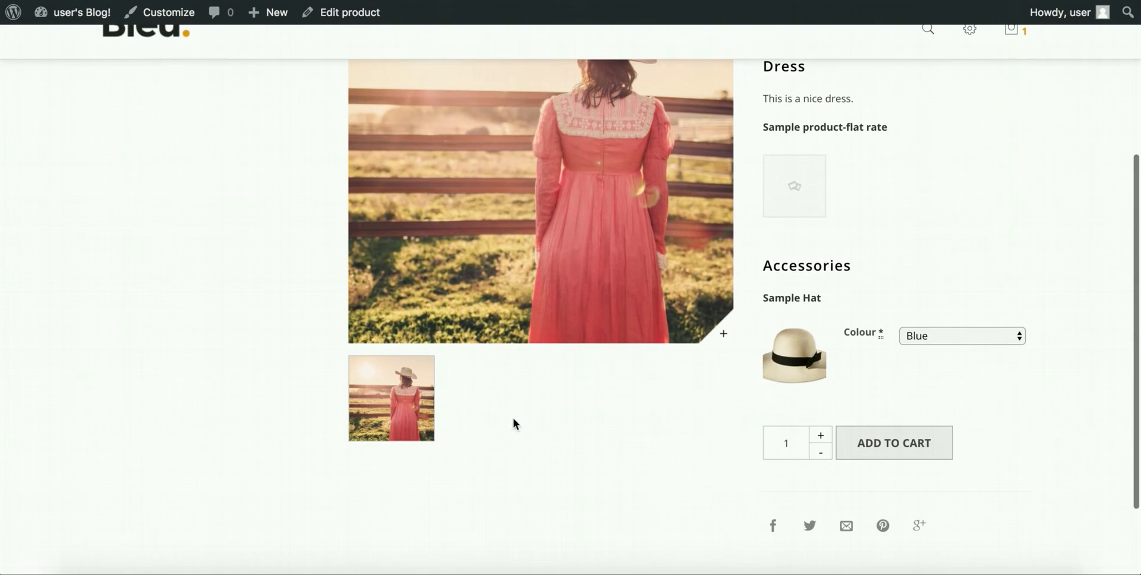
pyautogui.click(960, 335)
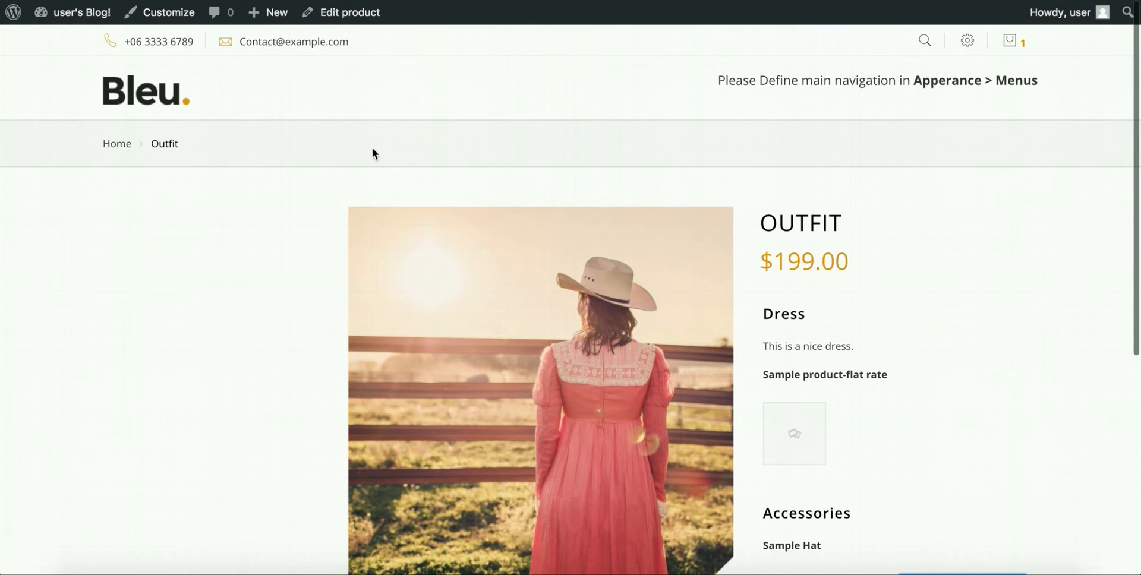
# Expand the Dress component, keeping individual products as its option source.
pyautogui.click(348, 12)
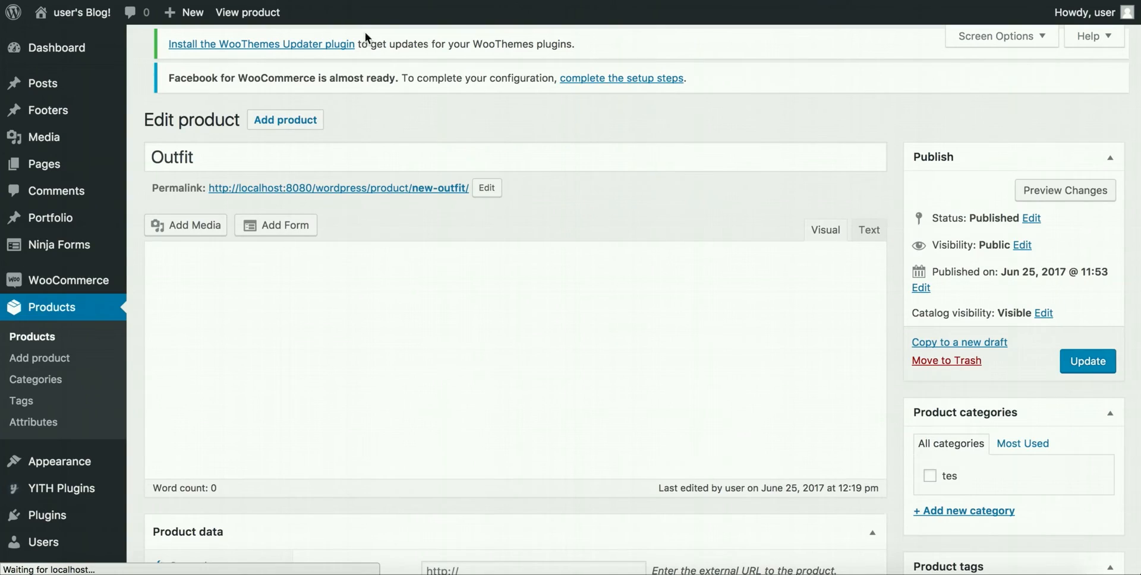
pyautogui.scroll(-3)
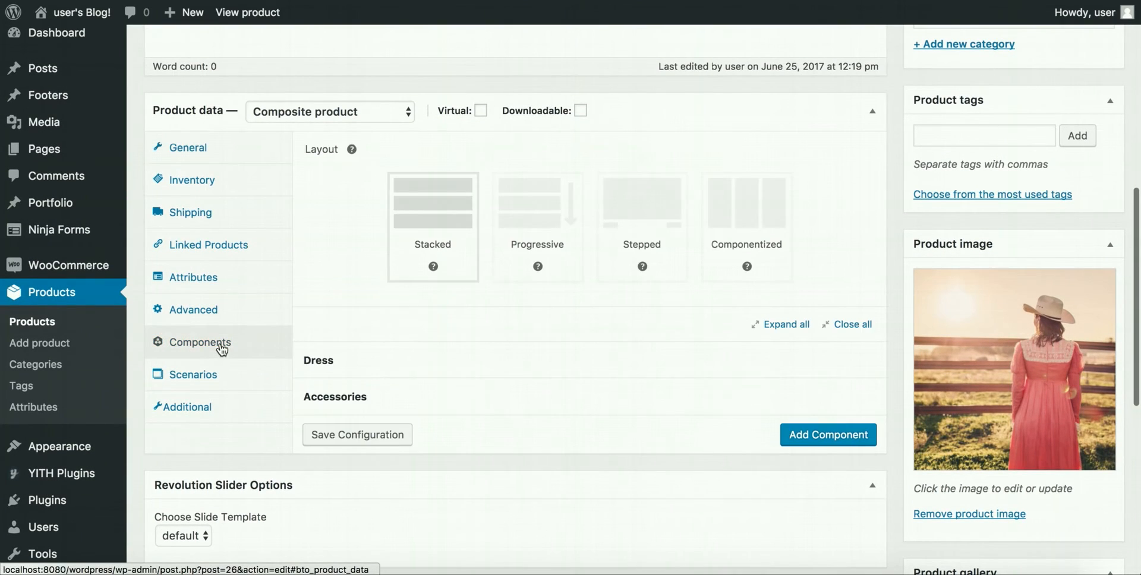
pyautogui.click(319, 361)
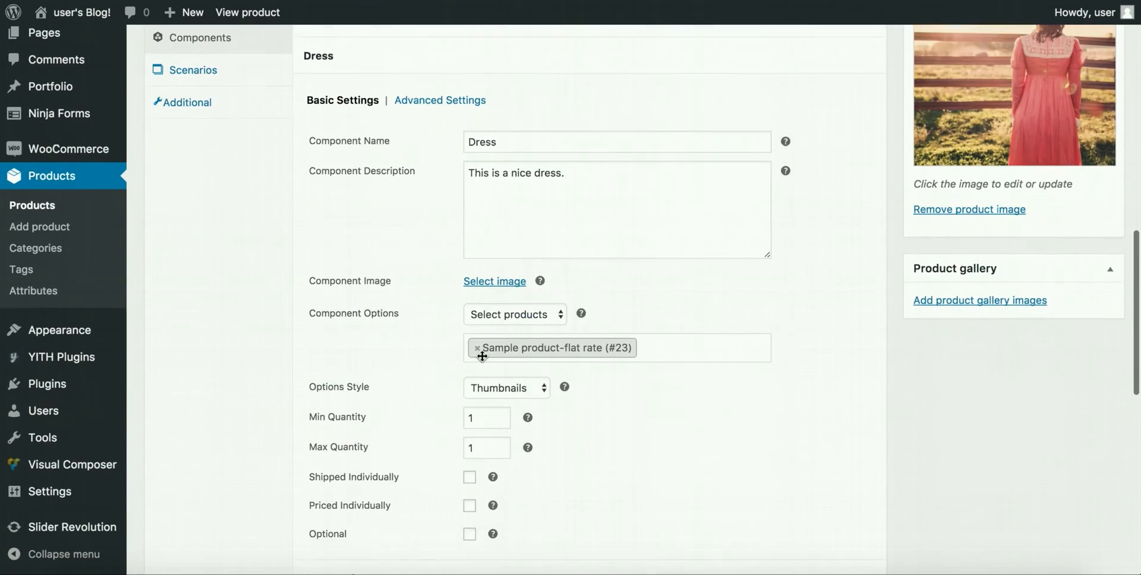
pyautogui.click(514, 313)
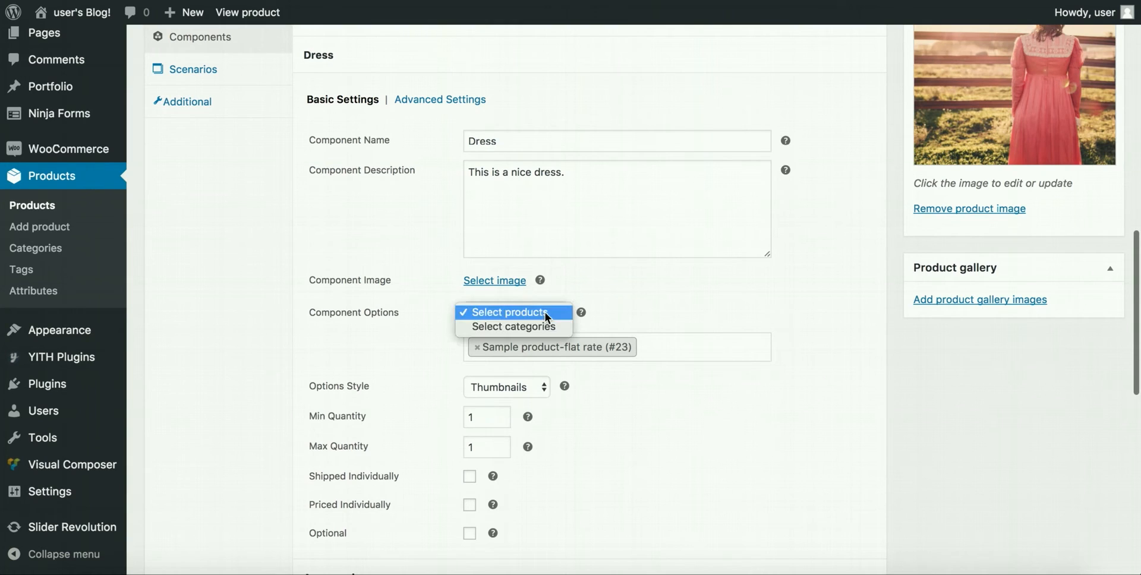
pyautogui.click(510, 311)
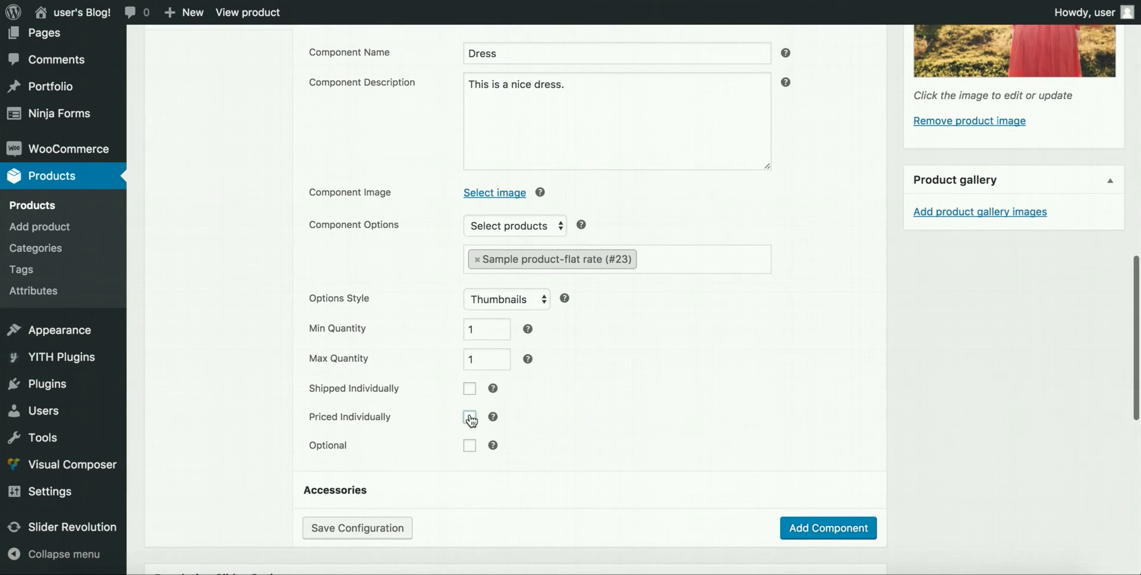
# Tick Priced Individually for Dress and scroll toward the Accessories component.
pyautogui.click(470, 417)
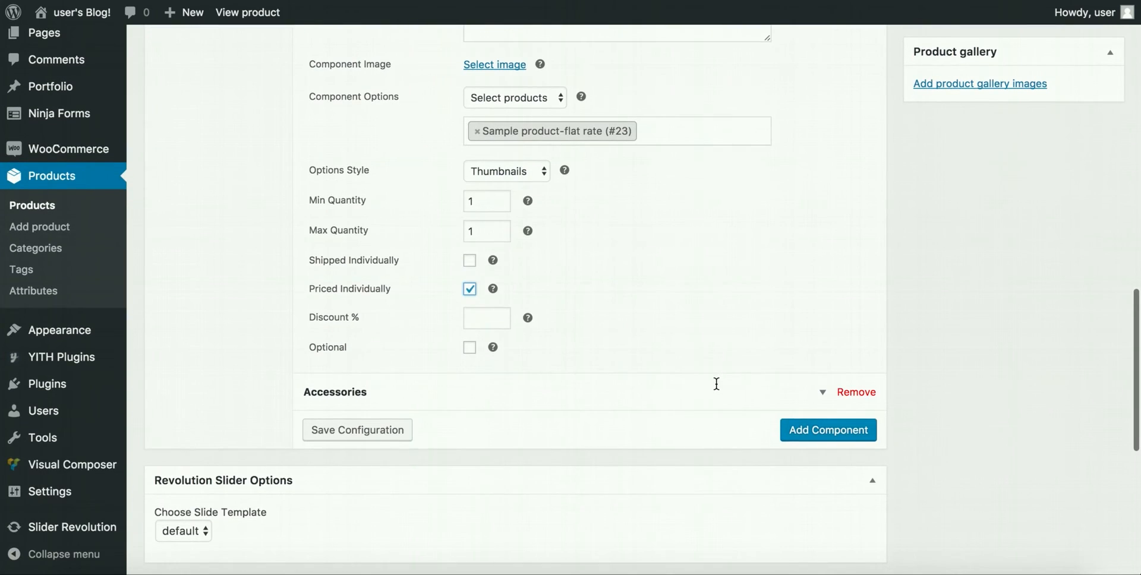
pyautogui.scroll(-3)
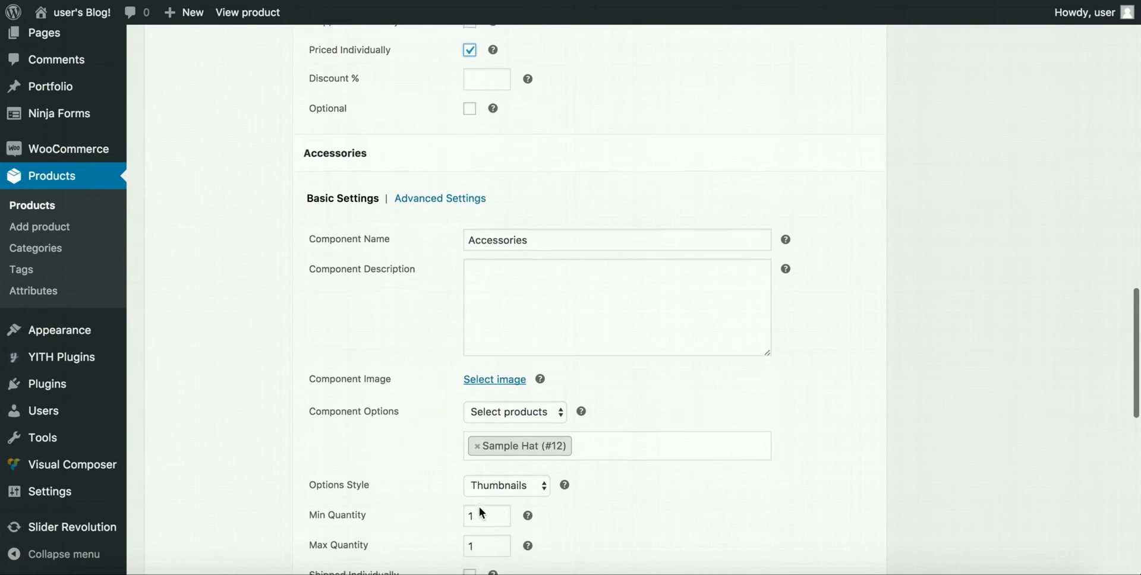
pyautogui.scroll(-3)
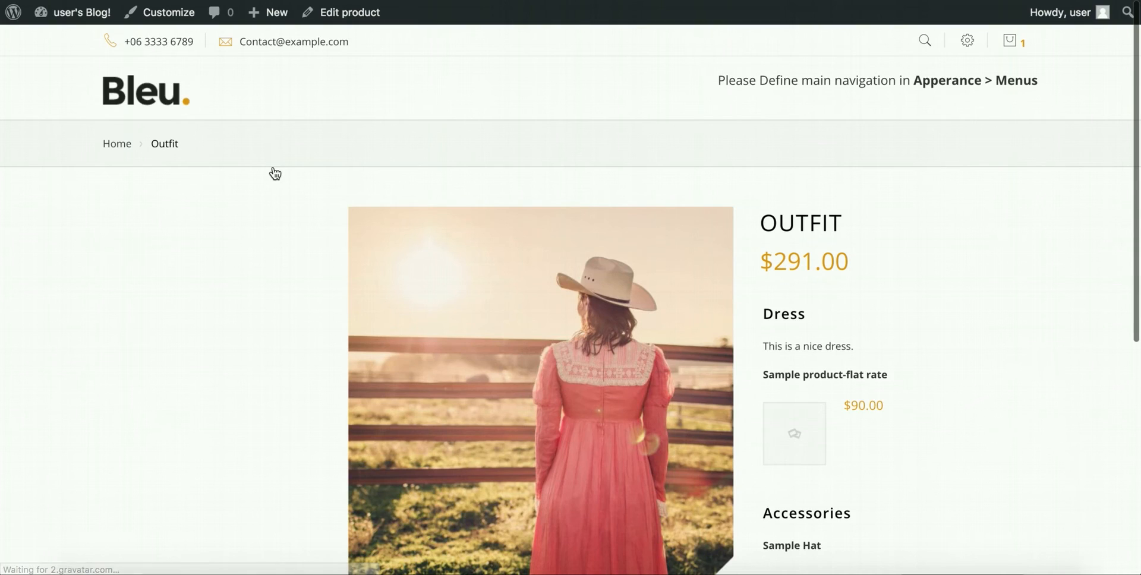
# Review the Outfit storefront page: dress at $90.00, Blue Sample Hat at $2.00, total $291.00.
pyautogui.scroll(-3)
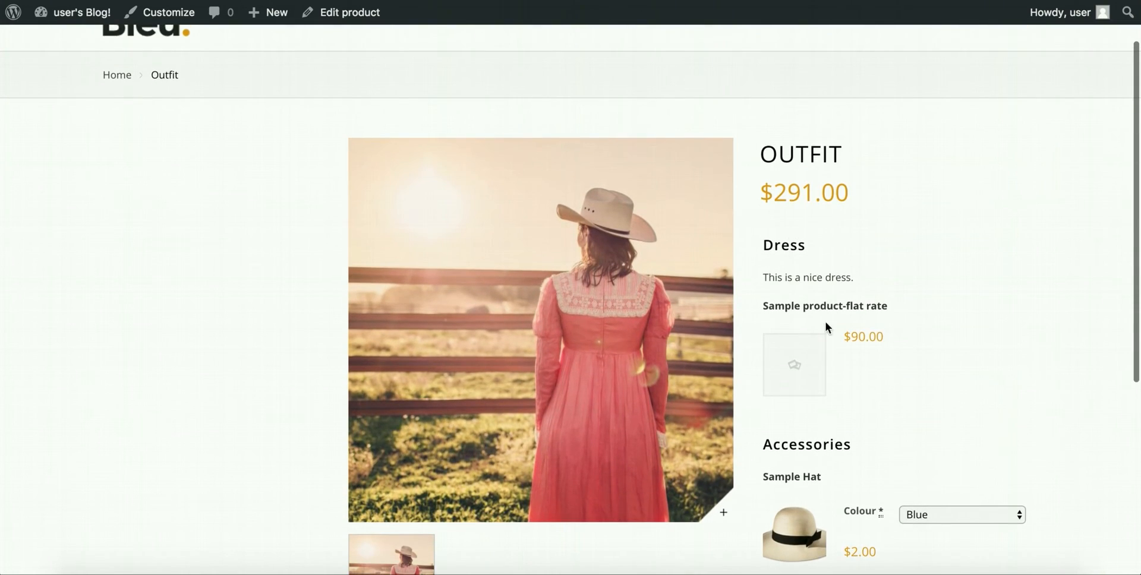
pyautogui.moveTo(873, 339)
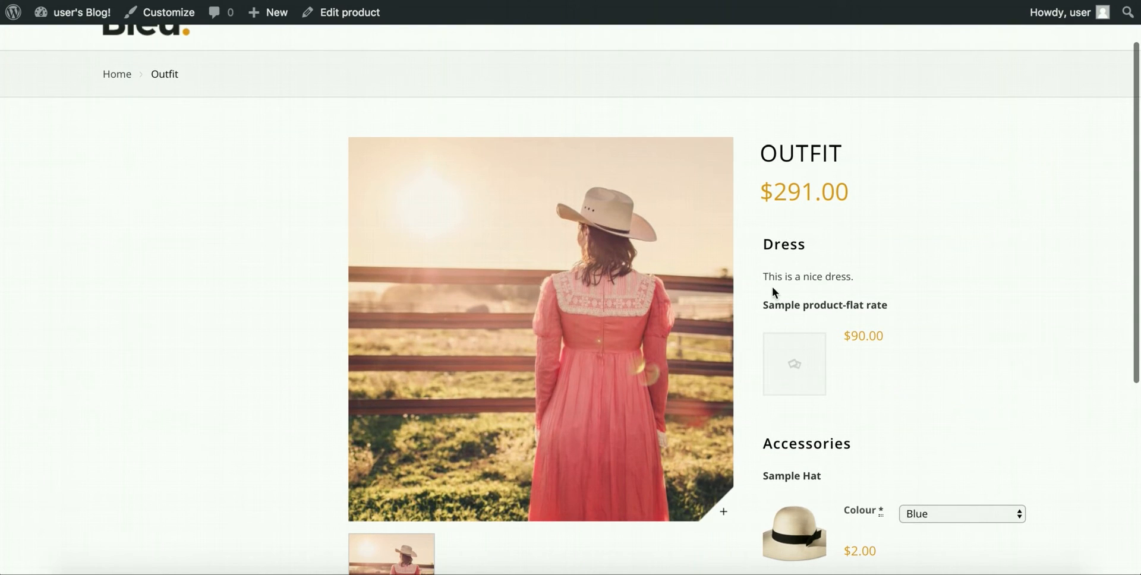
pyautogui.doubleClick(833, 191)
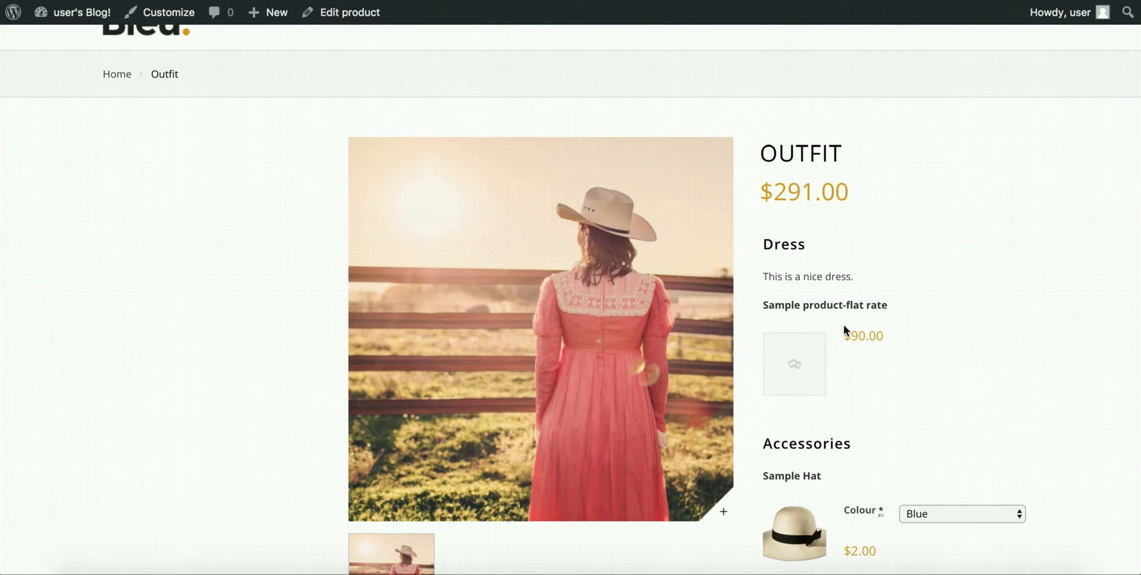
pyautogui.scroll(-3)
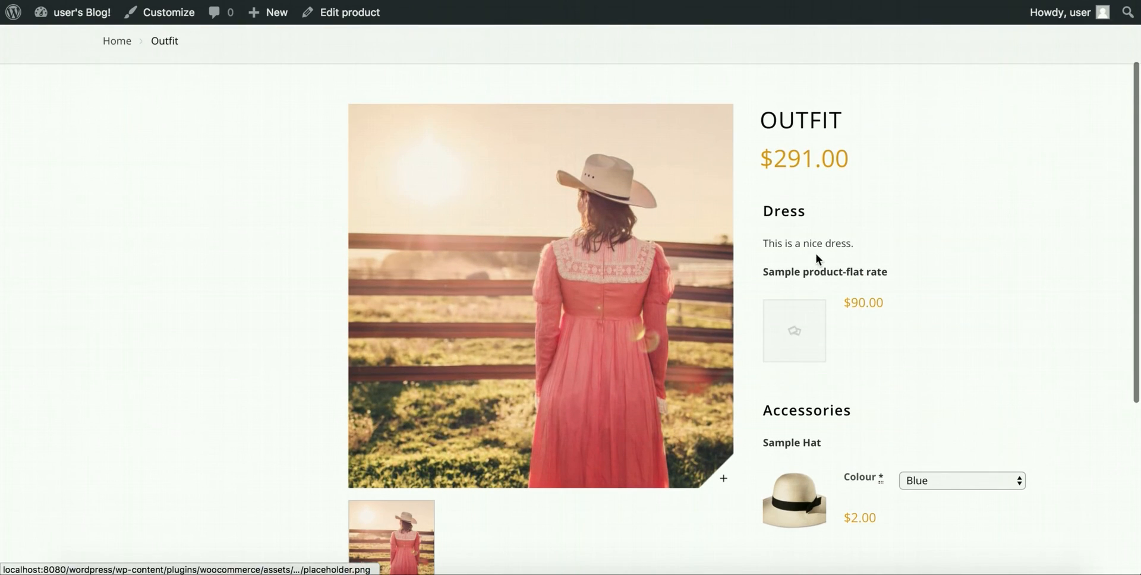
pyautogui.scroll(-3)
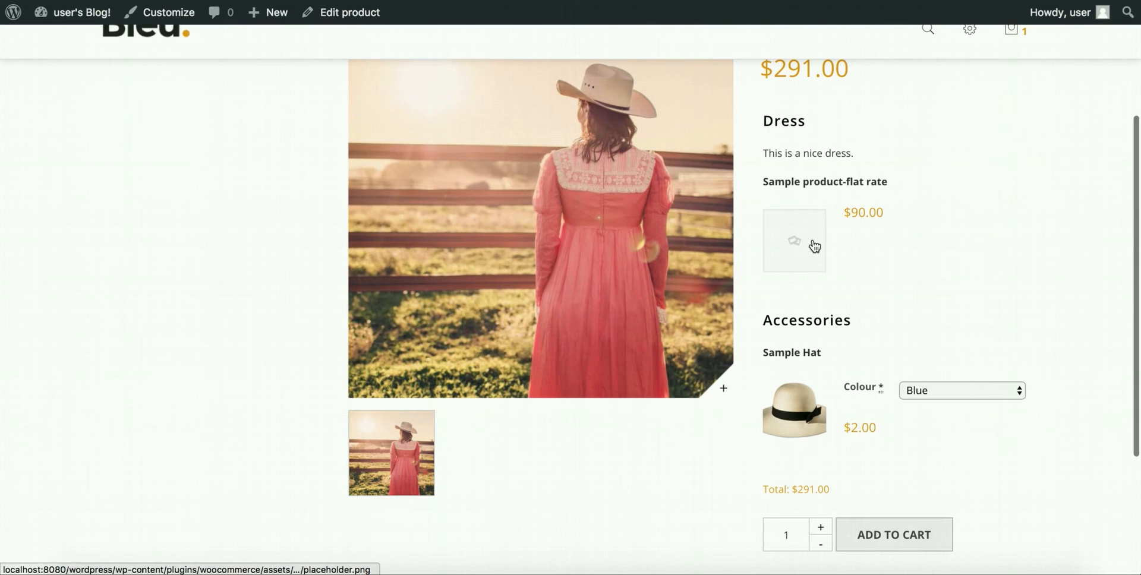
pyautogui.scroll(-3)
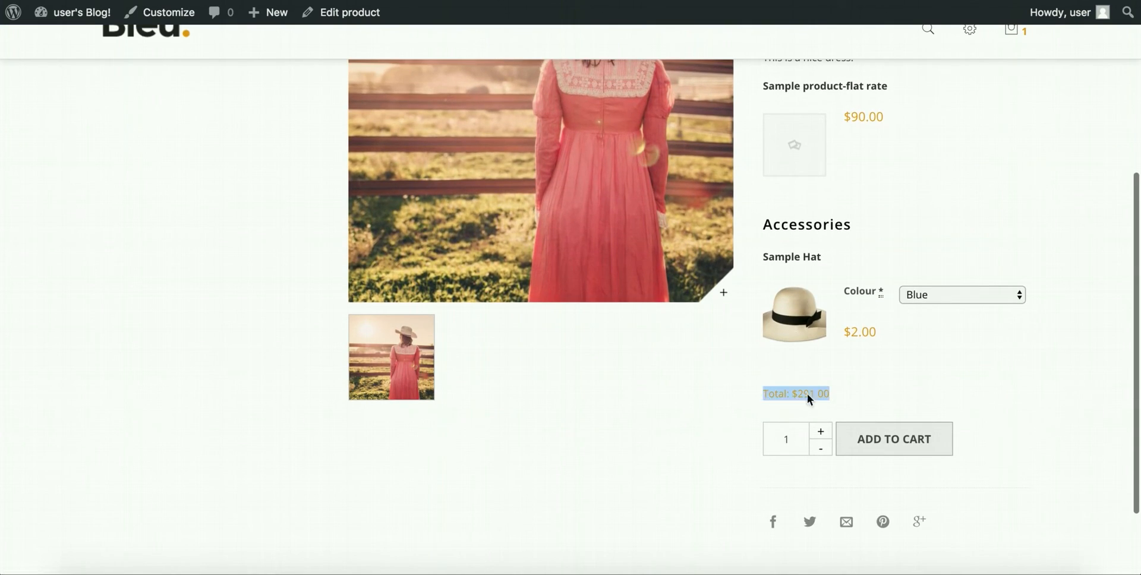
pyautogui.scroll(3)
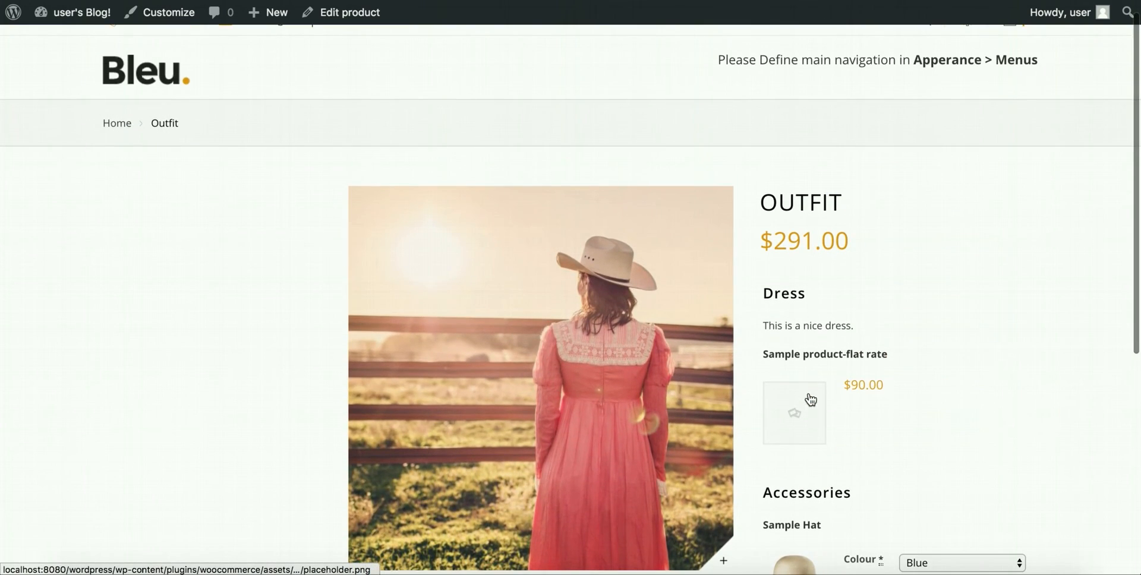
pyautogui.moveTo(832, 376)
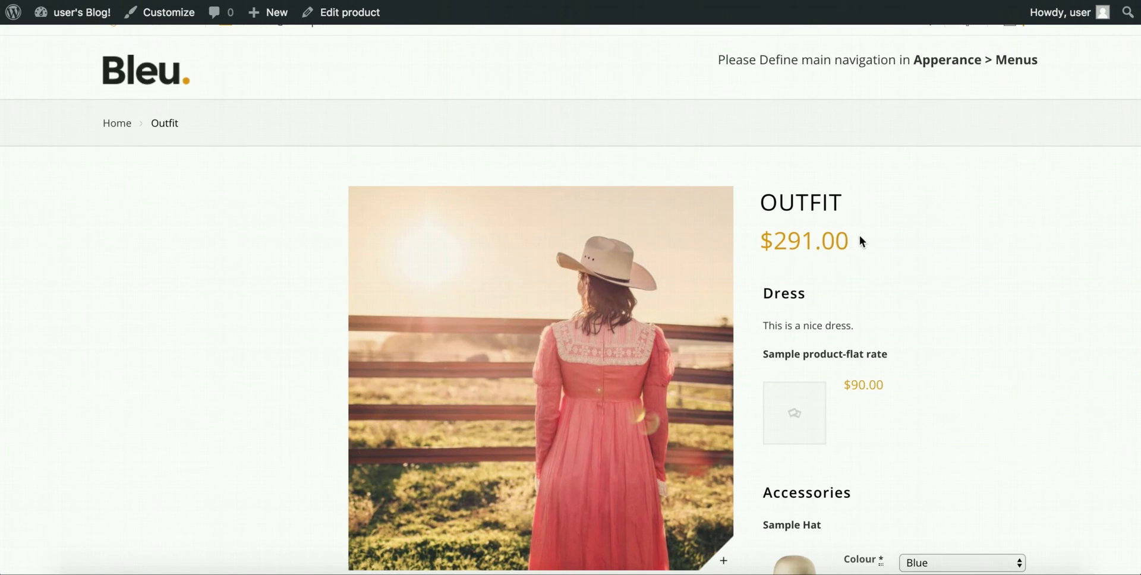
pyautogui.moveTo(815, 252)
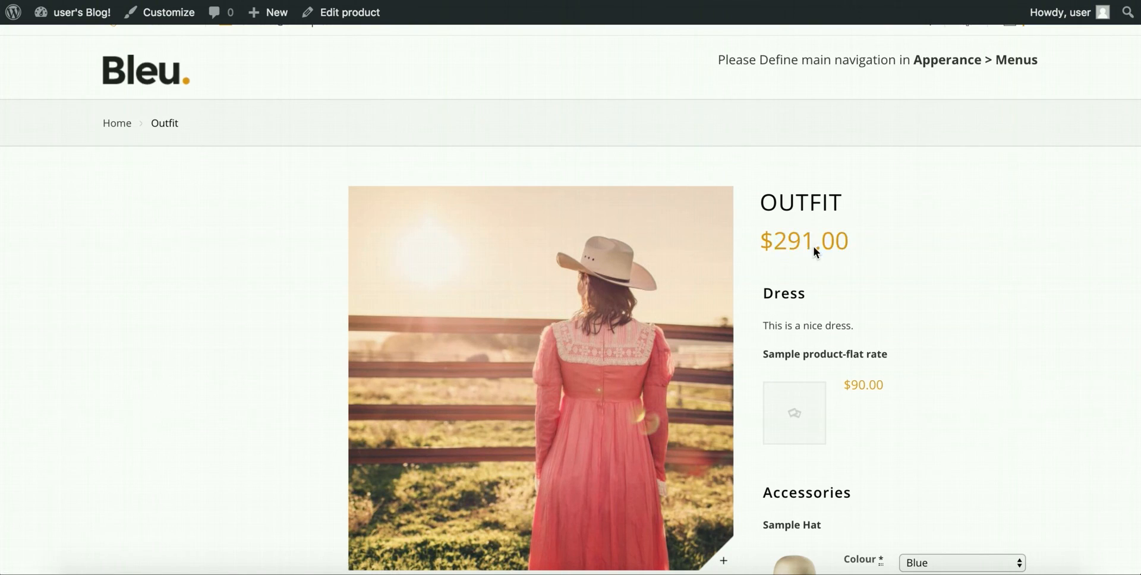
pyautogui.moveTo(862, 406)
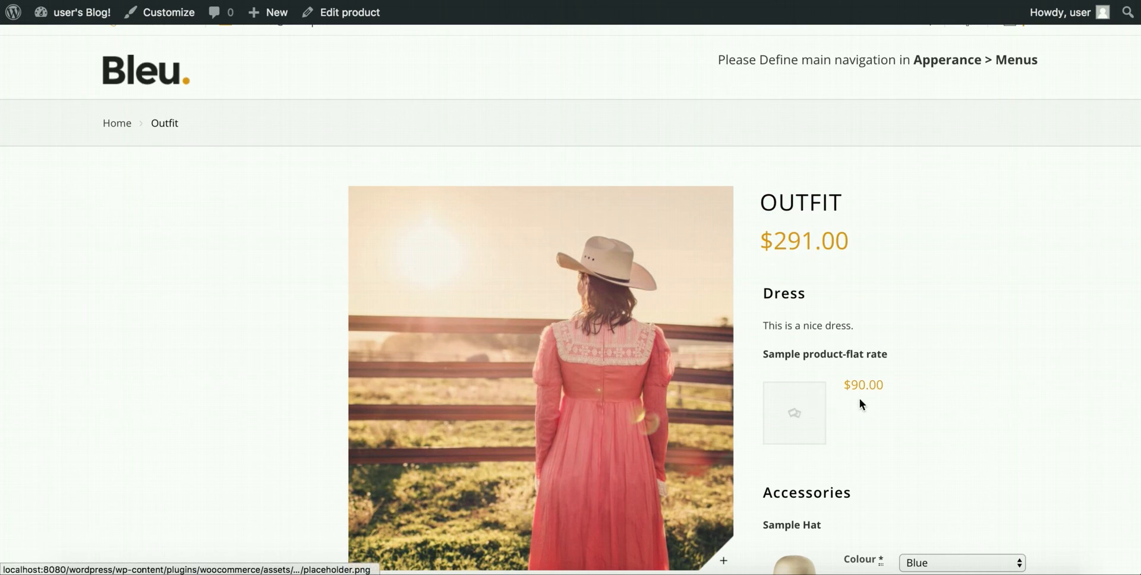
pyautogui.moveTo(822, 331)
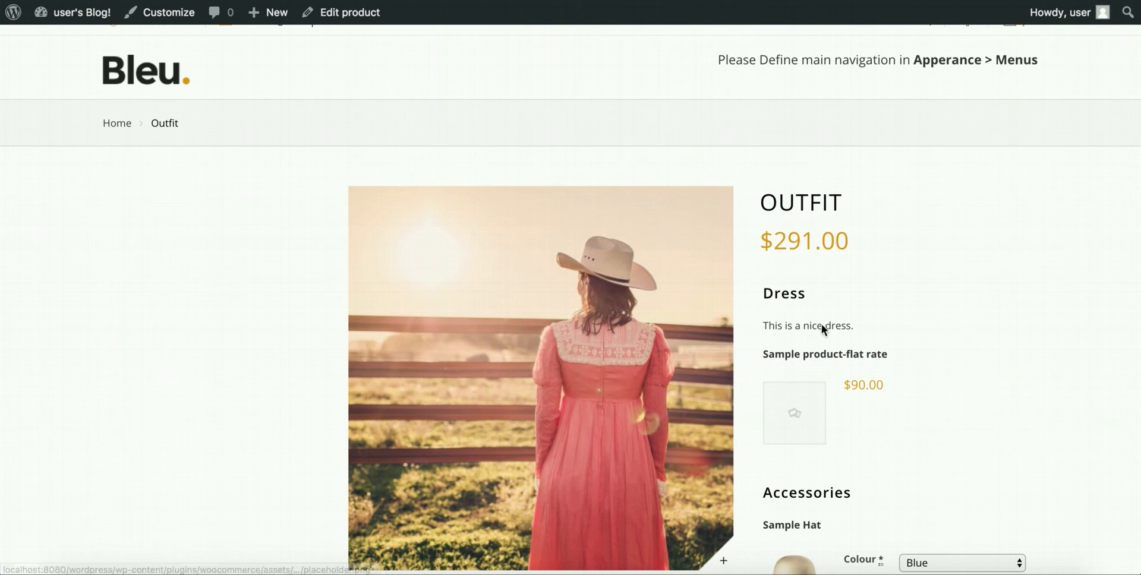
pyautogui.scroll(-3)
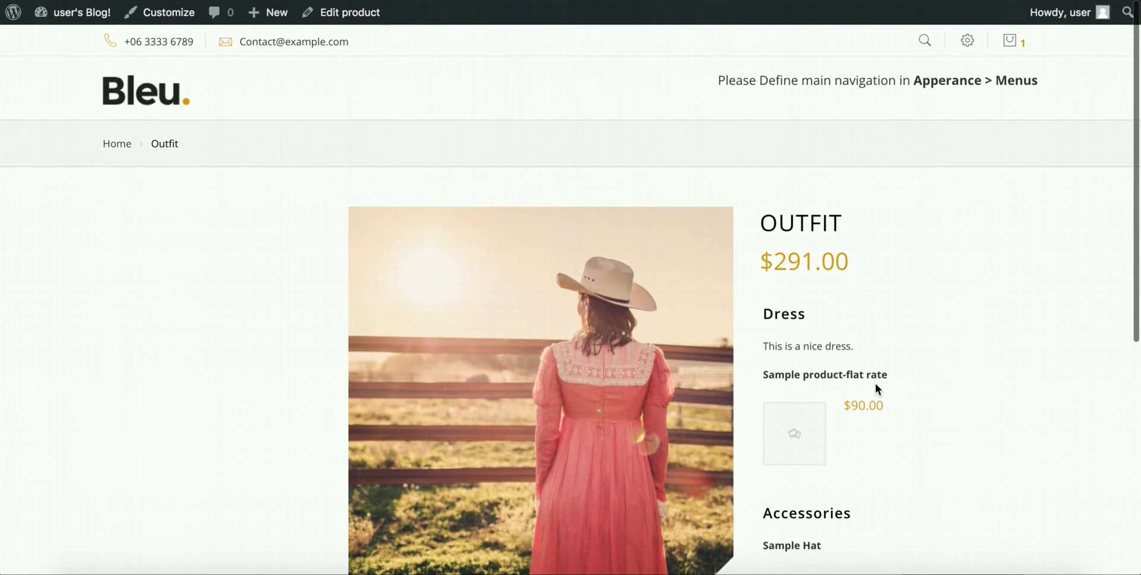
pyautogui.moveTo(554, 205)
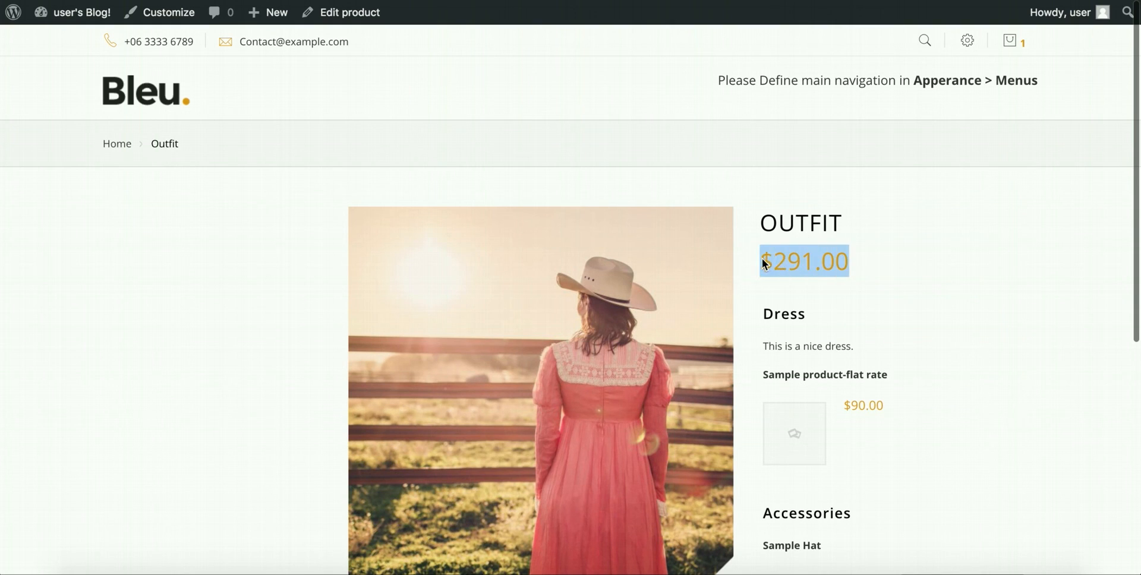
pyautogui.moveTo(861, 268)
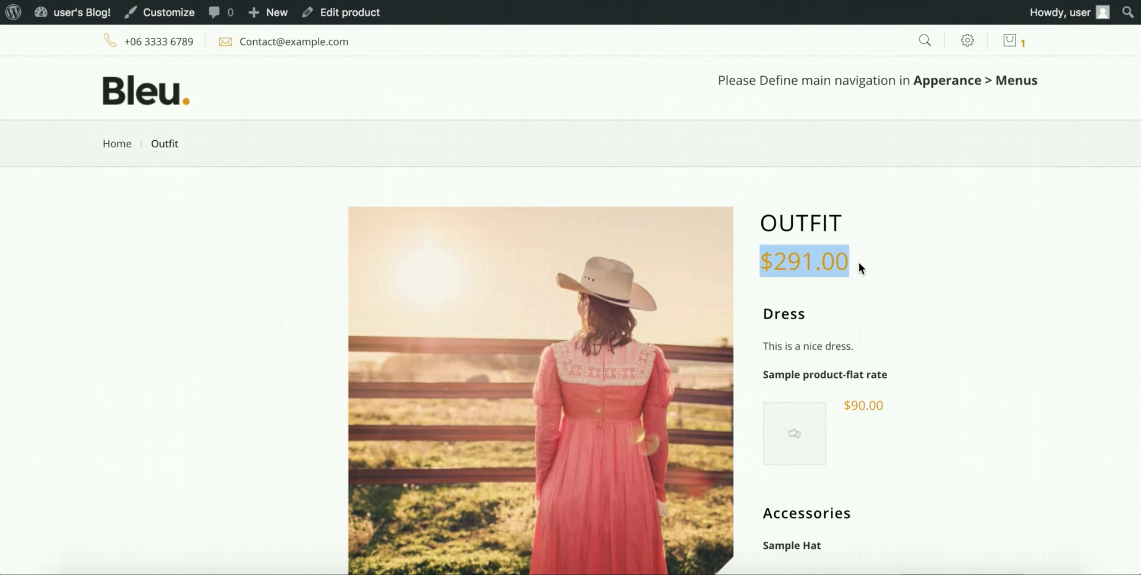
pyautogui.scroll(-3)
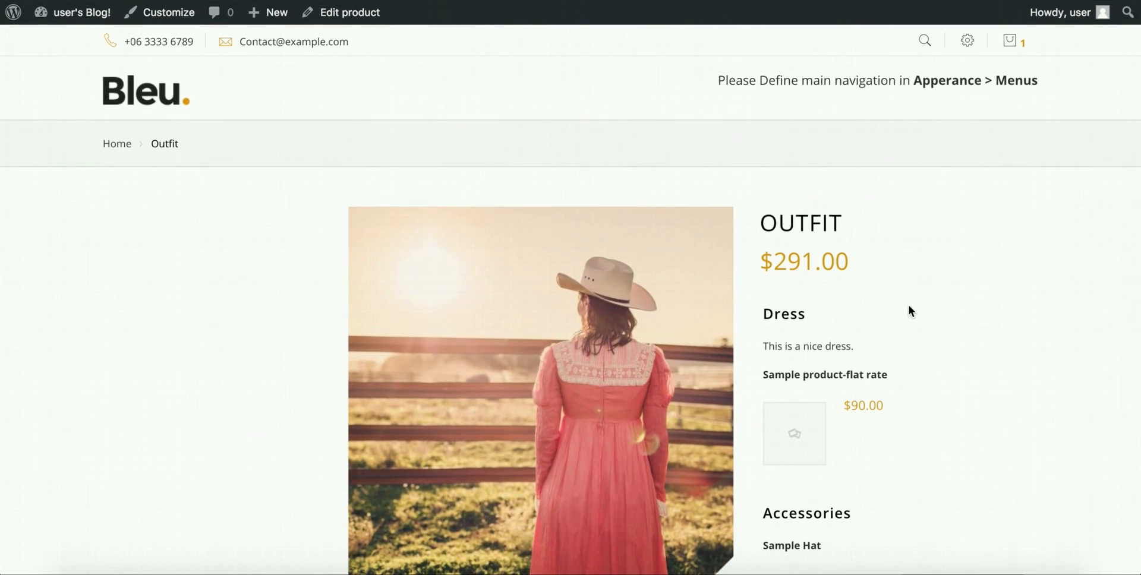
pyautogui.scroll(-3)
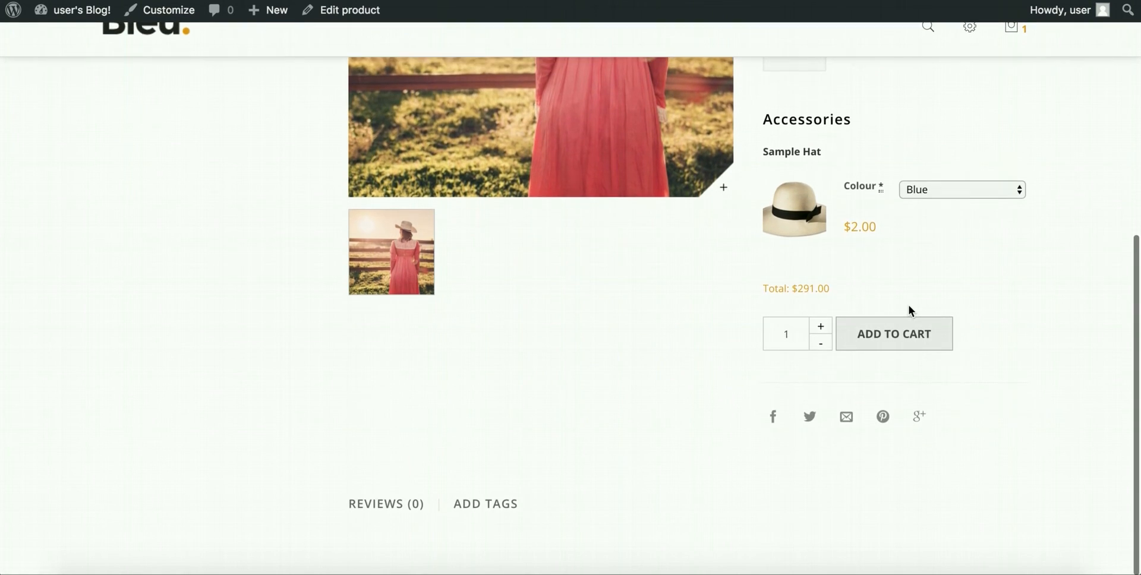
# Remove the Outfit bundle from the mini-cart so the cart is empty.
pyautogui.click(1010, 40)
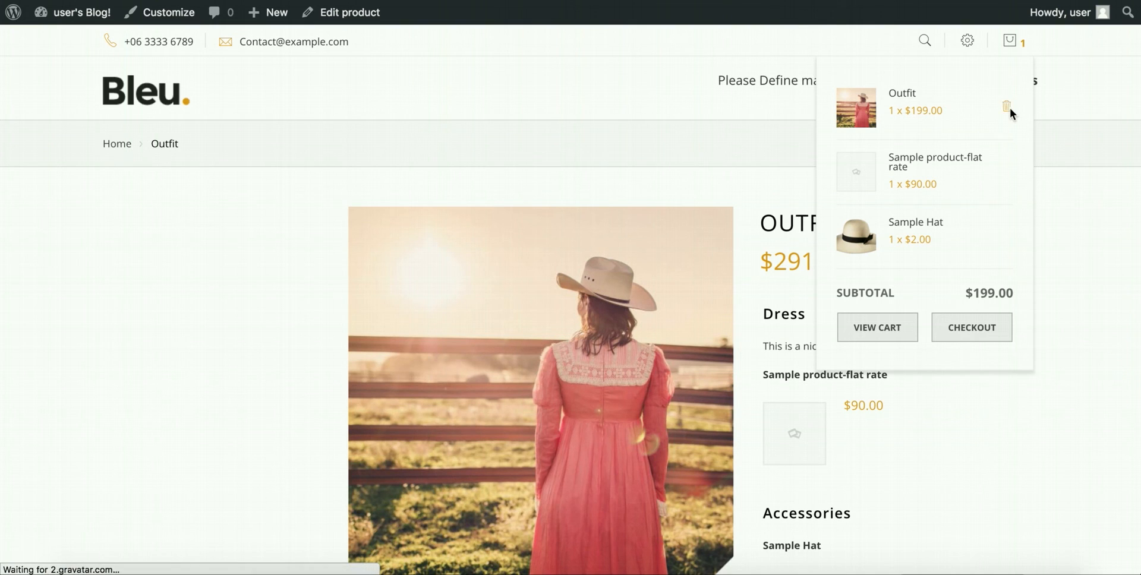
pyautogui.click(1006, 106)
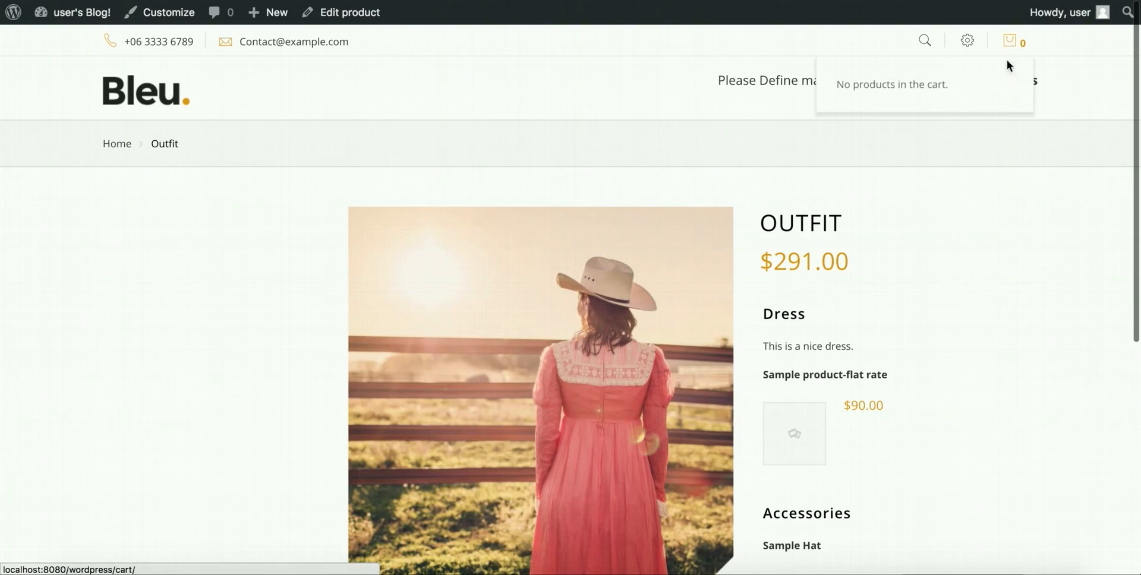